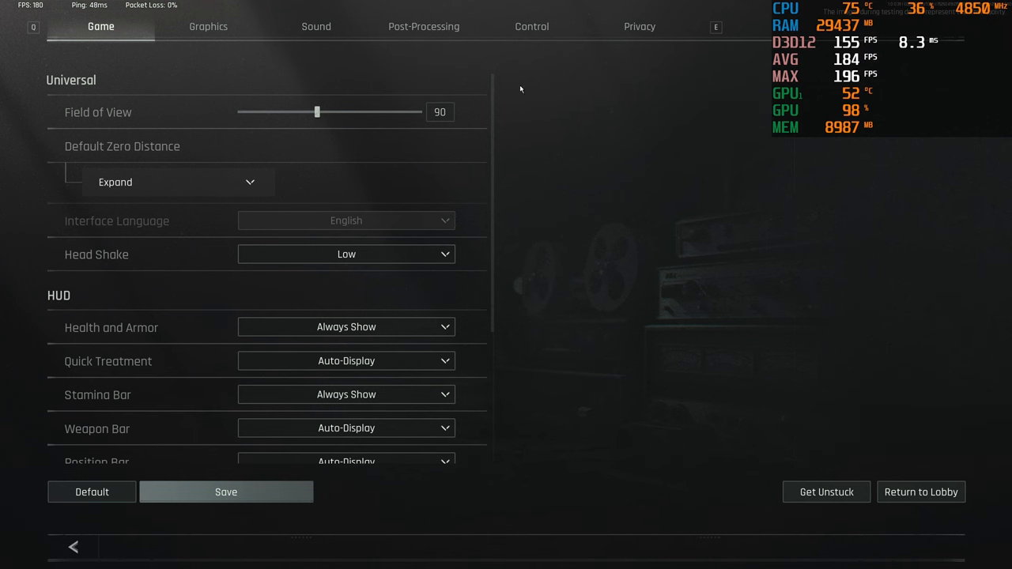
- Try Post-Processing contrast values from 0.50 to 1.00, settling at 0.75
click(423, 27)
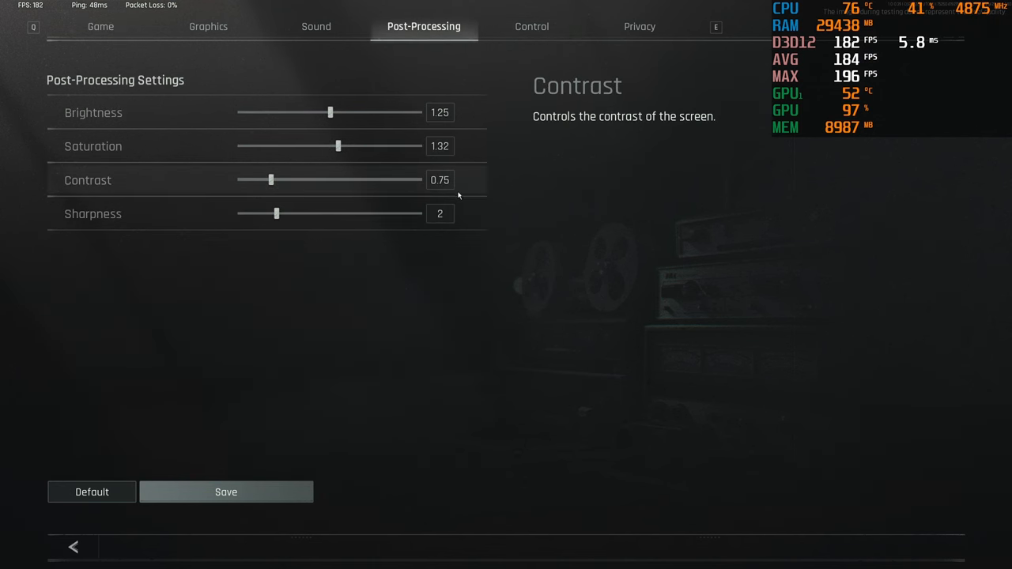
drag(270, 180, 274, 180)
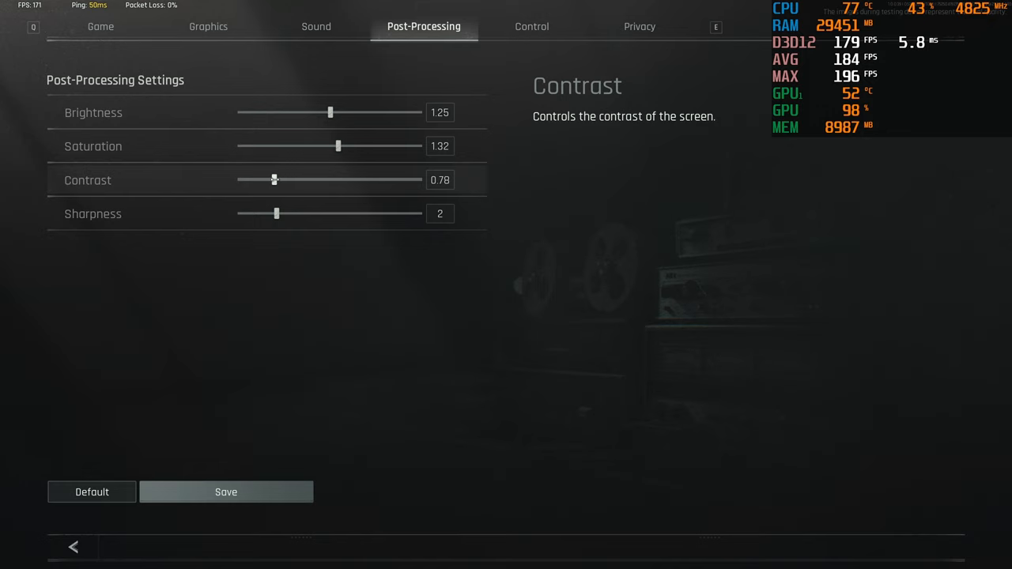
drag(274, 180, 298, 180)
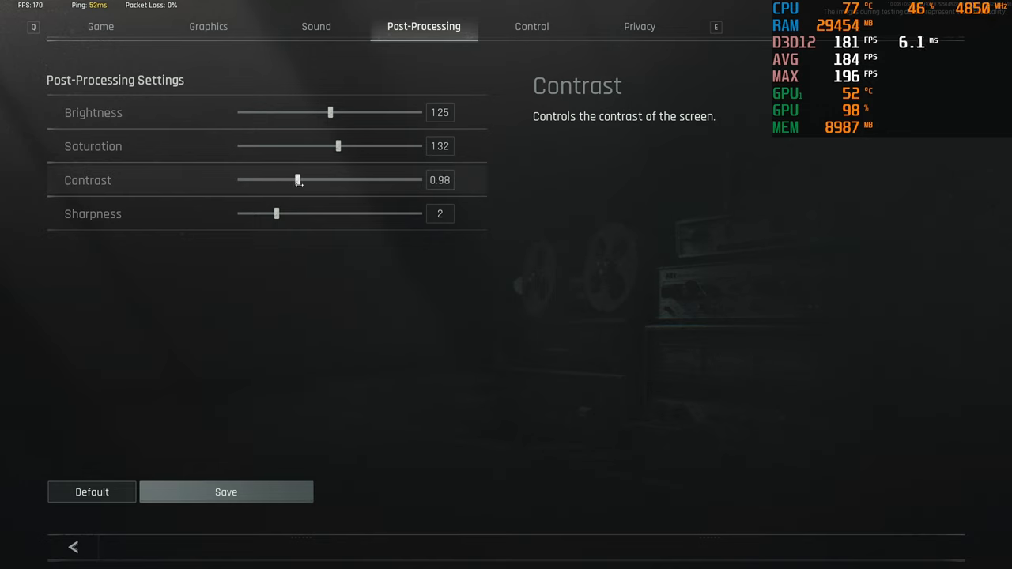
drag(298, 180, 301, 179)
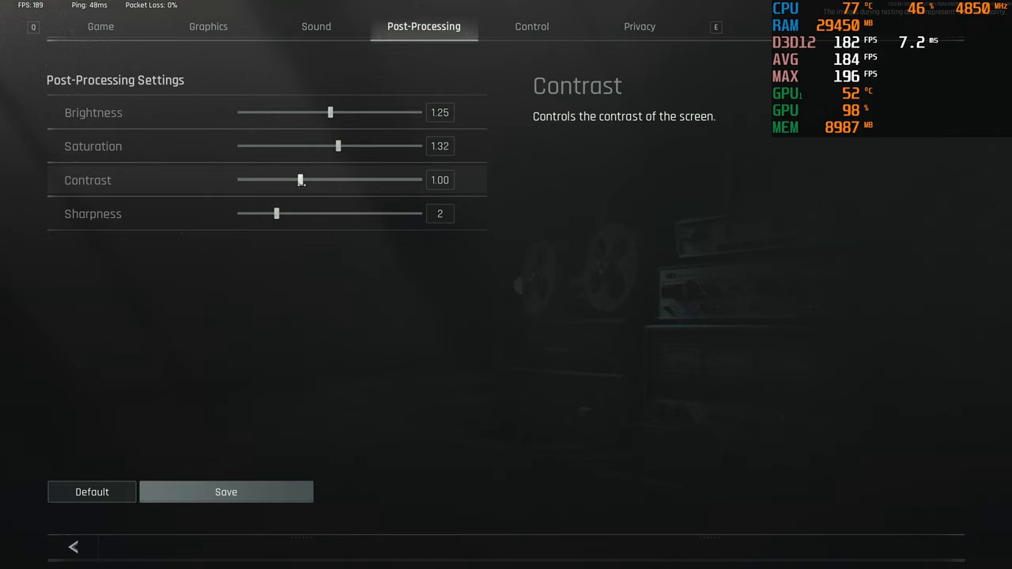
drag(299, 180, 241, 179)
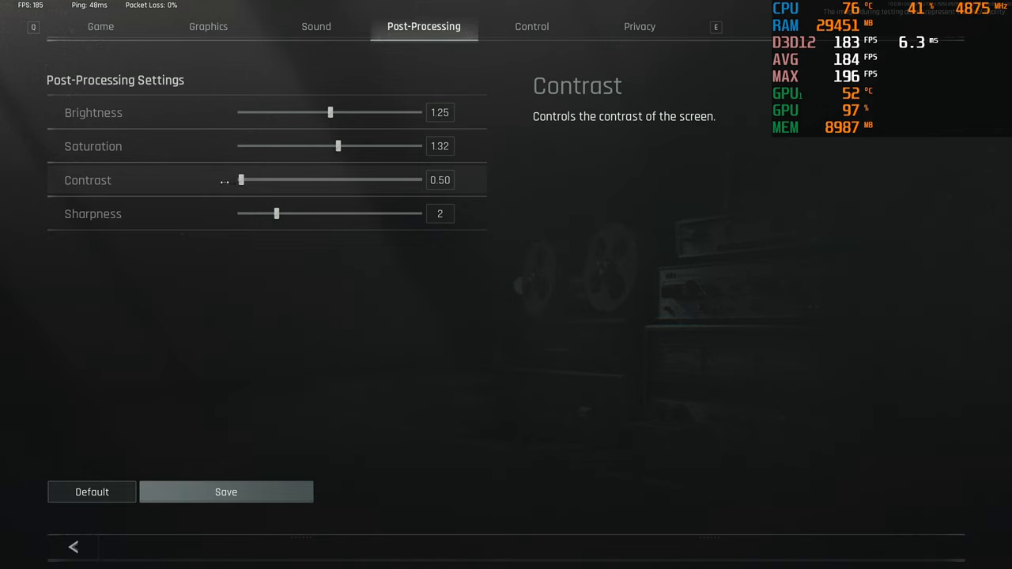
drag(241, 180, 251, 179)
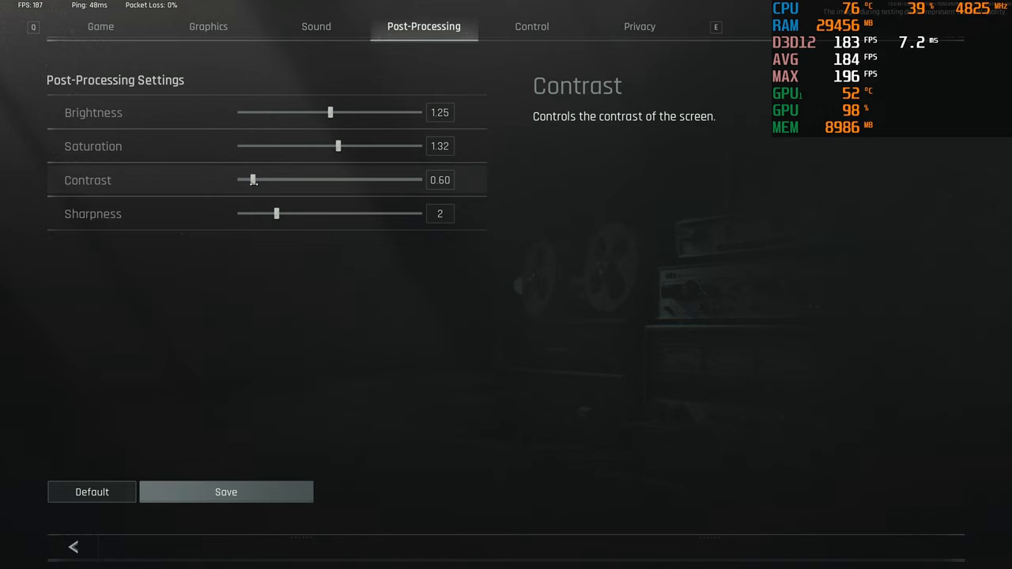
drag(250, 179, 267, 179)
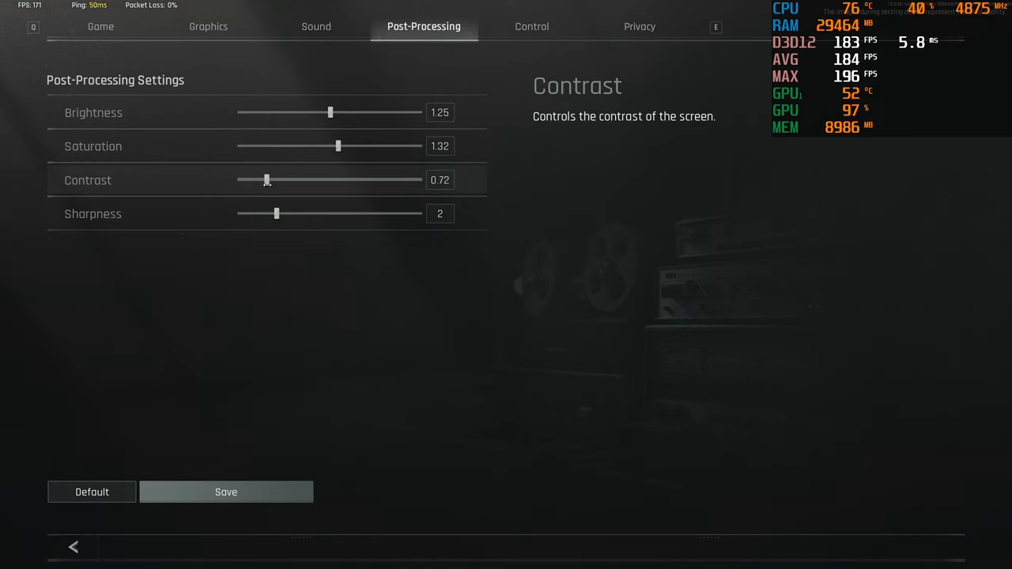
drag(267, 180, 272, 179)
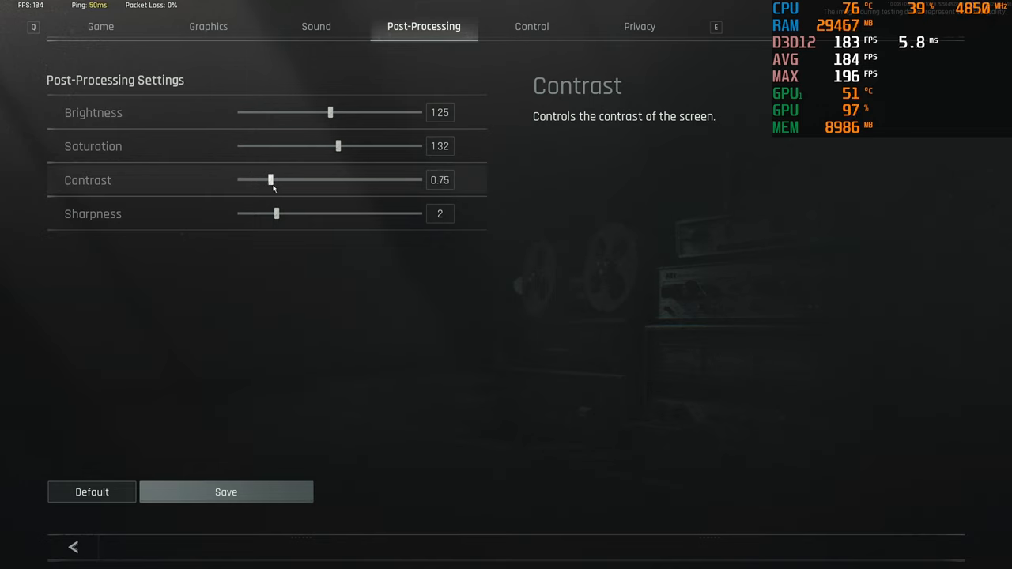
mouse_move(287, 190)
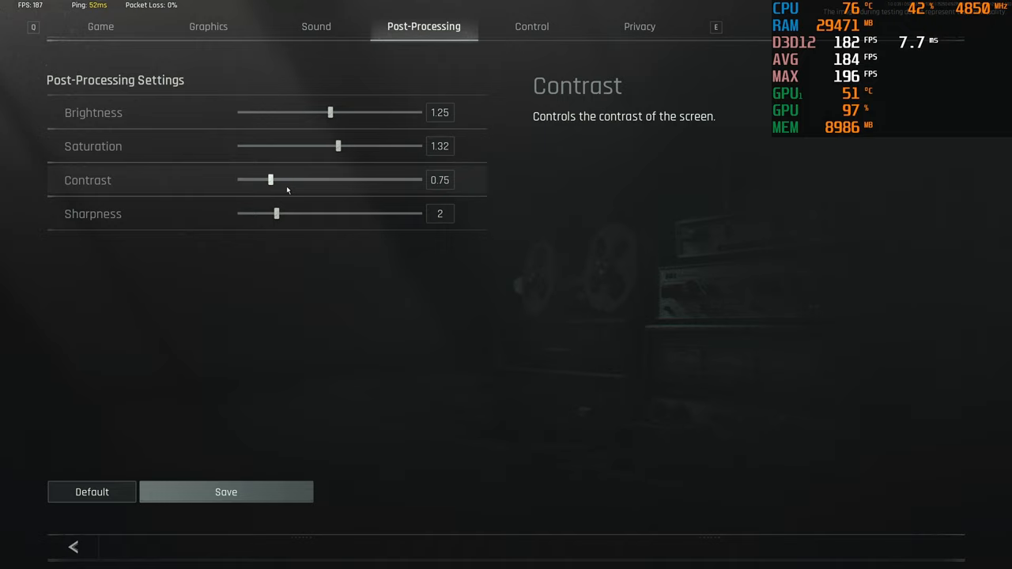
mouse_move(309, 193)
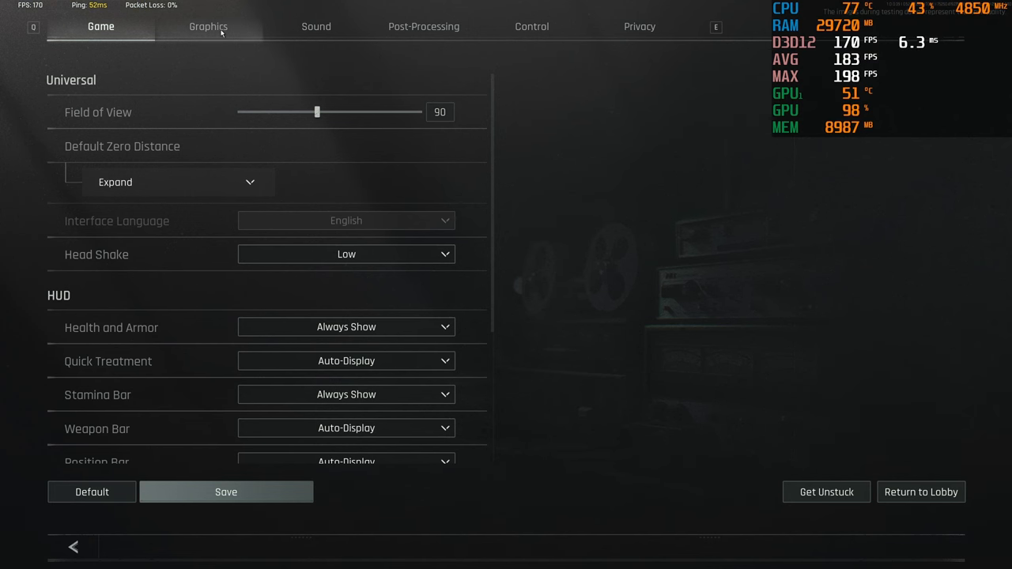
- Save and confirm the Medium detailed graphics settings
click(207, 26)
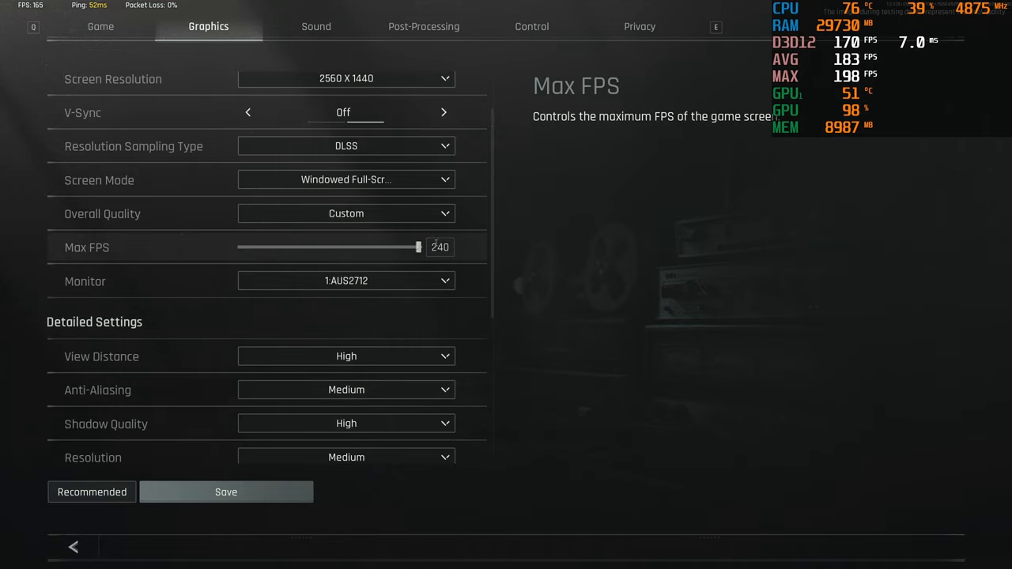
scroll(down, 3)
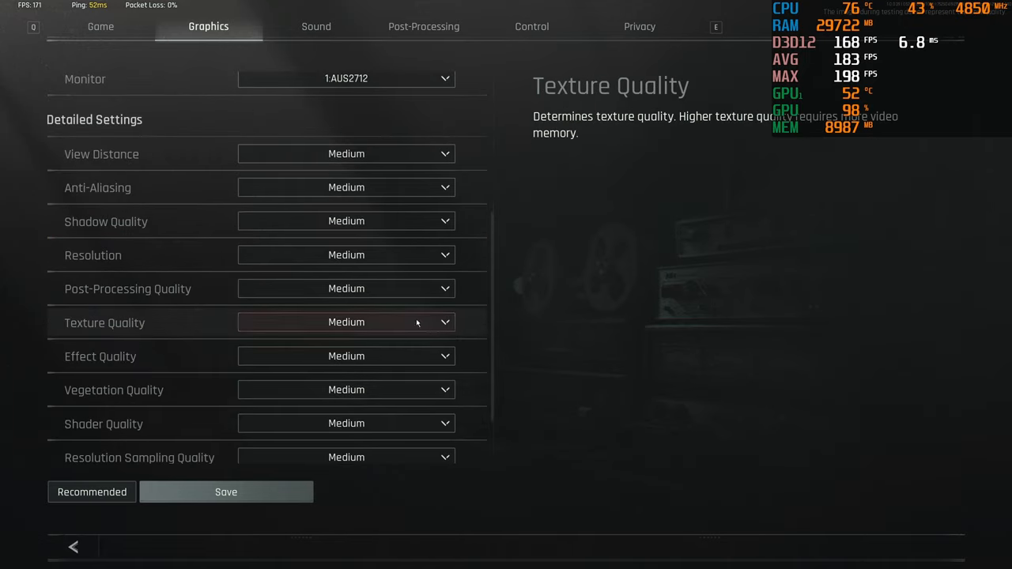
click(225, 491)
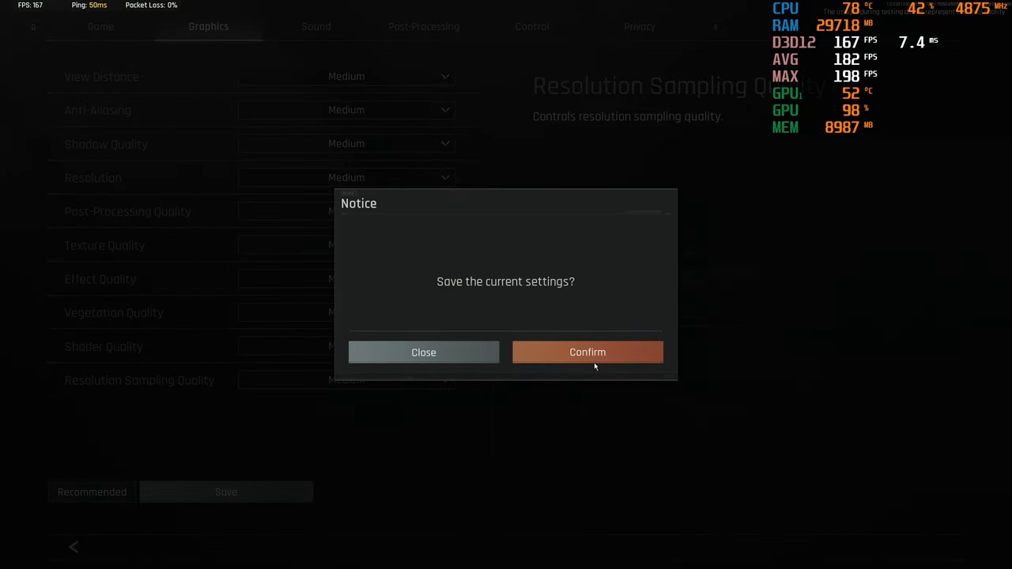
click(587, 351)
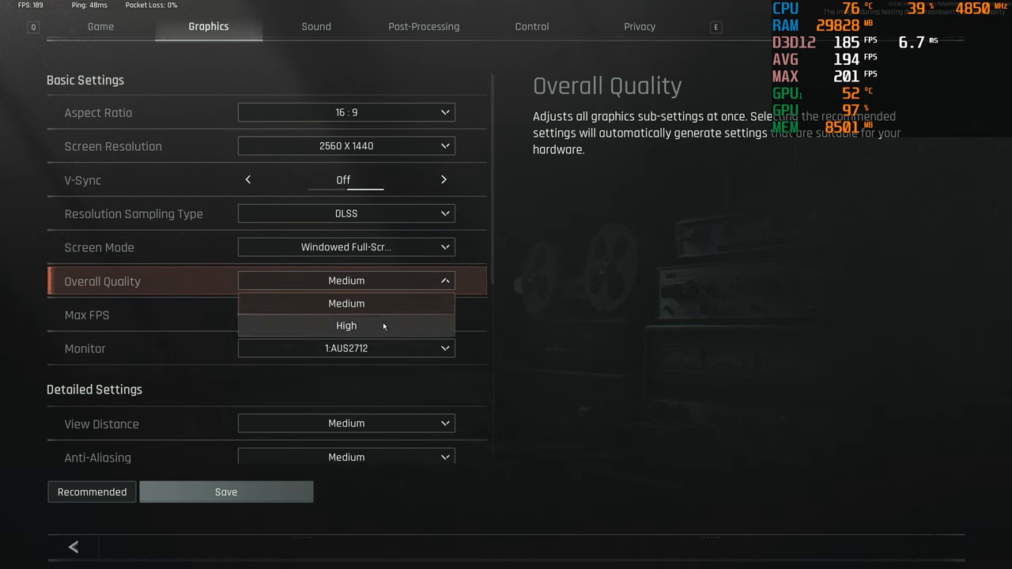
click(346, 325)
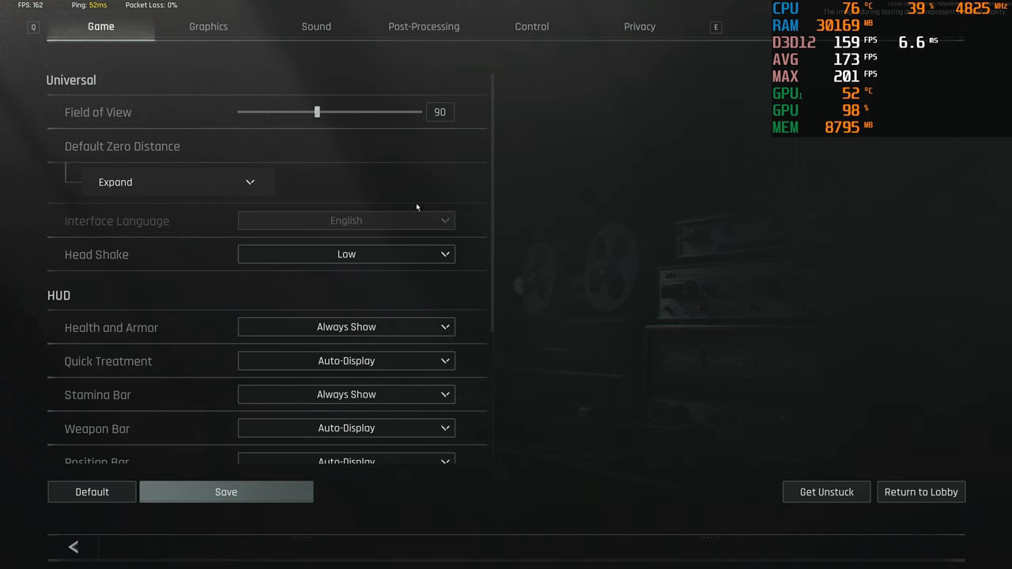
mouse_move(317, 111)
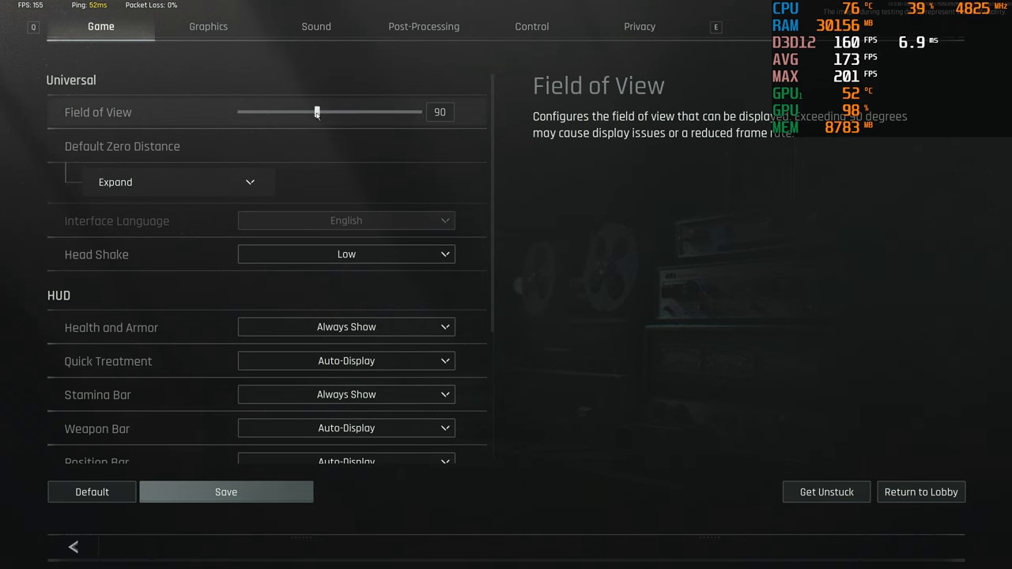
drag(317, 112, 283, 111)
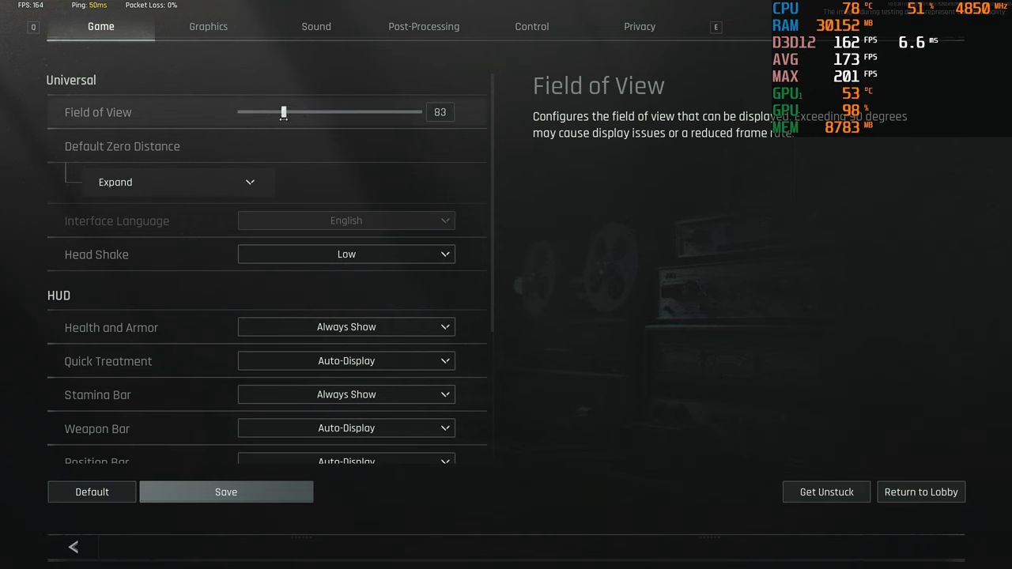
drag(283, 111, 309, 111)
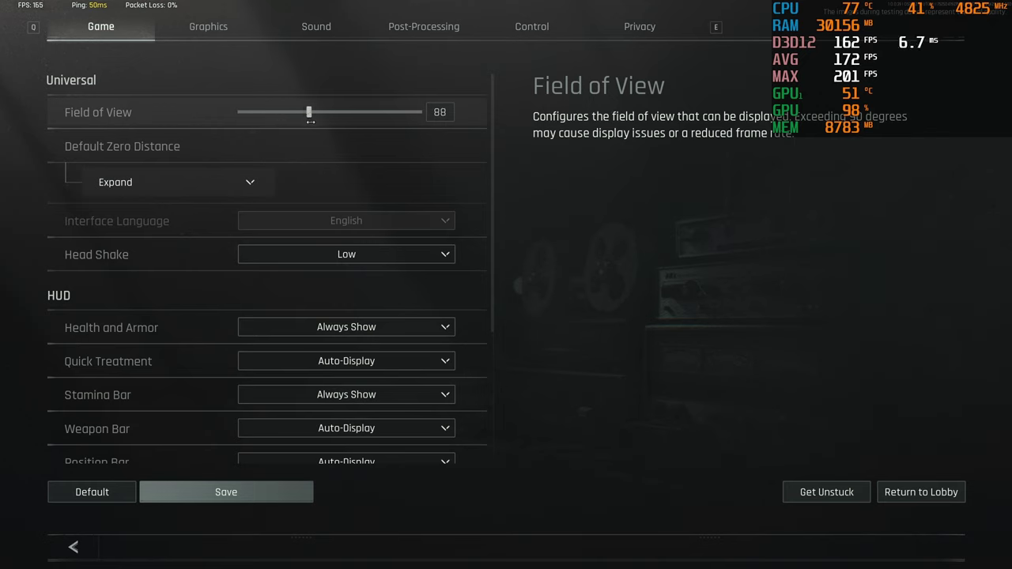
drag(309, 112, 317, 111)
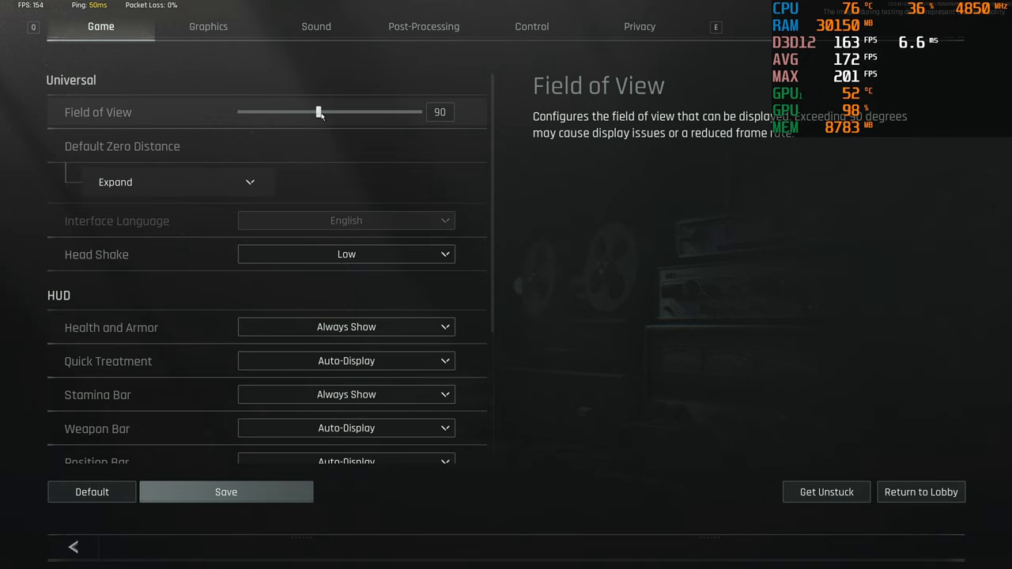
drag(319, 111, 417, 112)
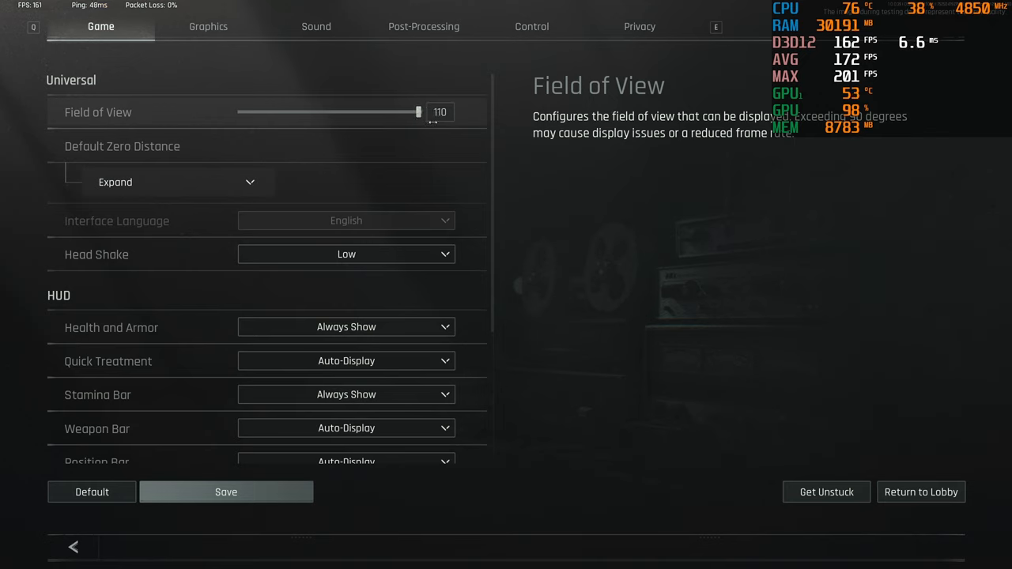
drag(418, 111, 332, 111)
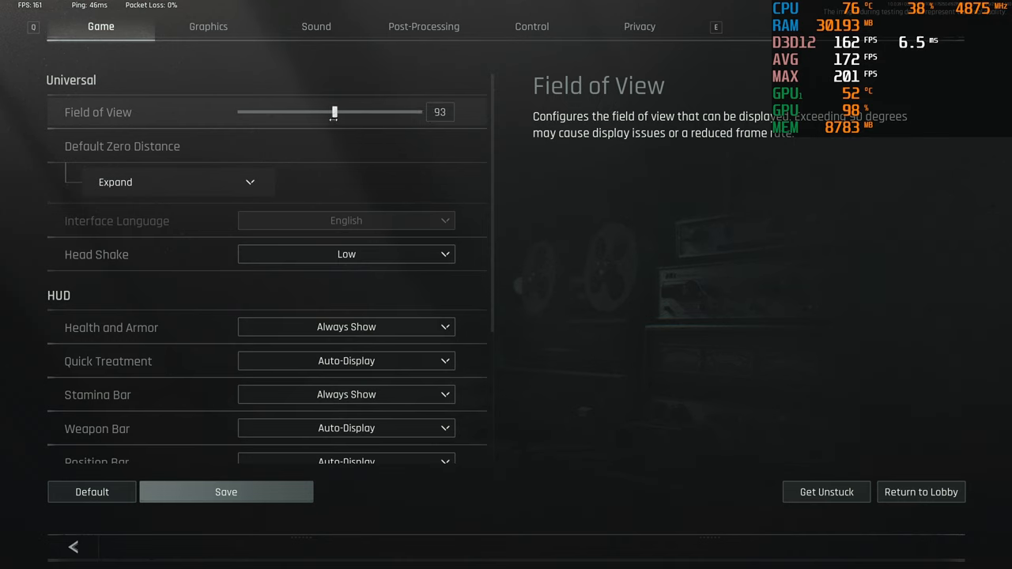
drag(333, 111, 319, 111)
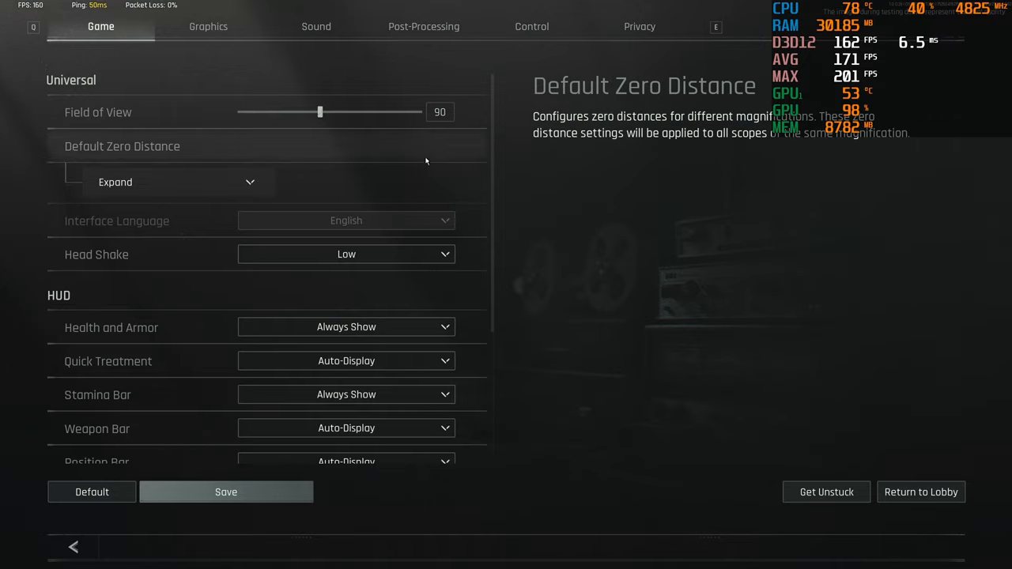
scroll(down, 3)
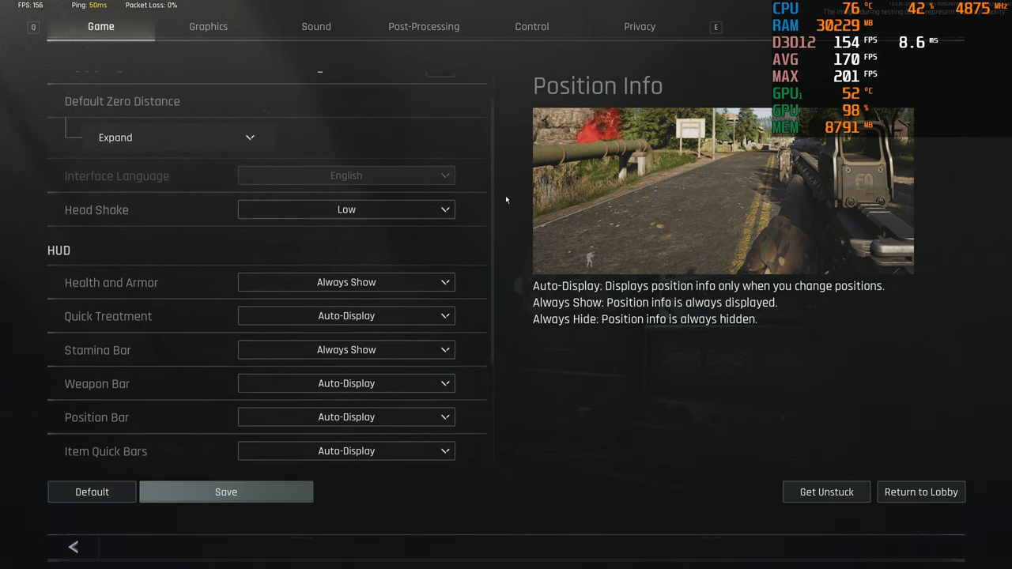
click(345, 209)
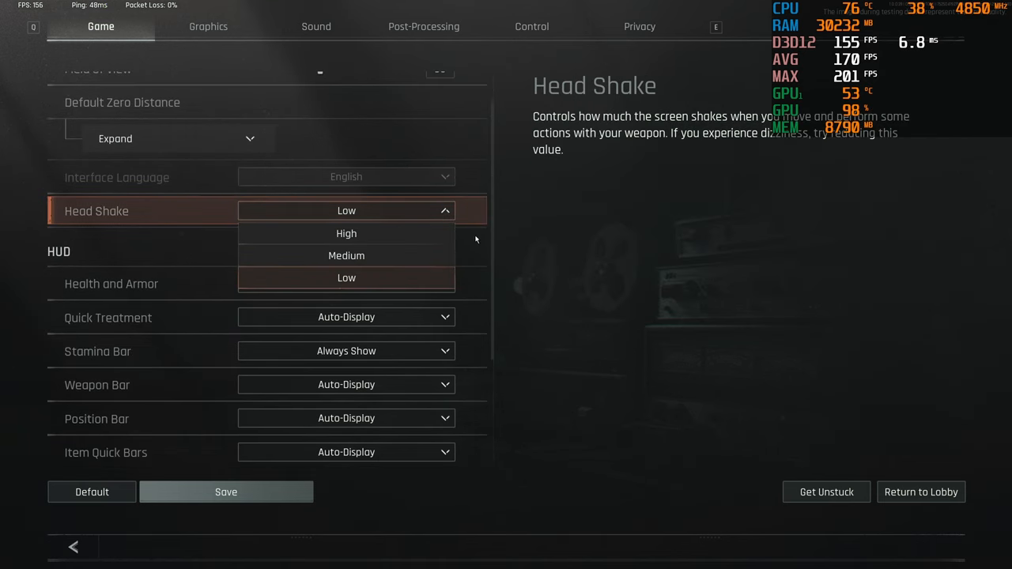
click(345, 277)
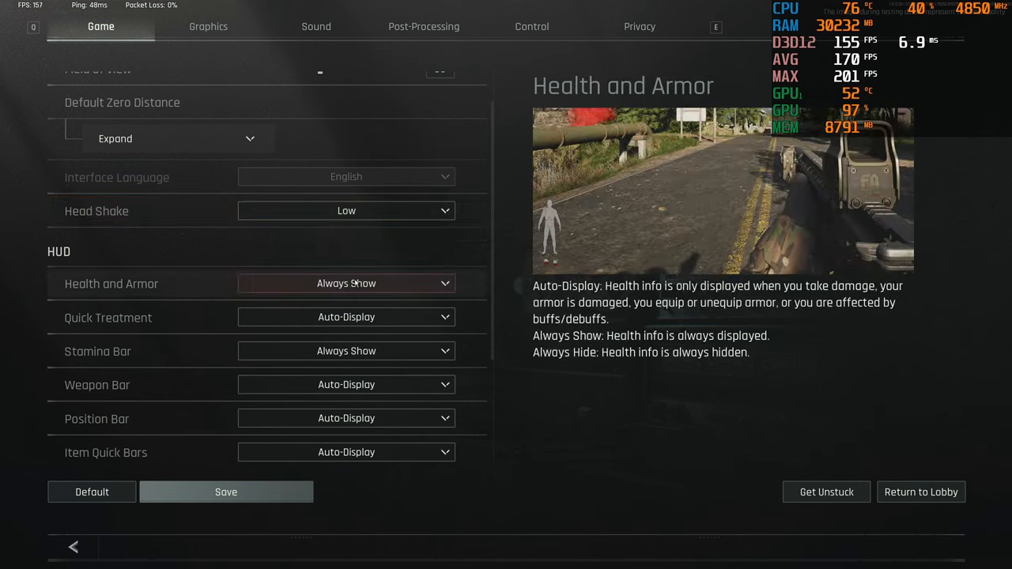
click(345, 210)
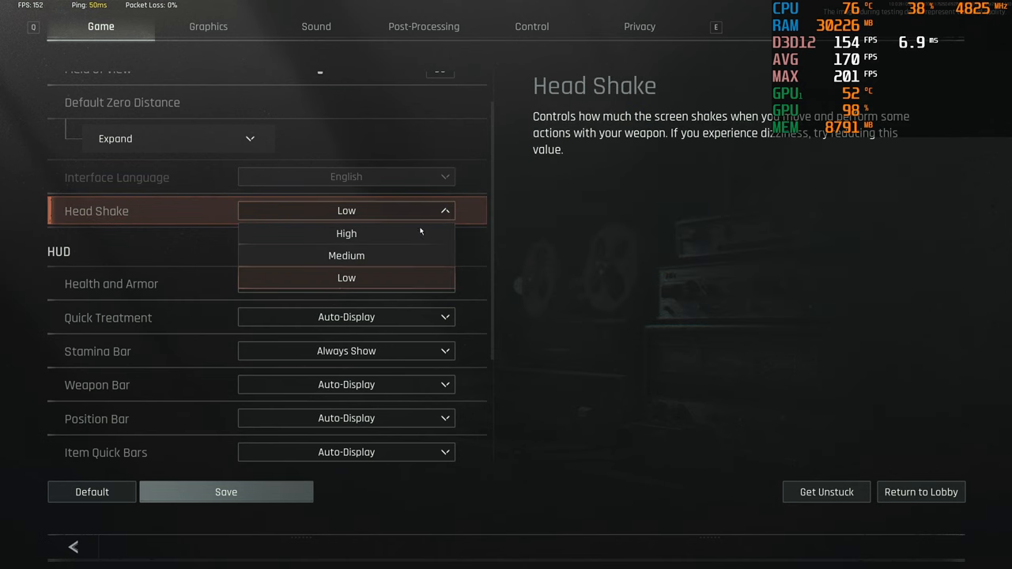
click(346, 278)
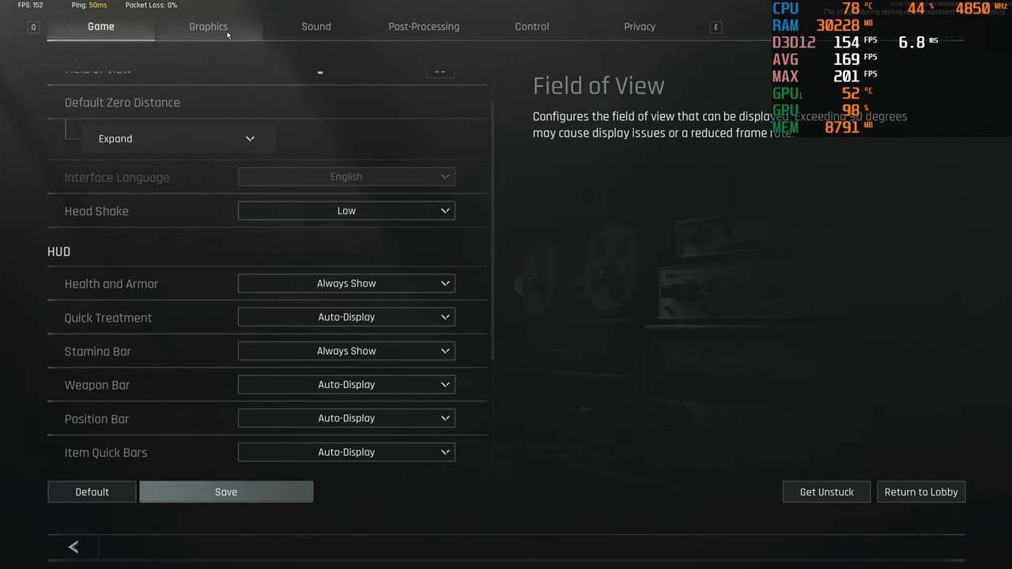
click(208, 26)
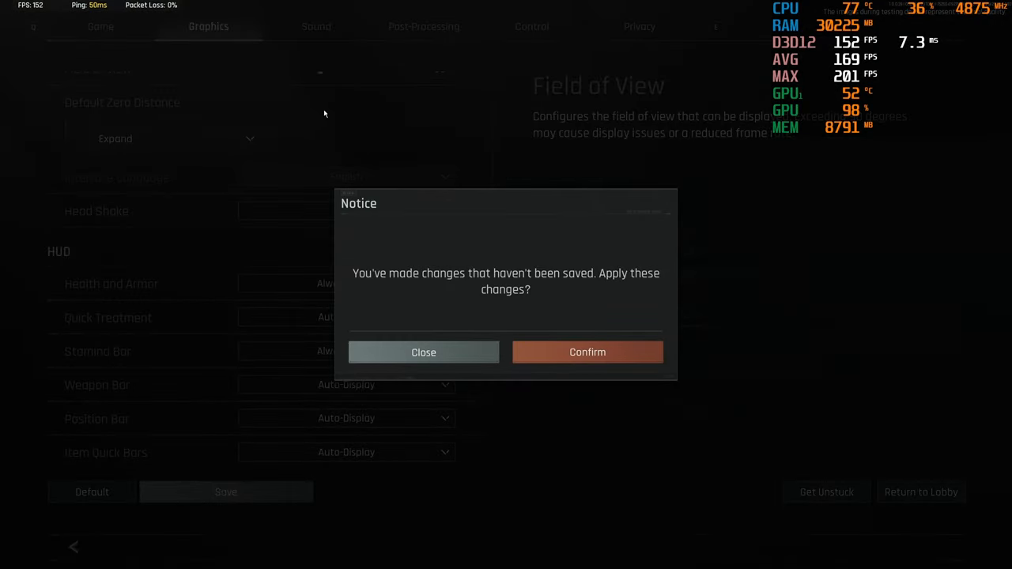
click(586, 352)
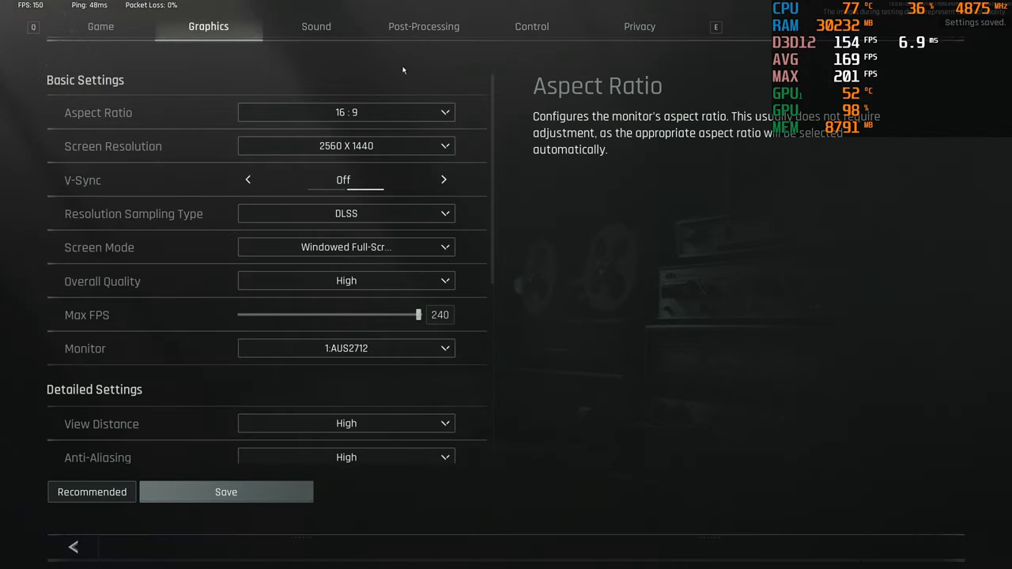
click(346, 146)
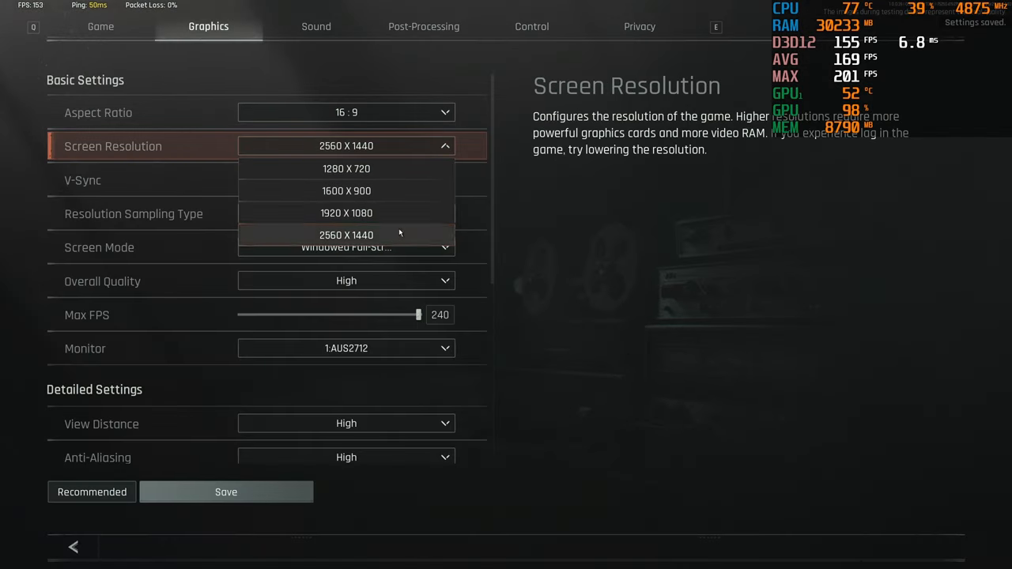
click(346, 235)
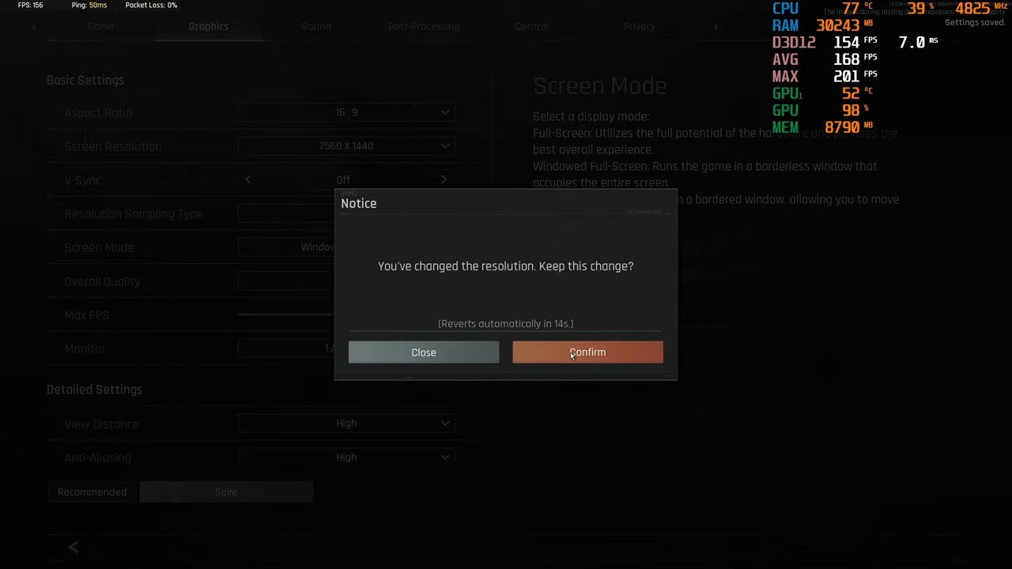
click(587, 352)
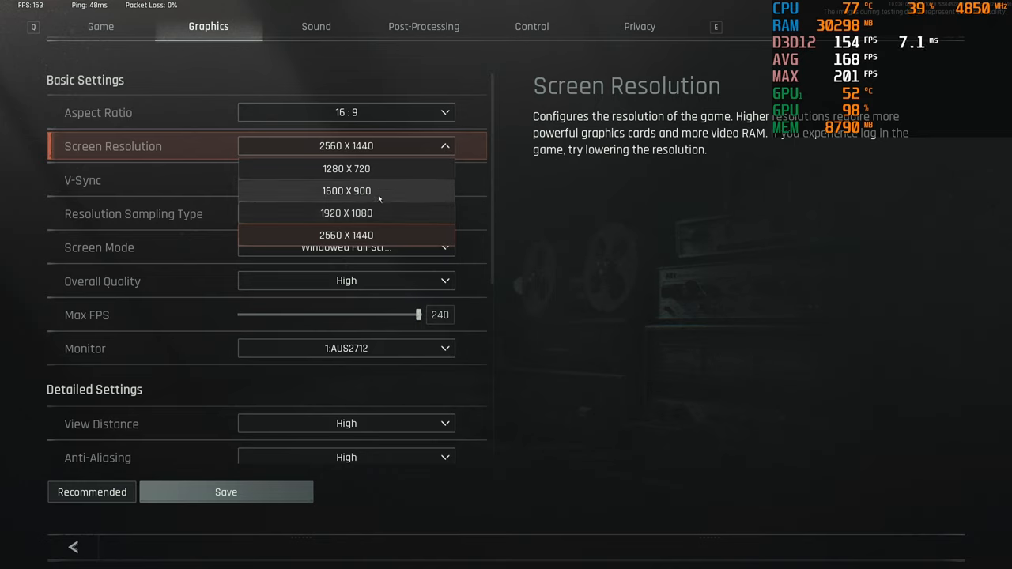
mouse_move(386, 198)
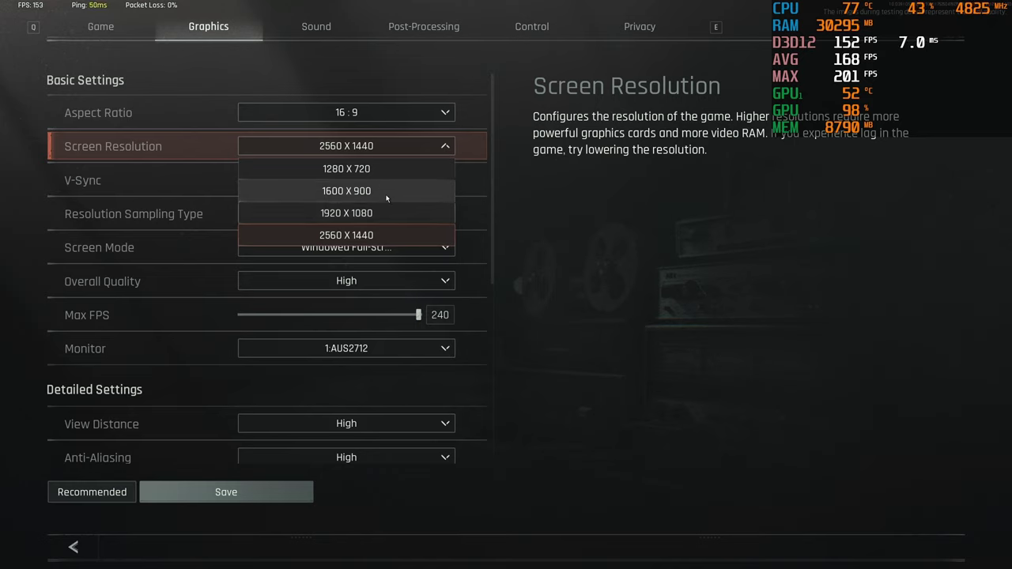
click(346, 235)
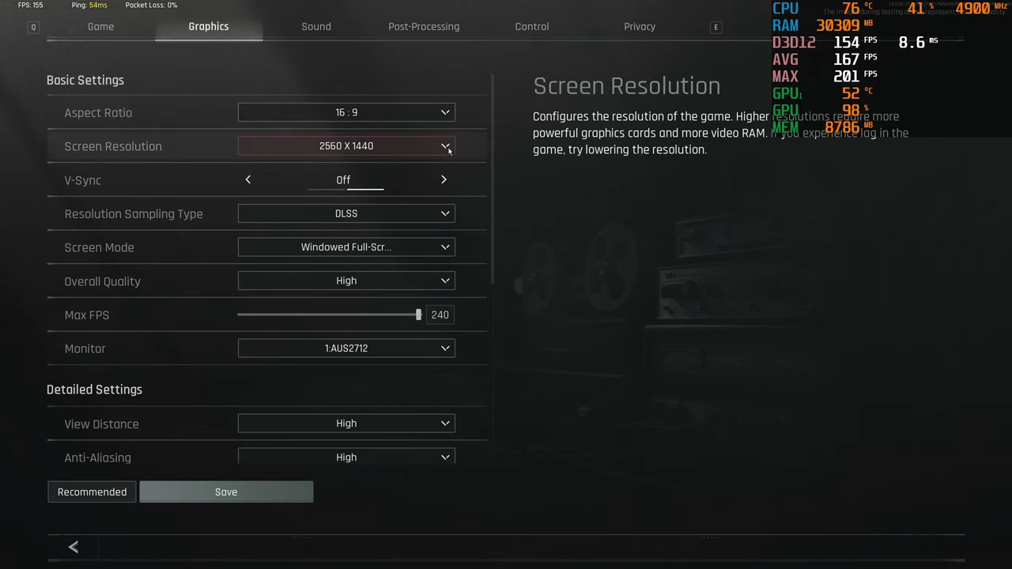
mouse_move(428, 183)
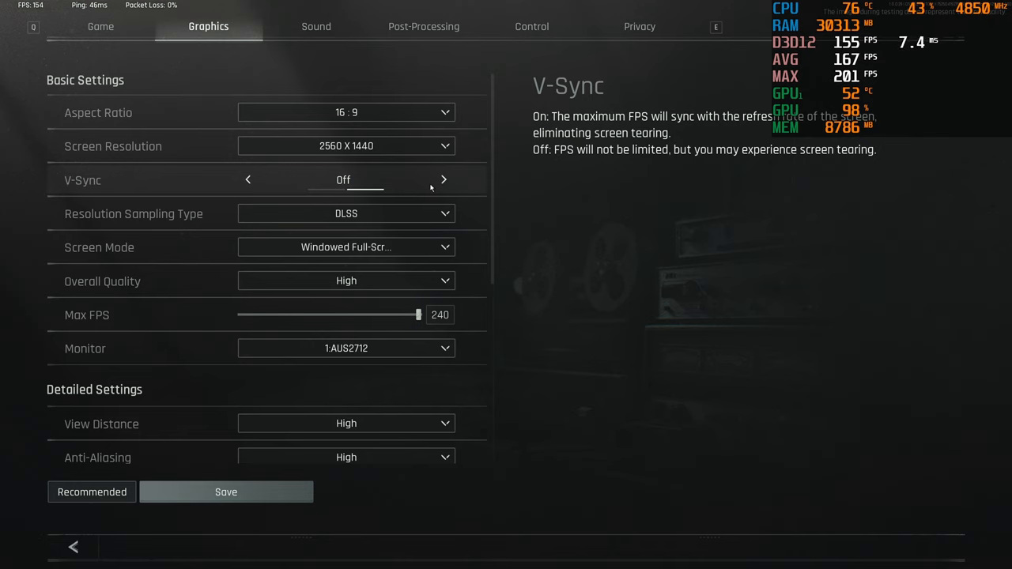
click(345, 213)
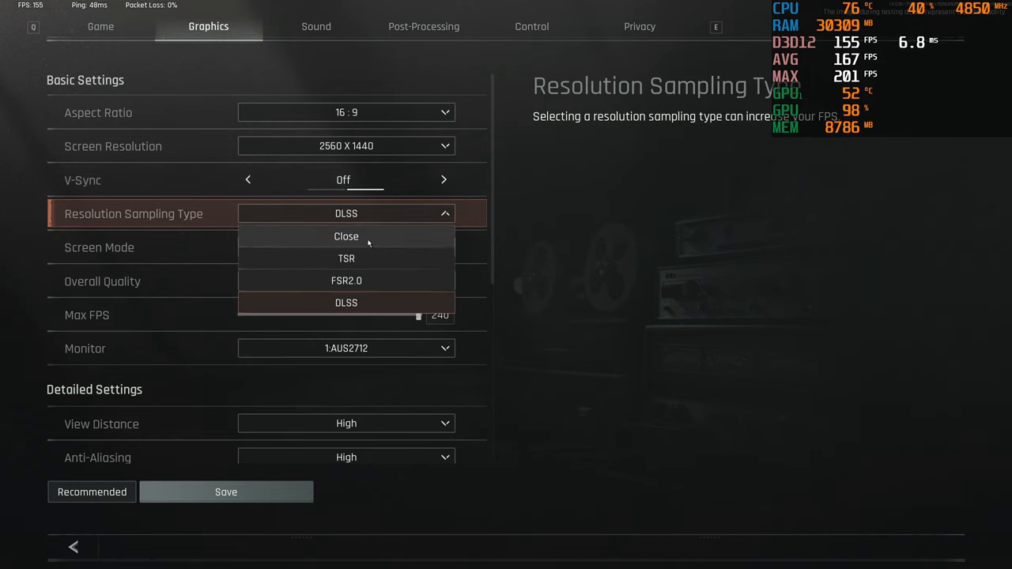
mouse_move(371, 239)
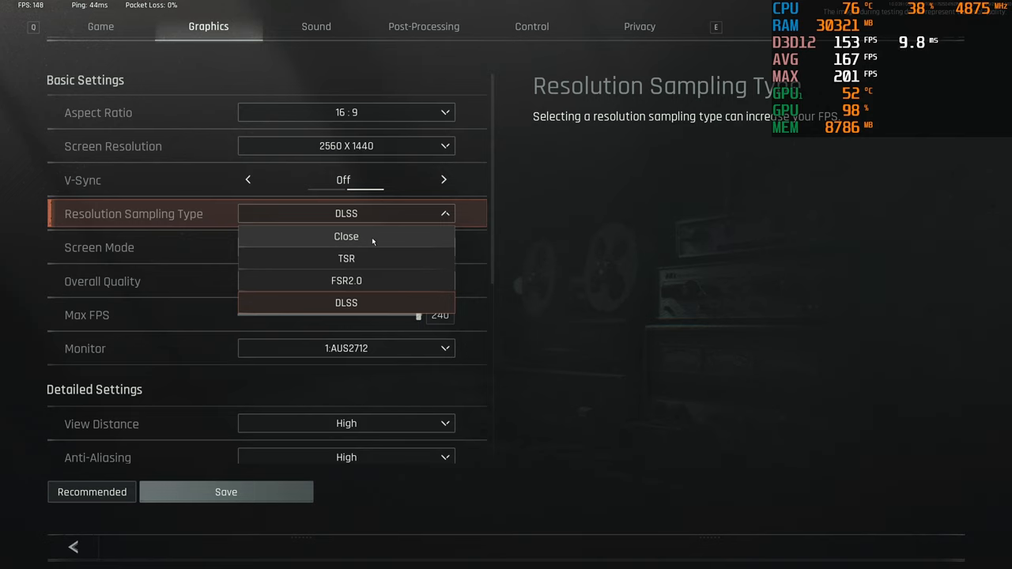
mouse_move(408, 194)
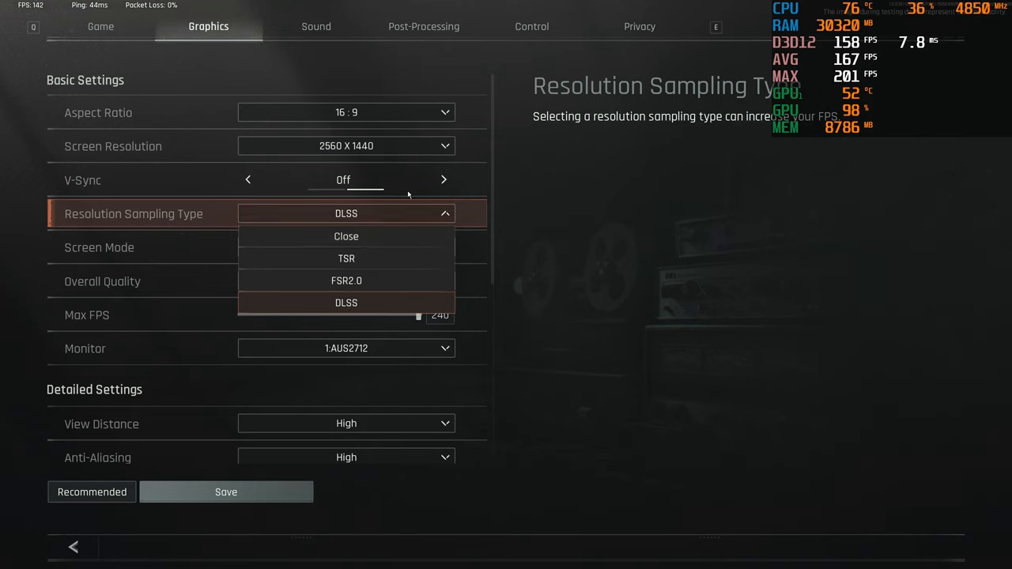
mouse_move(346, 280)
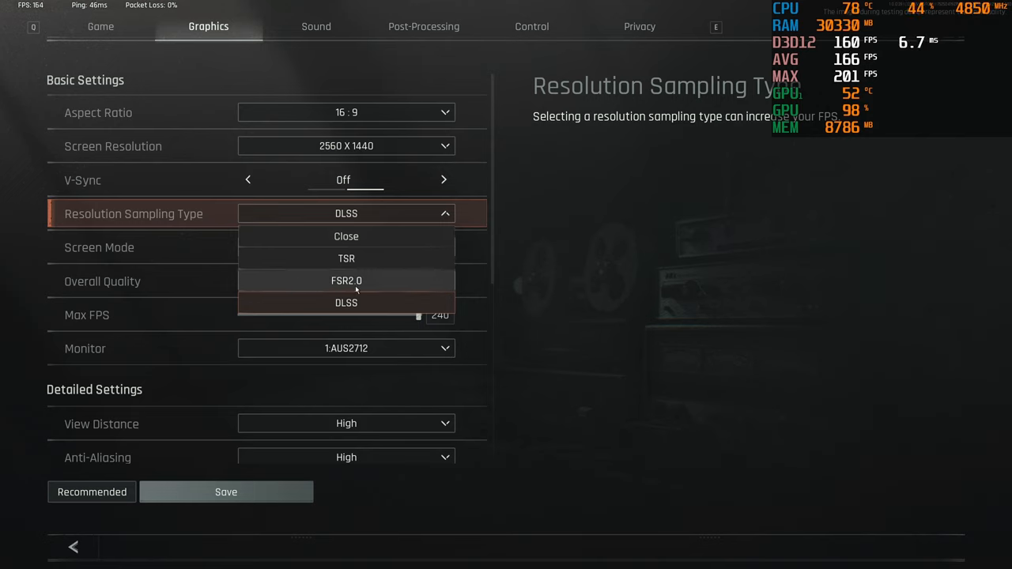
mouse_move(341, 306)
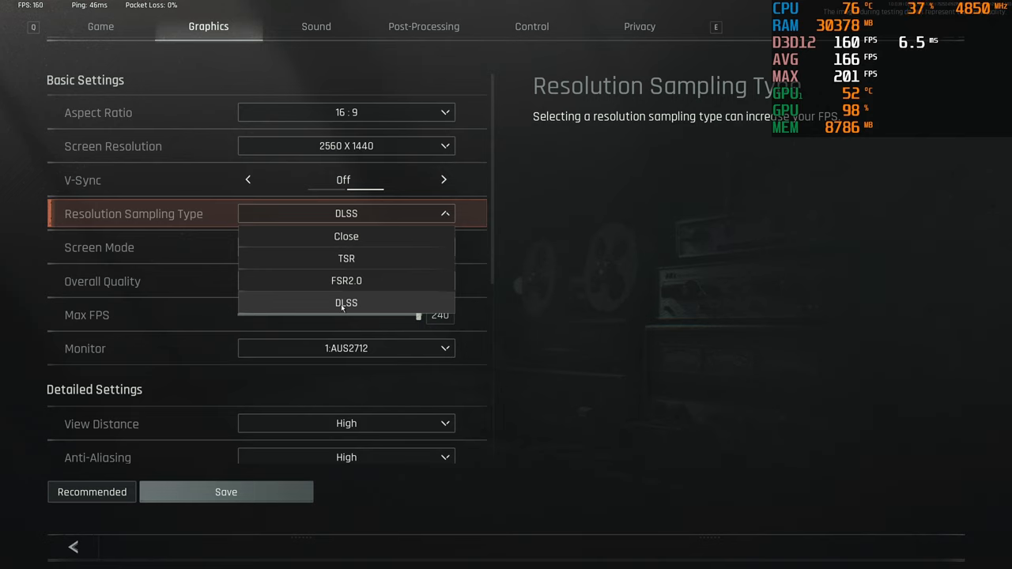
mouse_move(361, 280)
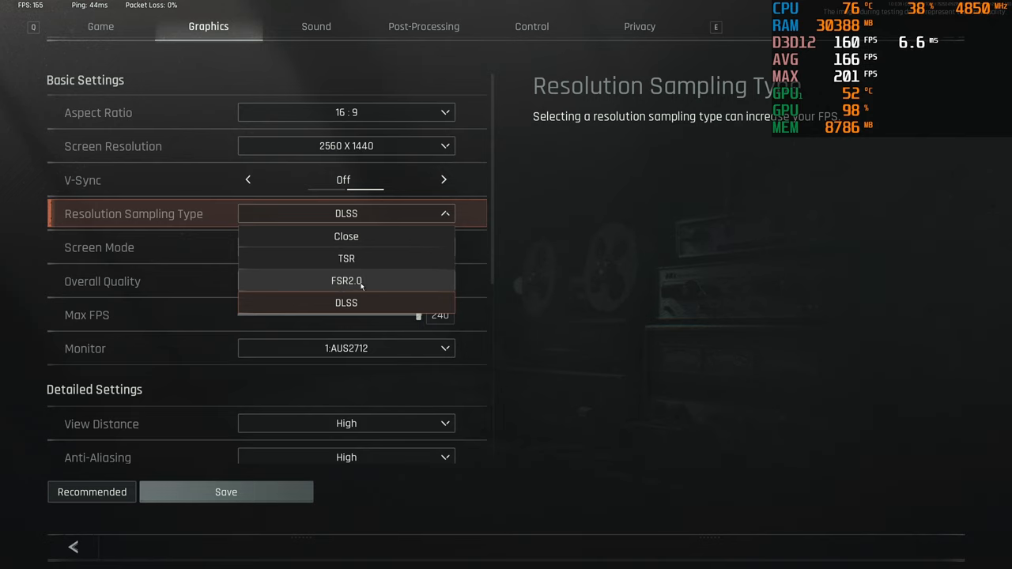
mouse_move(367, 244)
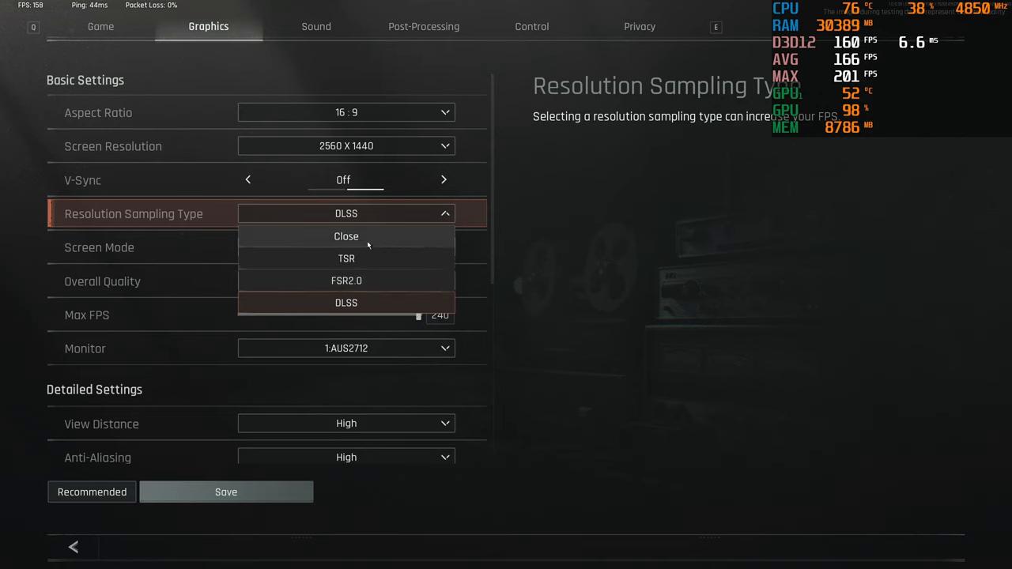
mouse_move(422, 276)
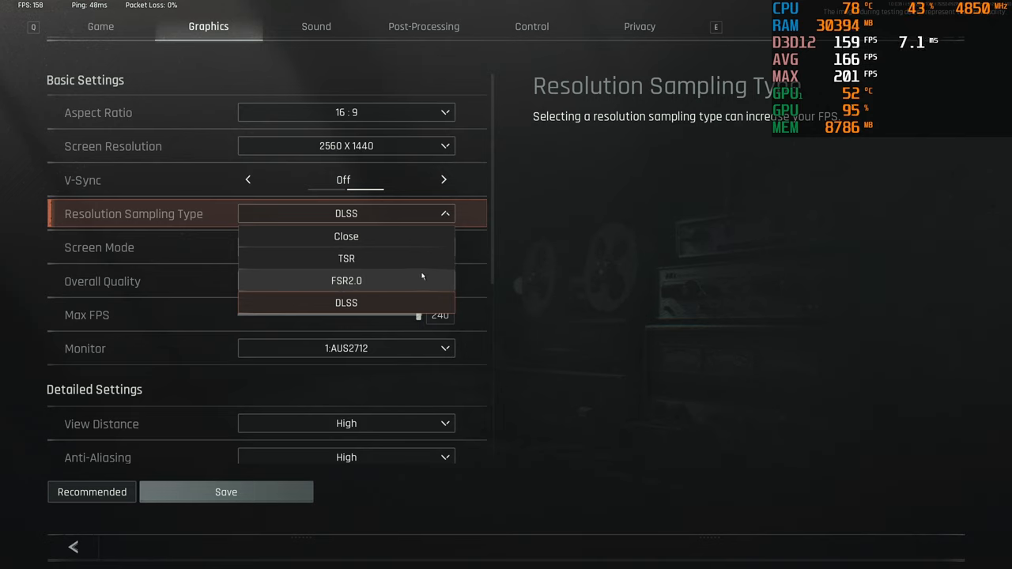
click(345, 303)
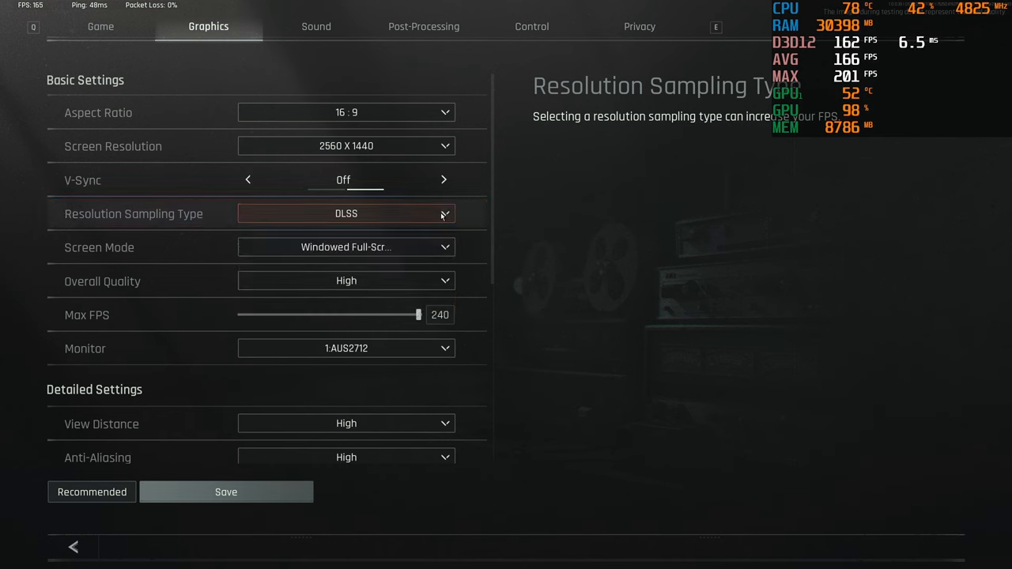
- Keep Screen Mode on Windowed Full-Screen and show the Overall Quality choices
click(345, 247)
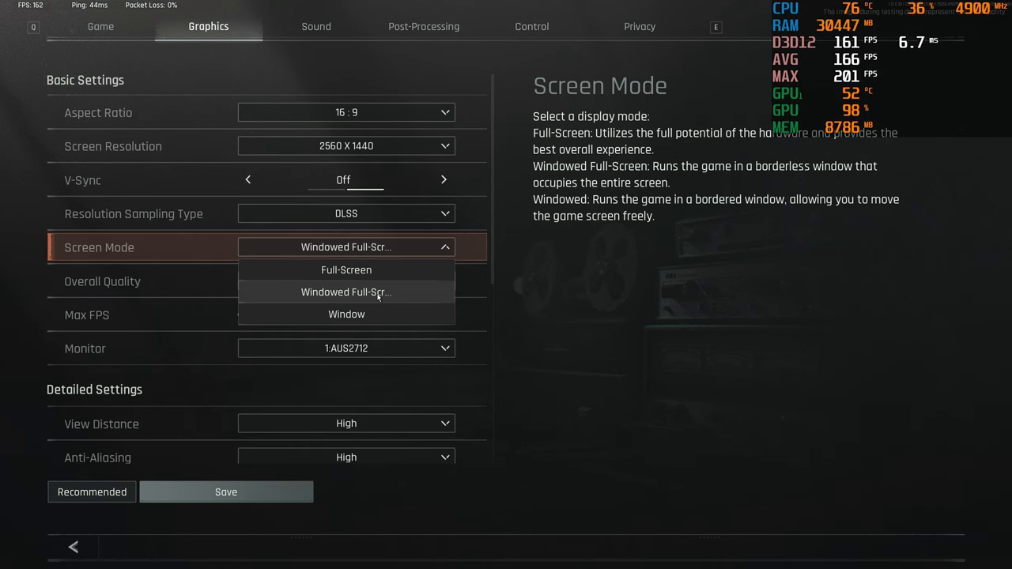
click(346, 291)
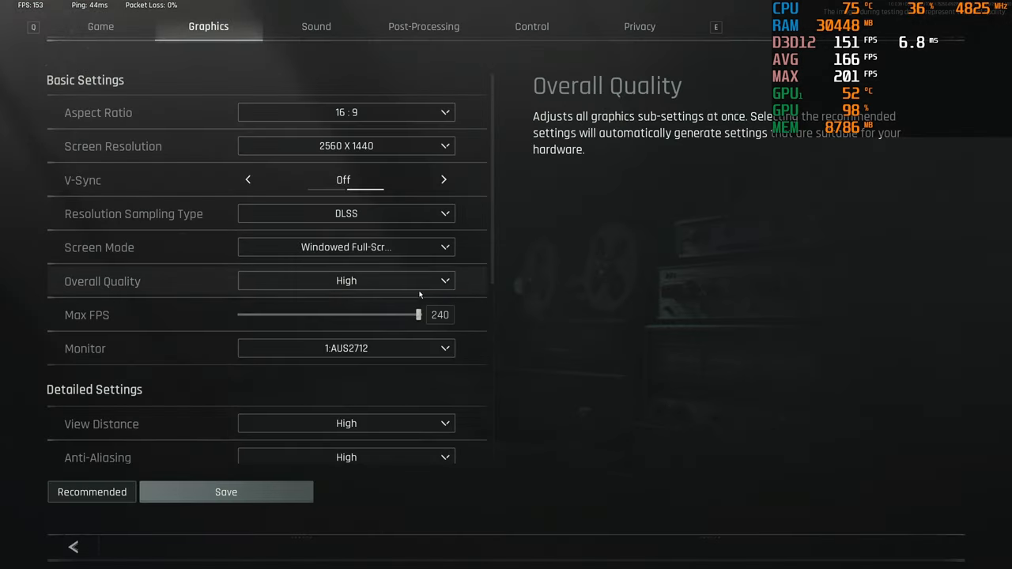
scroll(down, 3)
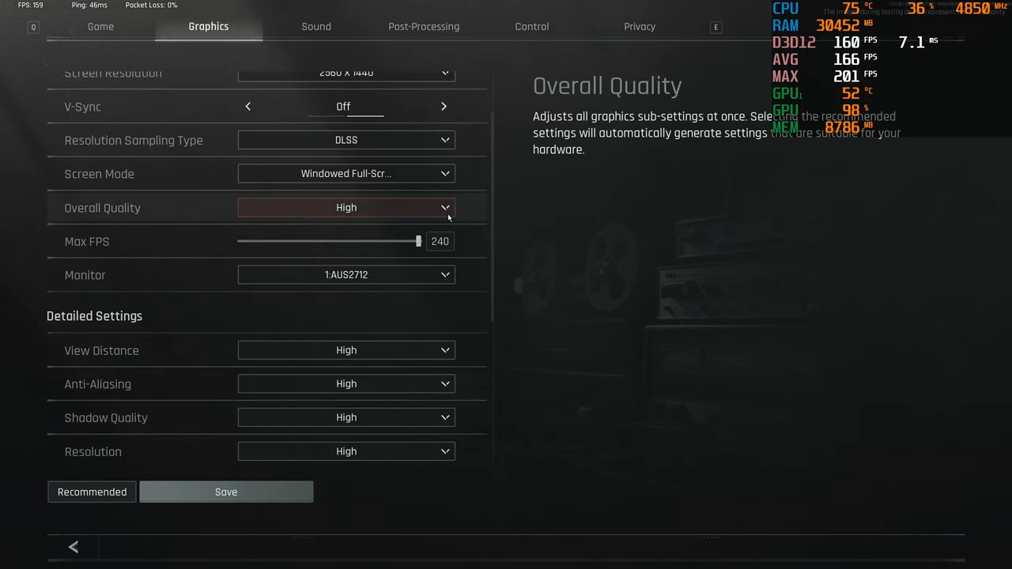
click(345, 208)
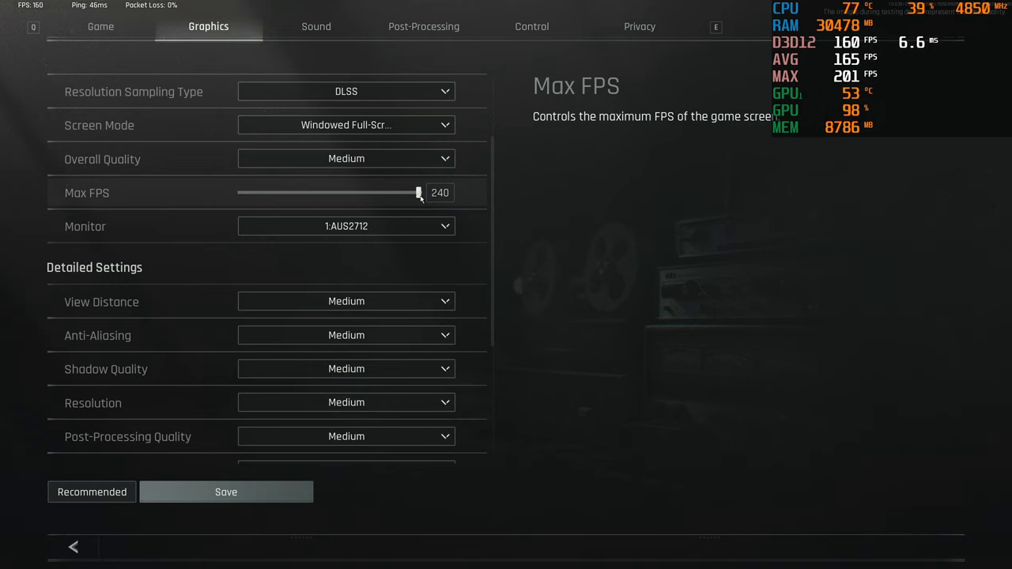
- Lower the Max FPS cap to 144, then restore it to 240
drag(419, 192, 340, 192)
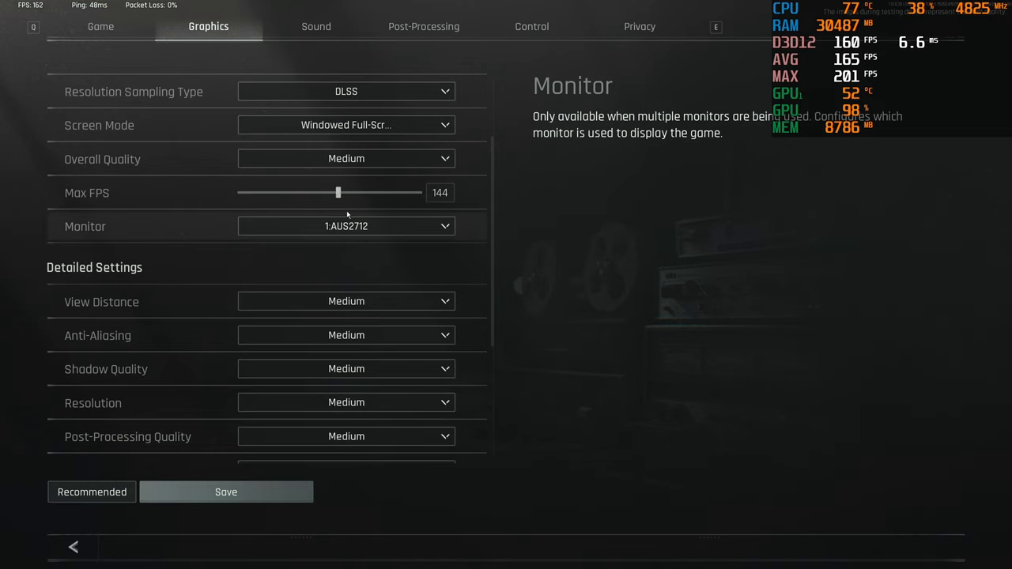
mouse_move(343, 196)
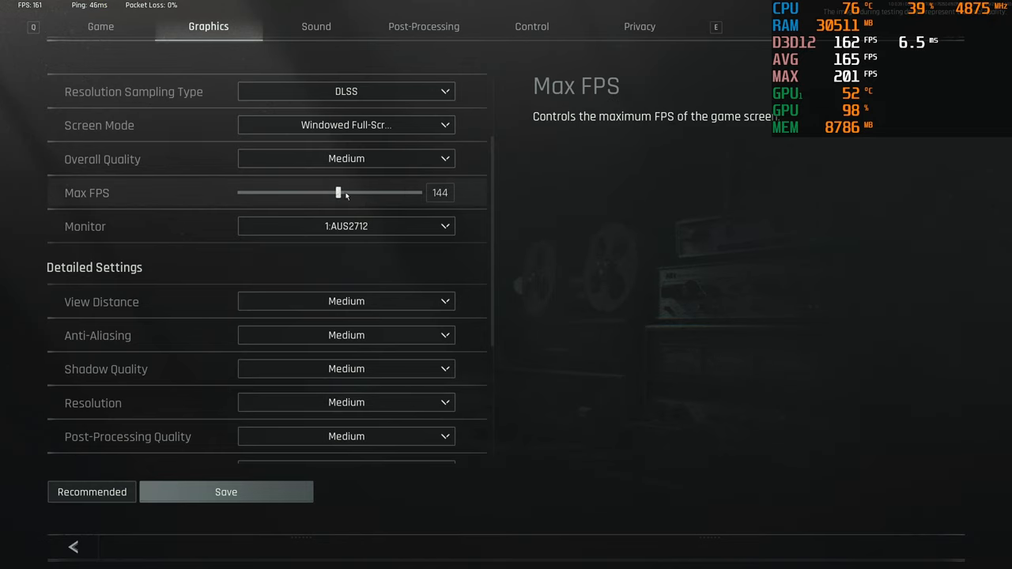
drag(338, 192, 419, 180)
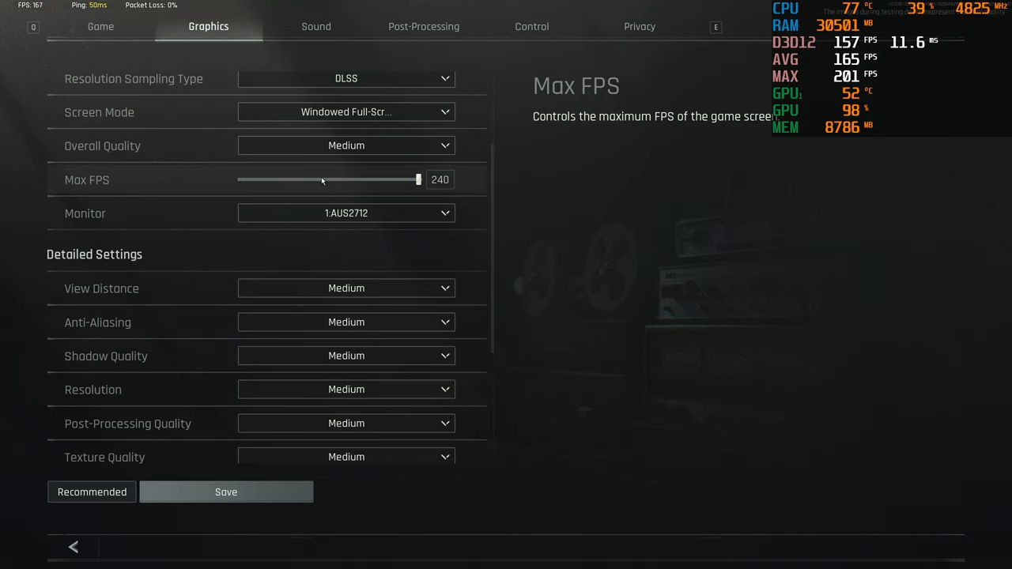
mouse_move(480, 214)
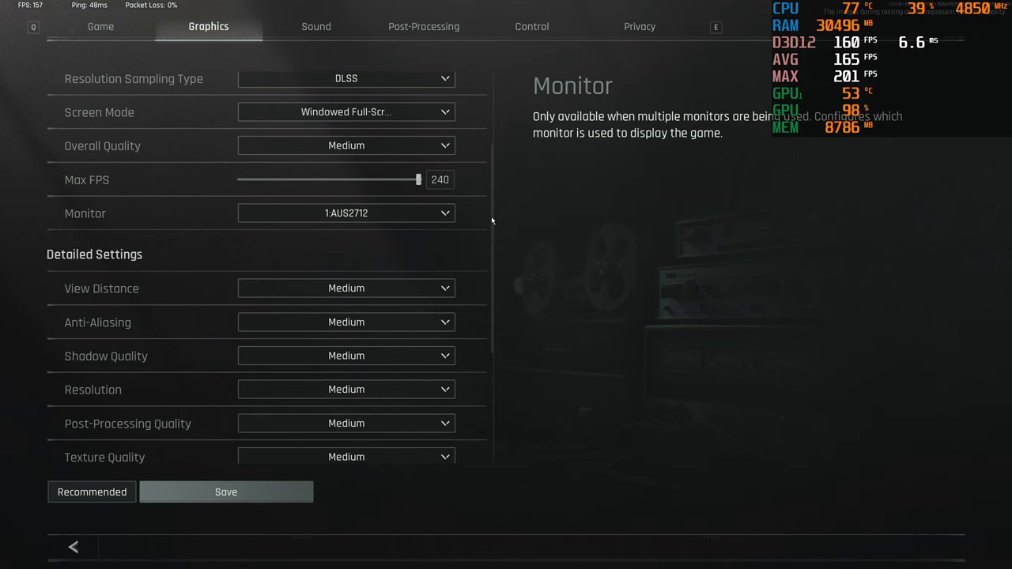
- Keep Anti-Aliasing at Medium after reviewing its options, then show Shadow Quality choices
scroll(down, 3)
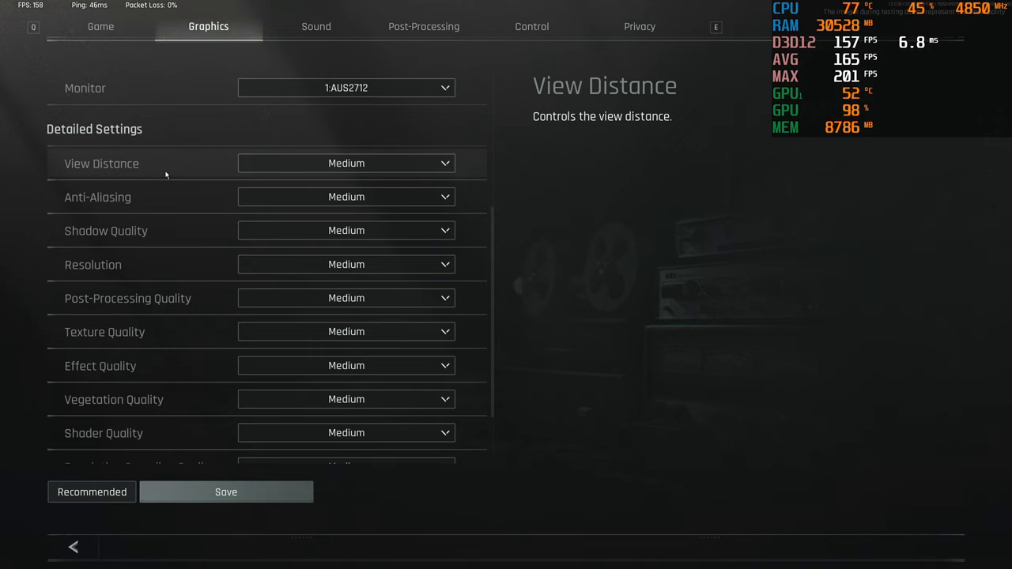
mouse_move(138, 164)
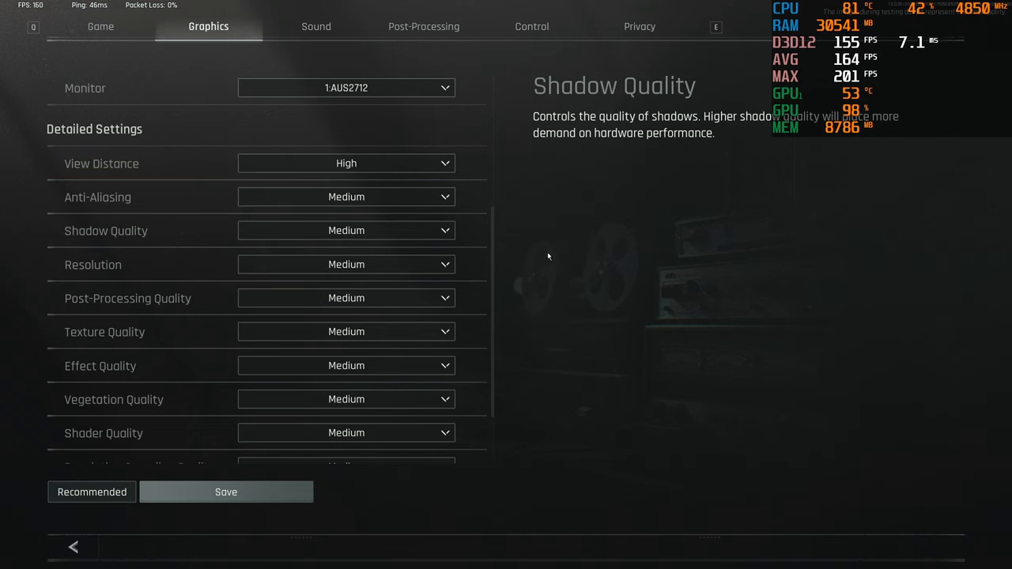
click(345, 197)
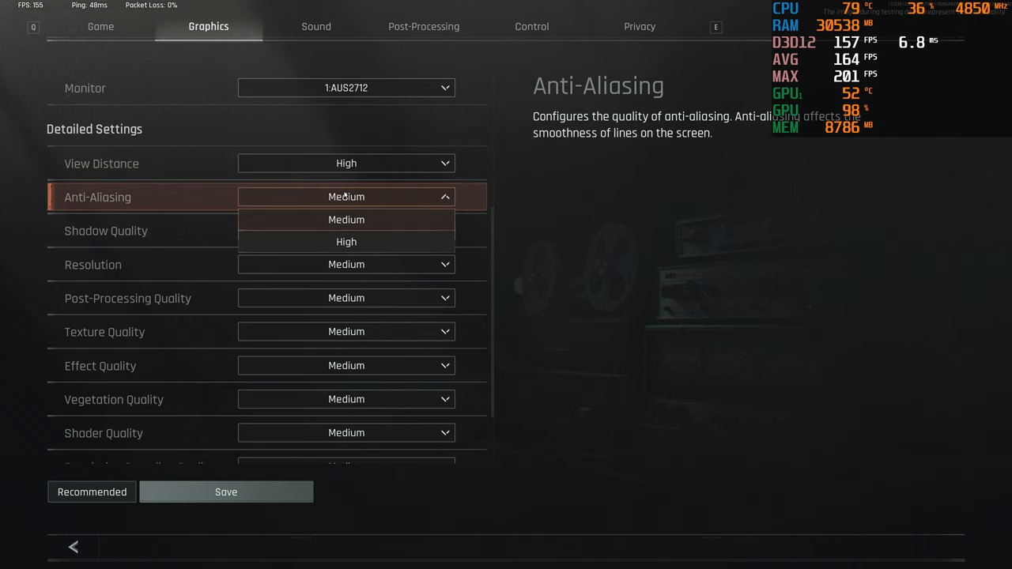
mouse_move(393, 215)
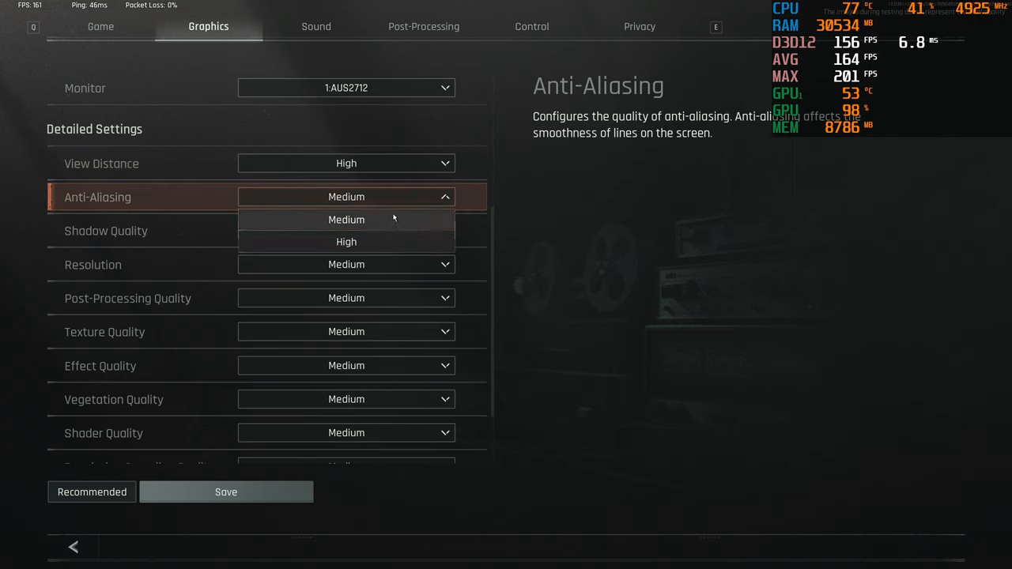
click(346, 219)
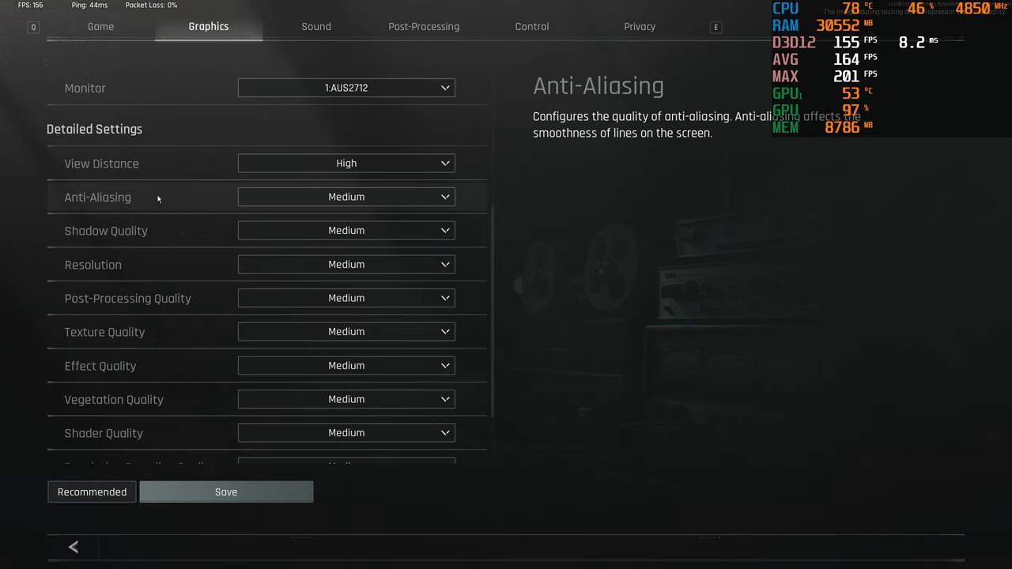
mouse_move(136, 197)
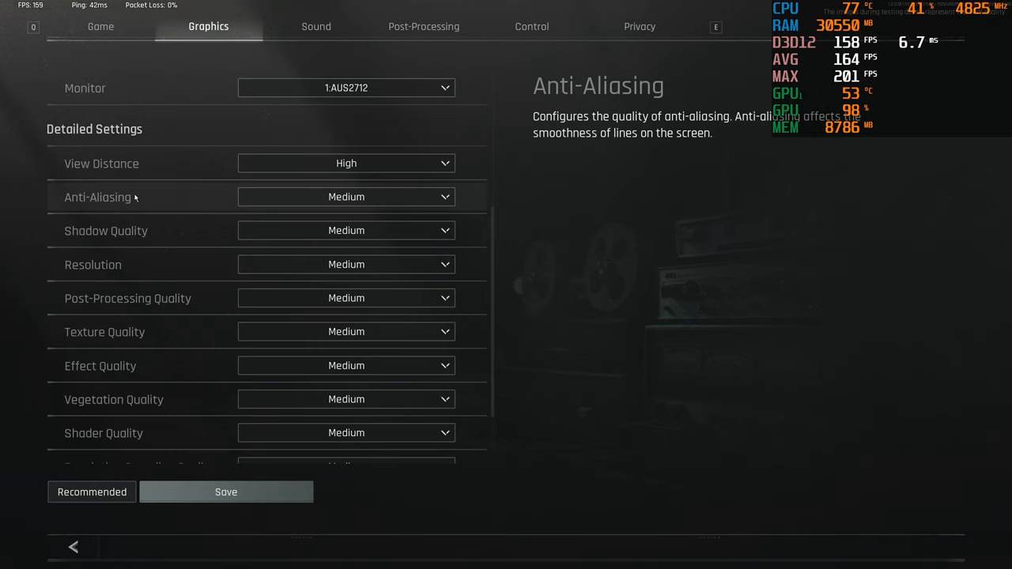
click(346, 197)
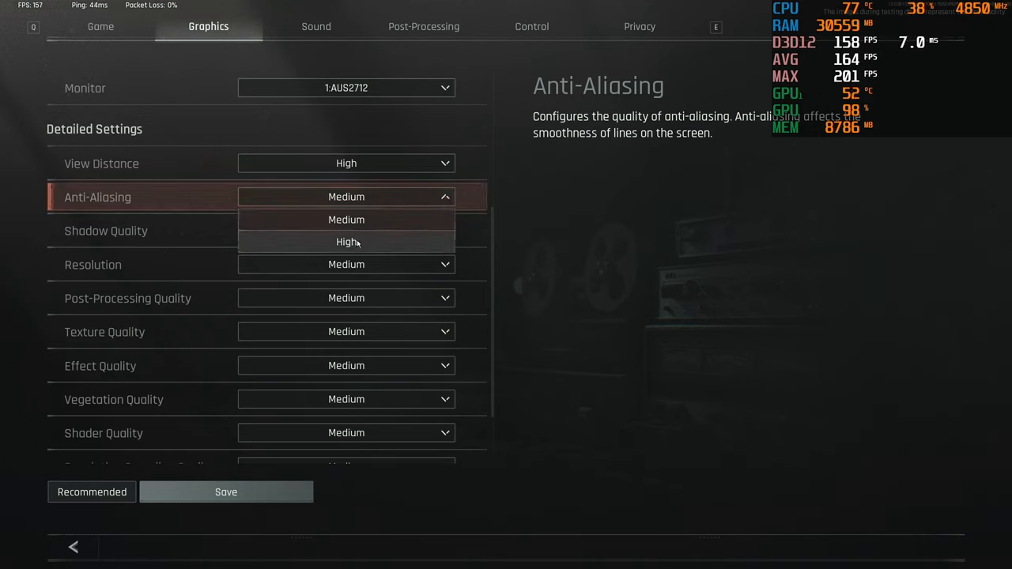
mouse_move(163, 197)
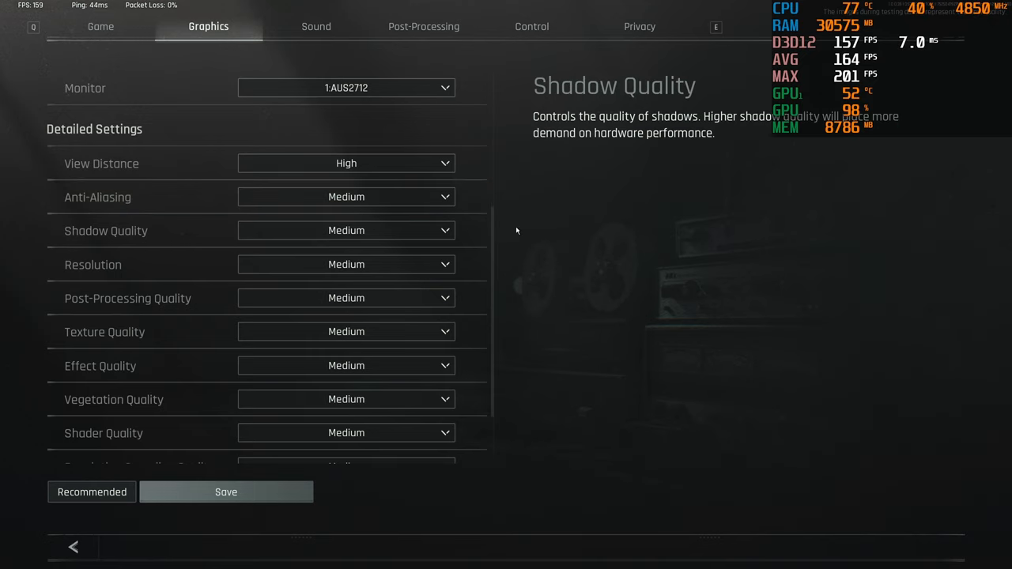
mouse_move(167, 229)
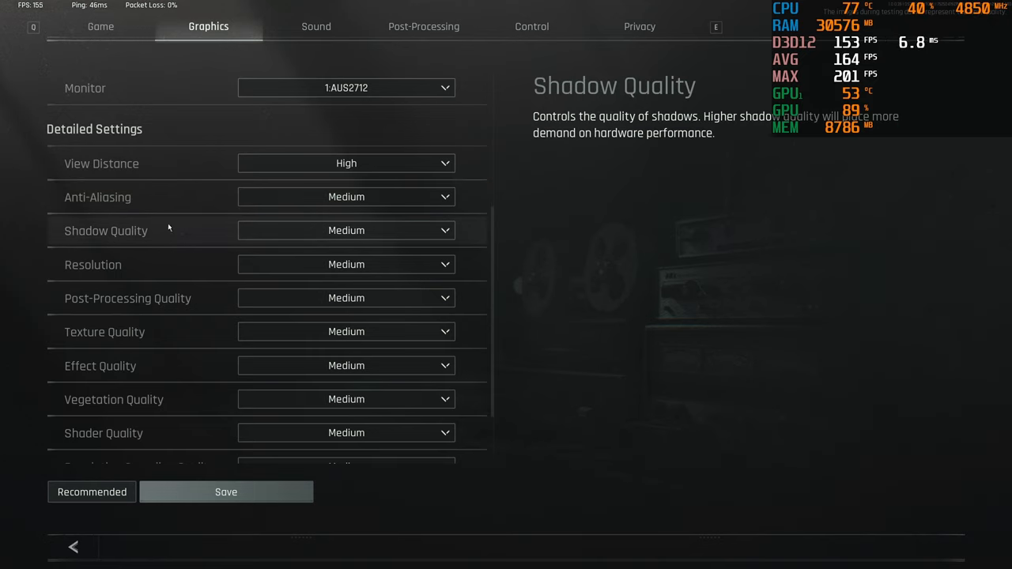
mouse_move(150, 216)
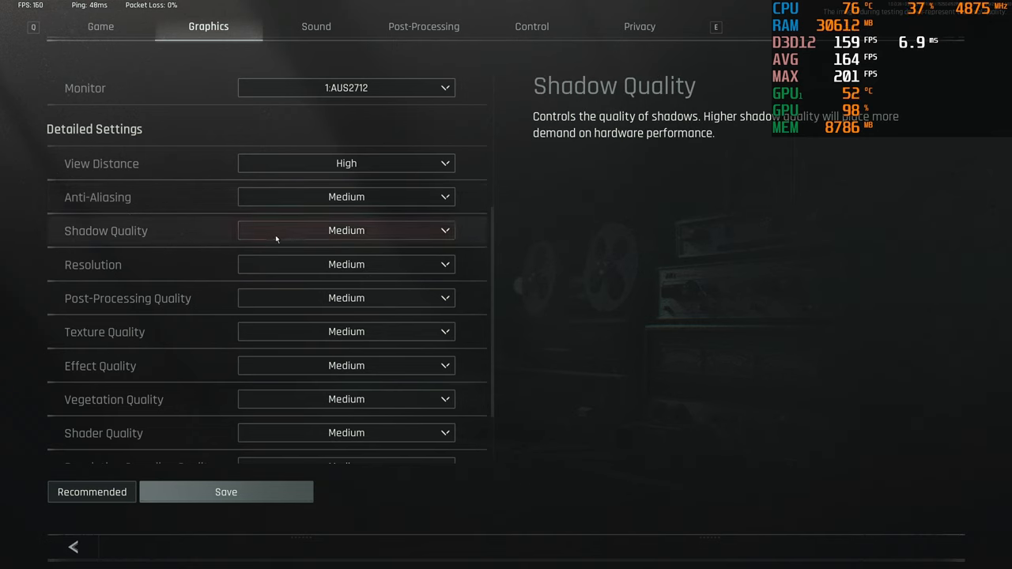
click(345, 230)
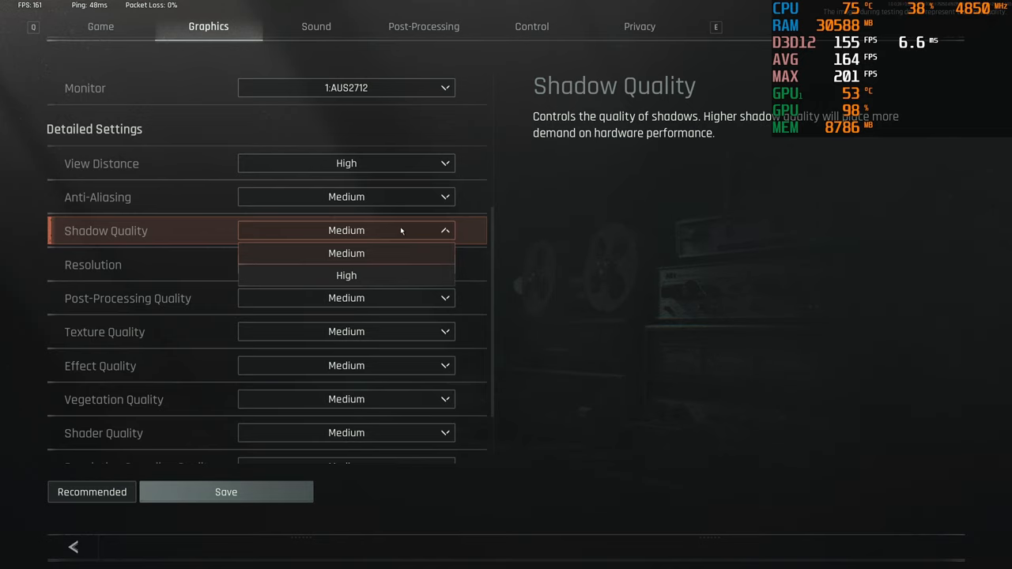
- Set Shadow Quality and Resolution to High
click(345, 275)
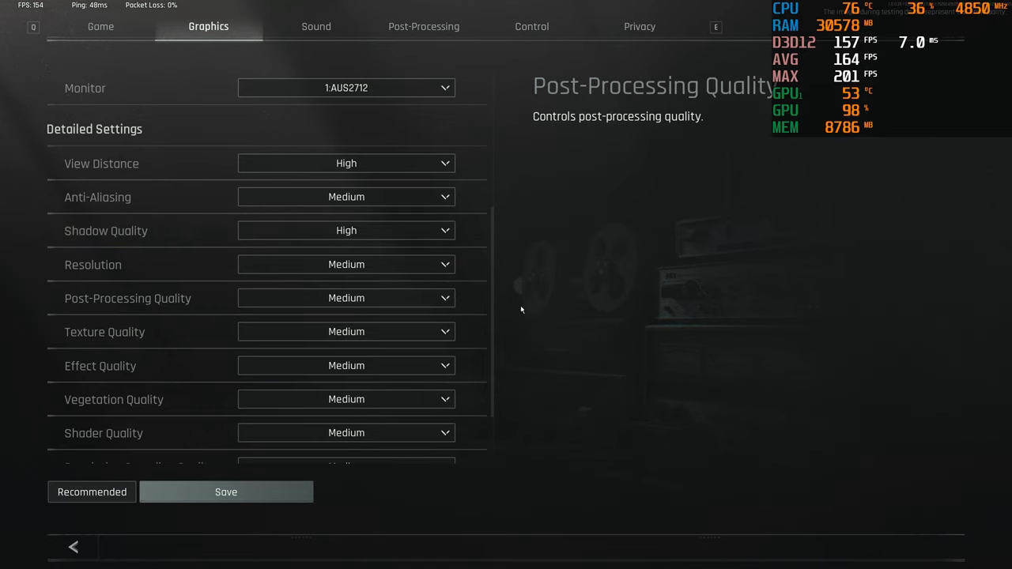
scroll(down, 3)
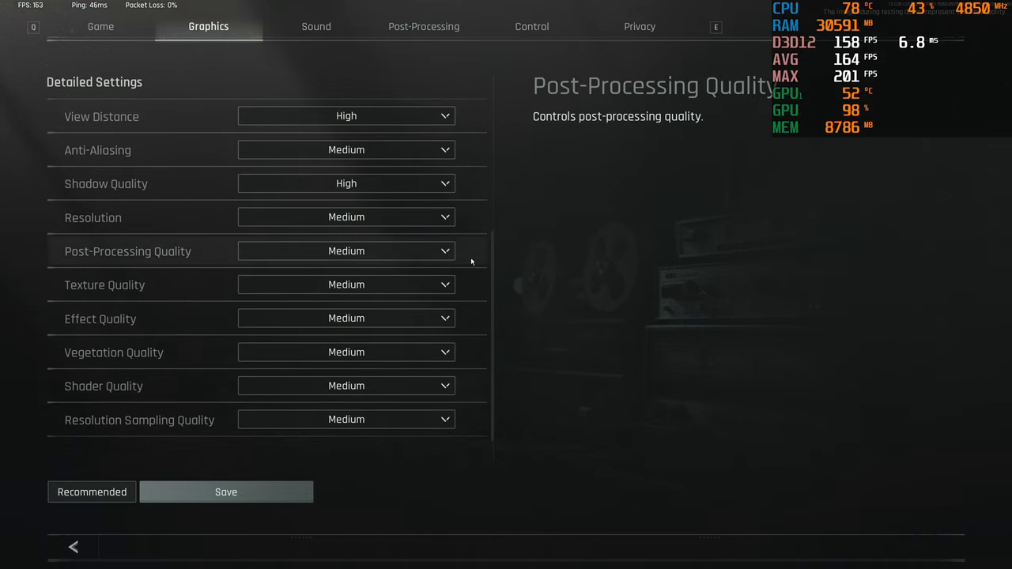
click(345, 217)
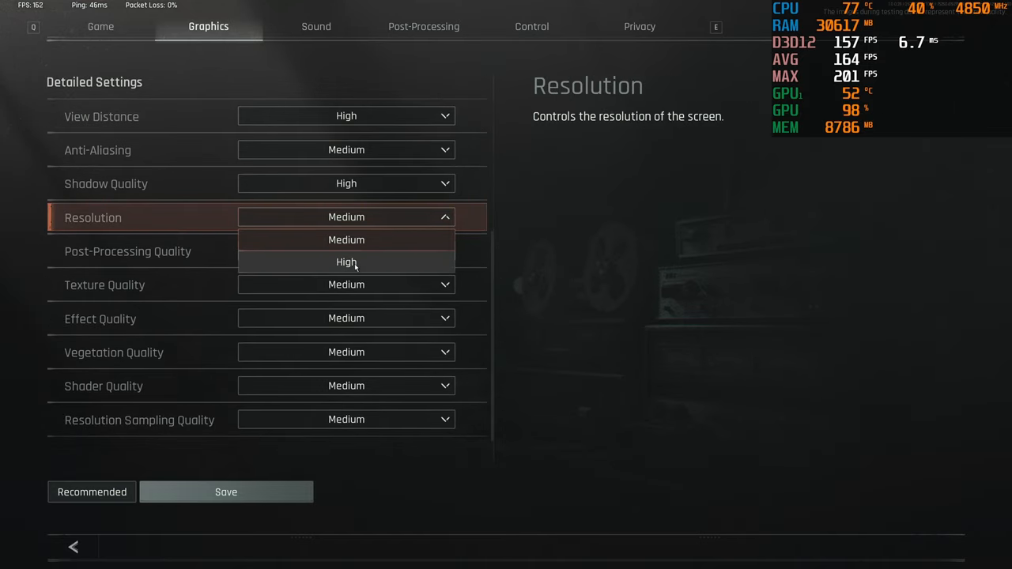
click(346, 261)
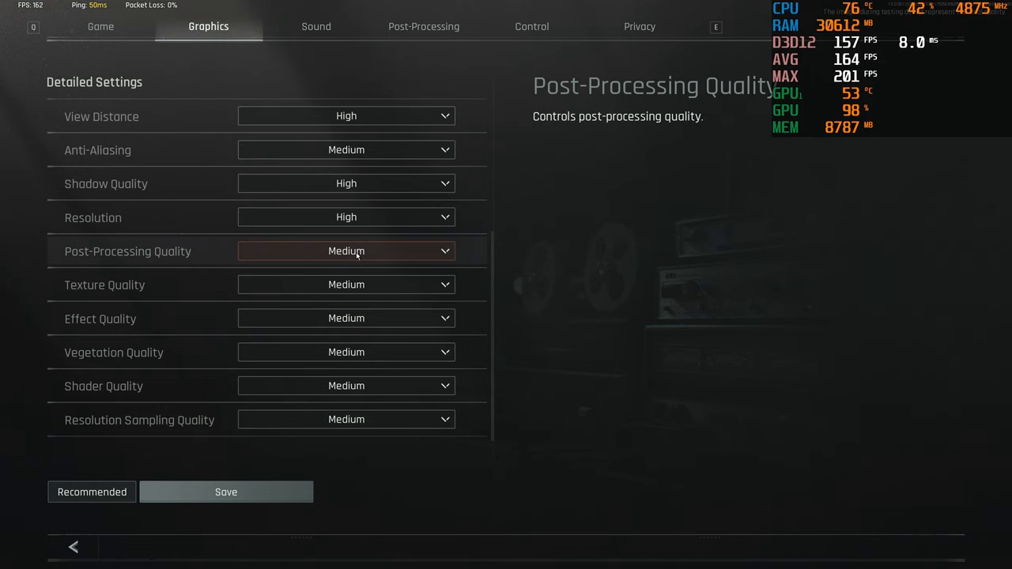
mouse_move(361, 295)
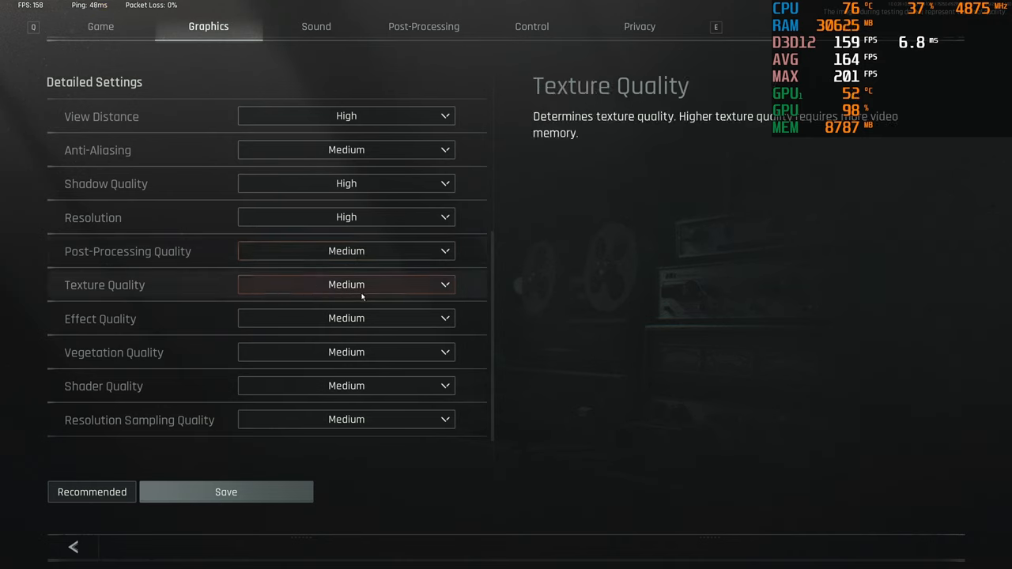
mouse_move(747, 228)
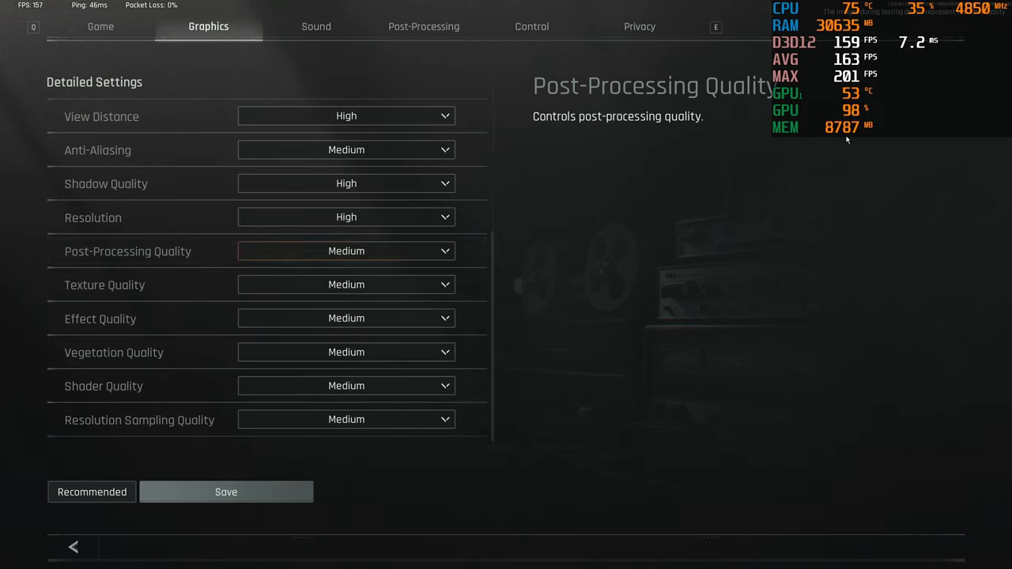
mouse_move(868, 133)
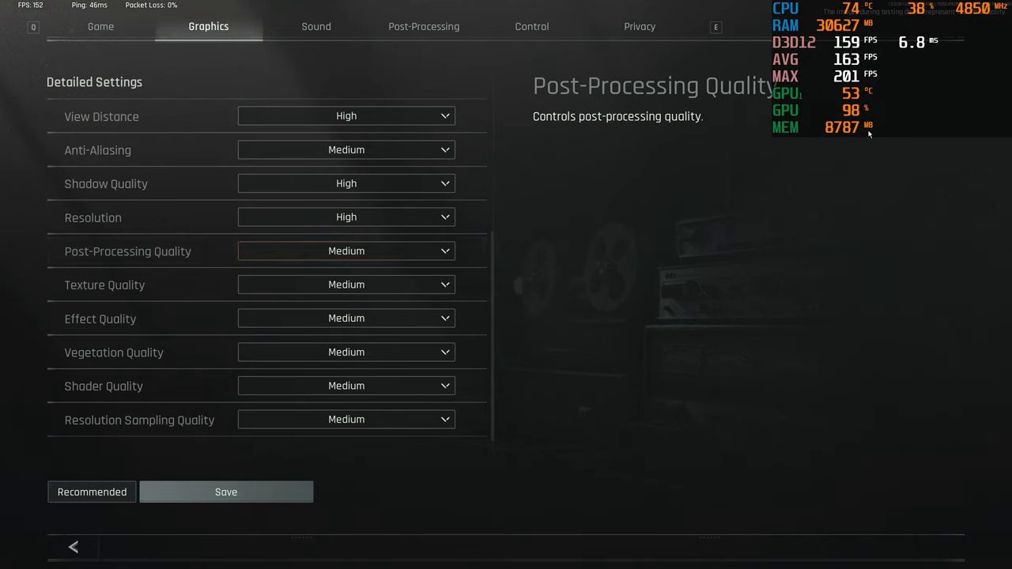
mouse_move(479, 239)
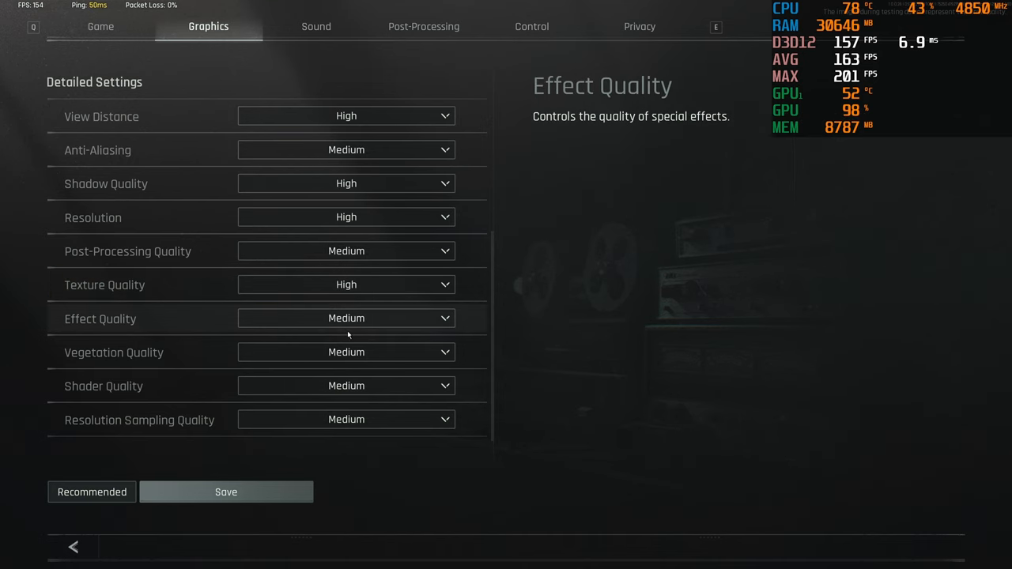
mouse_move(139, 420)
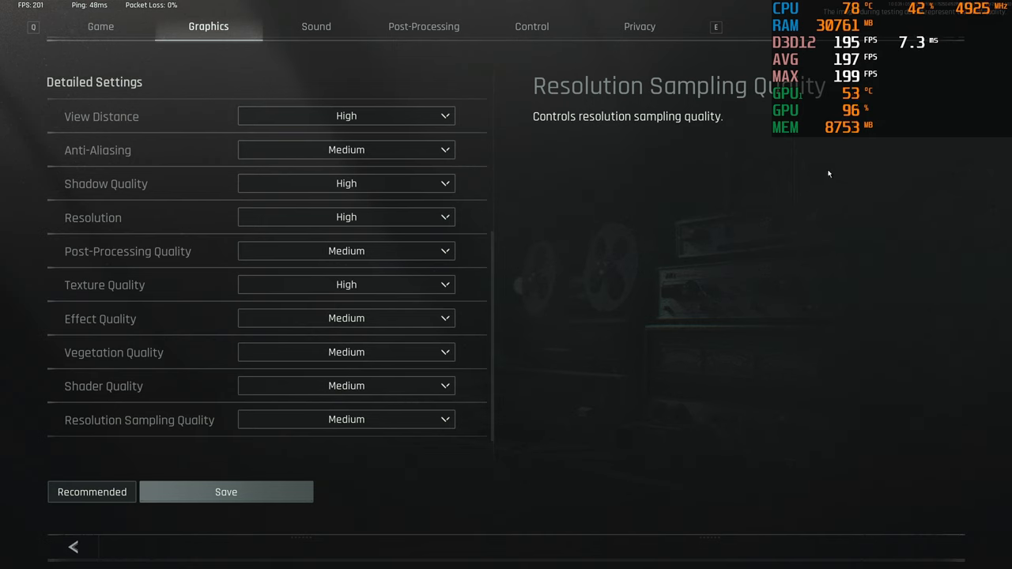
mouse_move(212, 285)
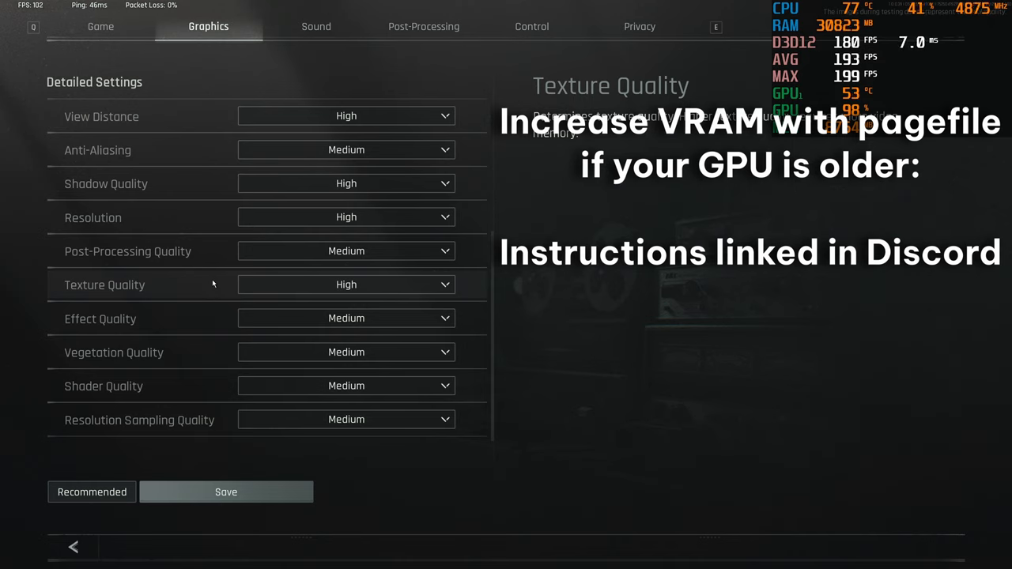
- Review the Effect Quality options and keep it at Medium
click(345, 285)
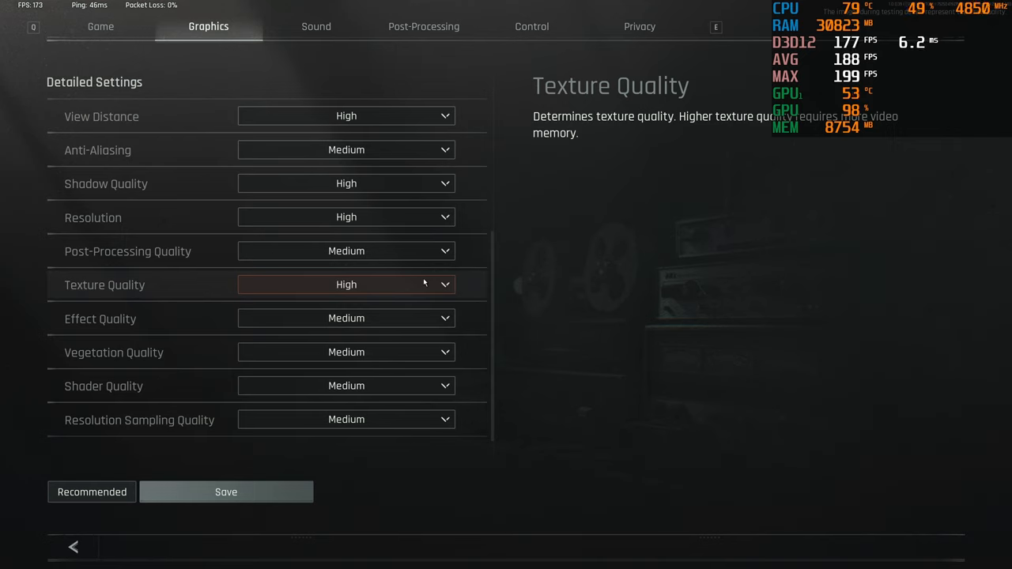
mouse_move(362, 319)
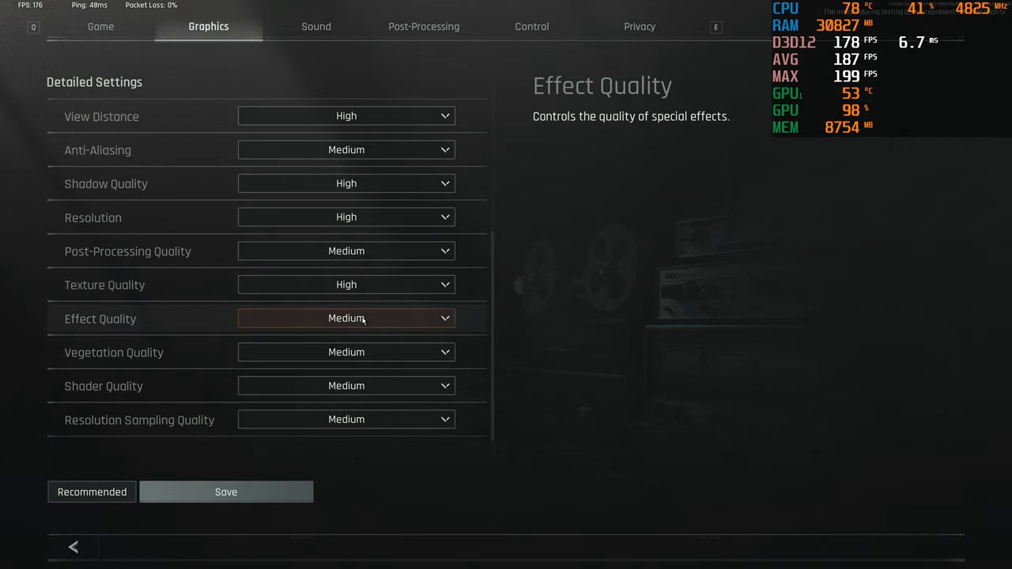
mouse_move(379, 324)
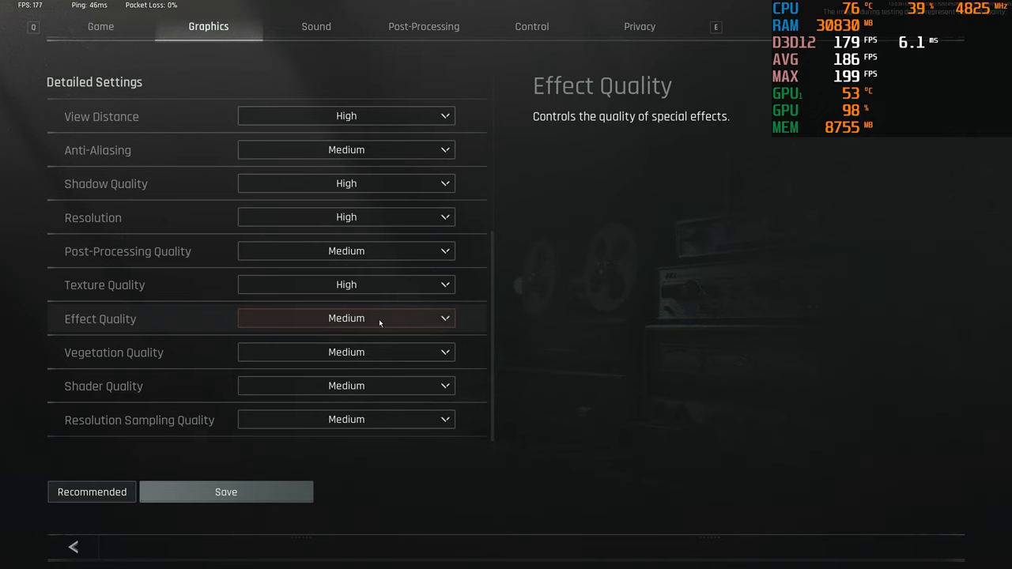
click(346, 318)
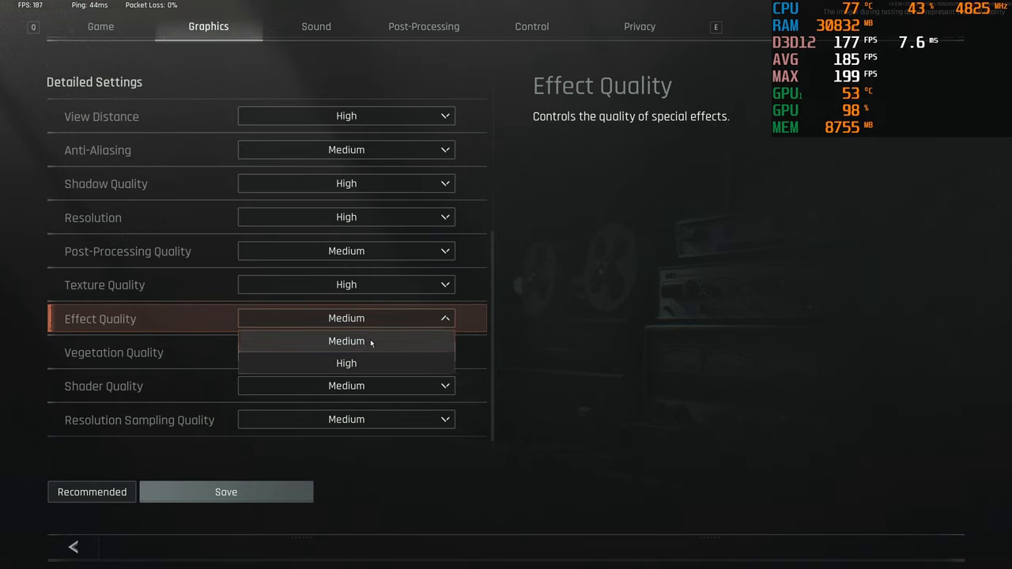
click(347, 341)
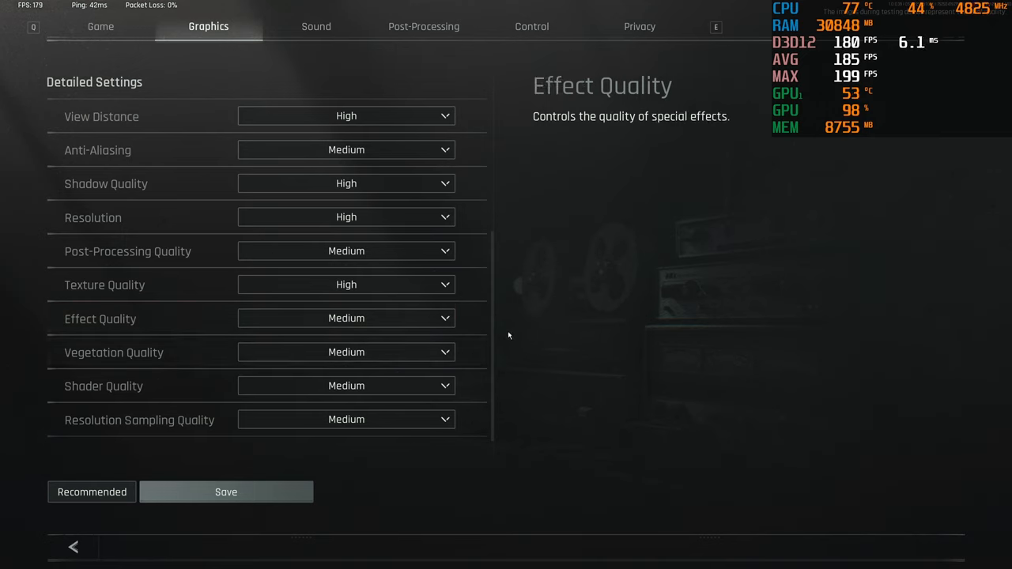
mouse_move(450, 320)
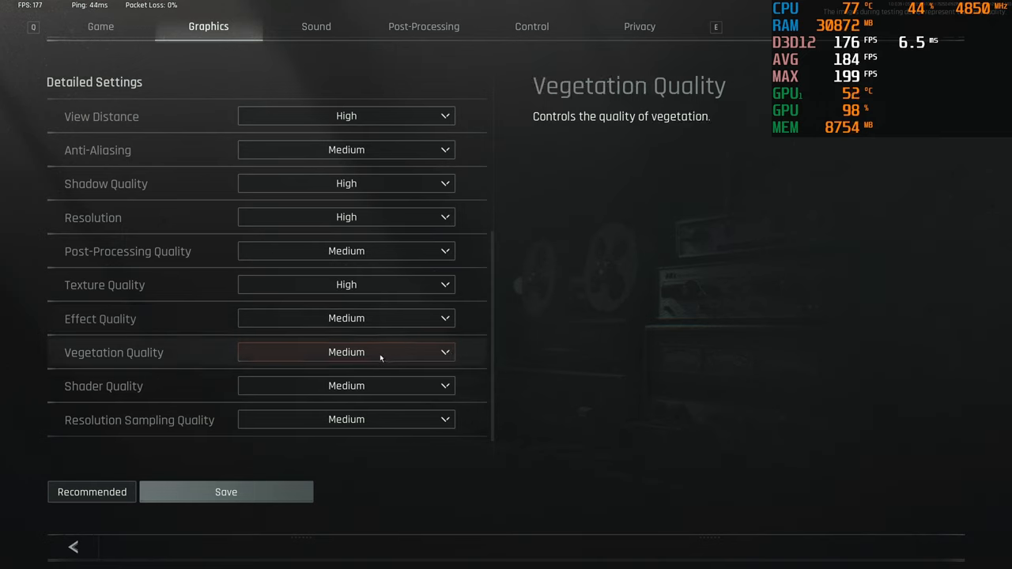
mouse_move(318, 353)
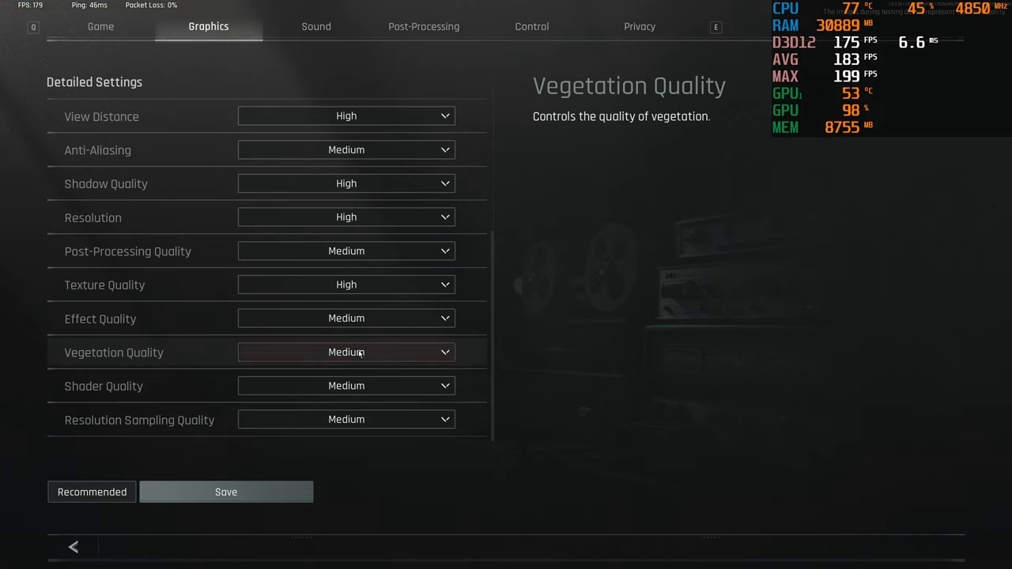
mouse_move(380, 354)
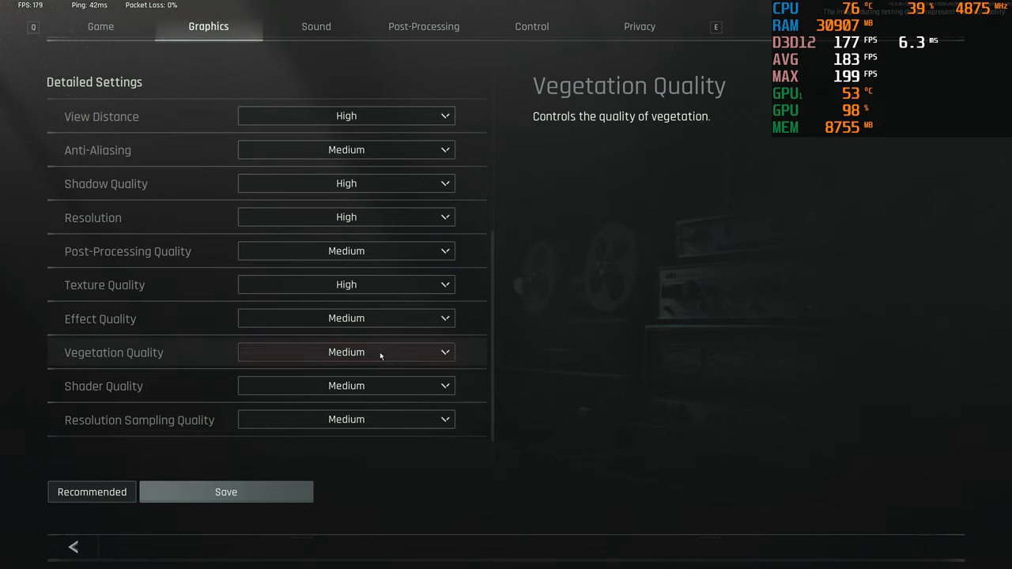
mouse_move(389, 357)
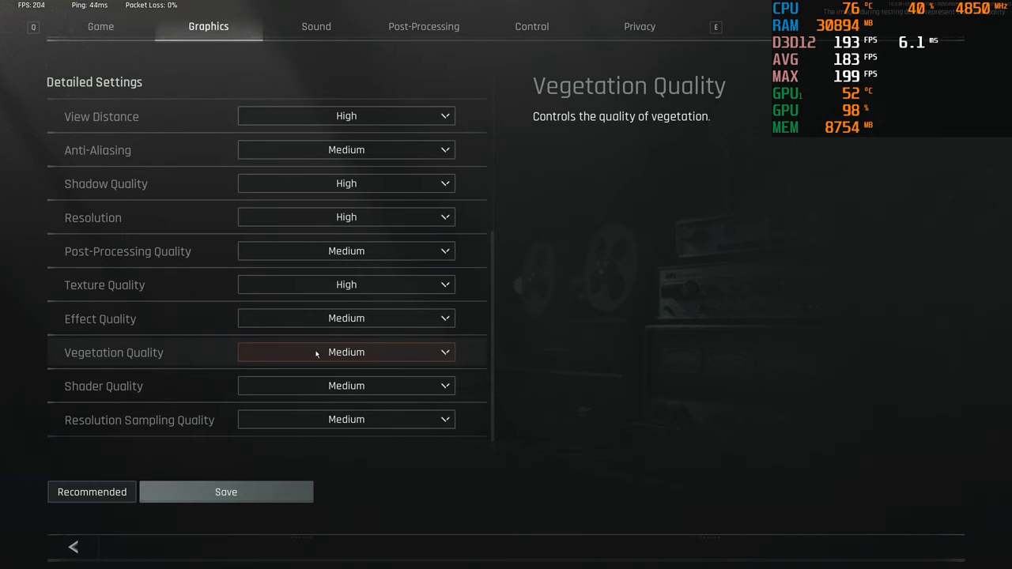
mouse_move(351, 358)
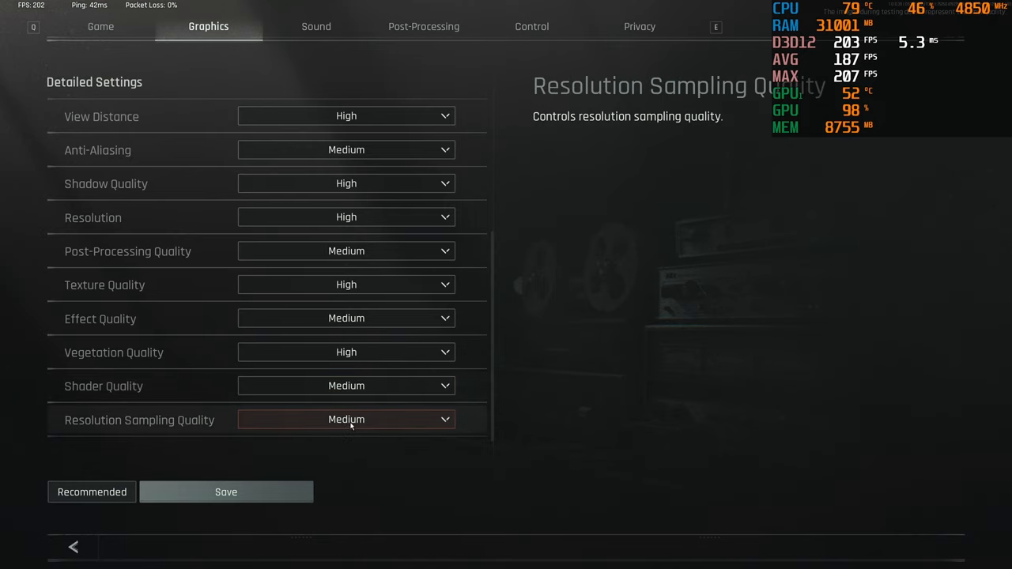
- Save the mixed High/Medium graphics settings, review detailed options, then go to Post-Processing
click(226, 492)
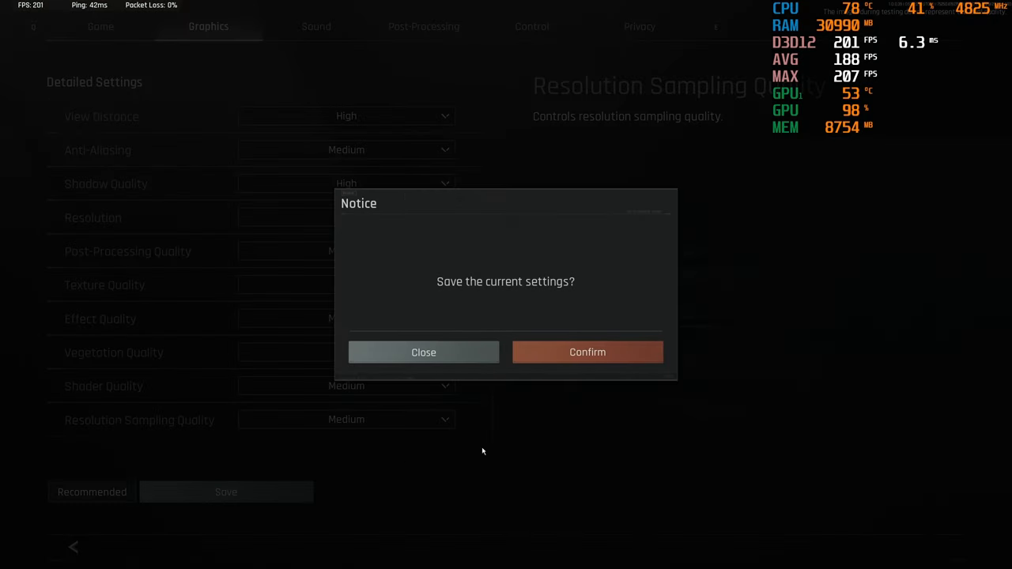
click(586, 352)
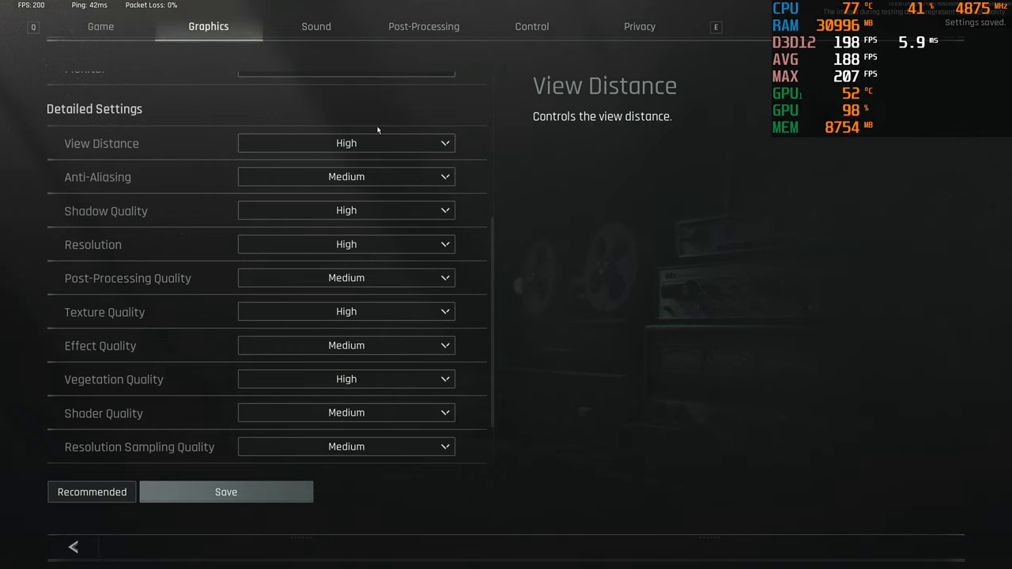
mouse_move(469, 496)
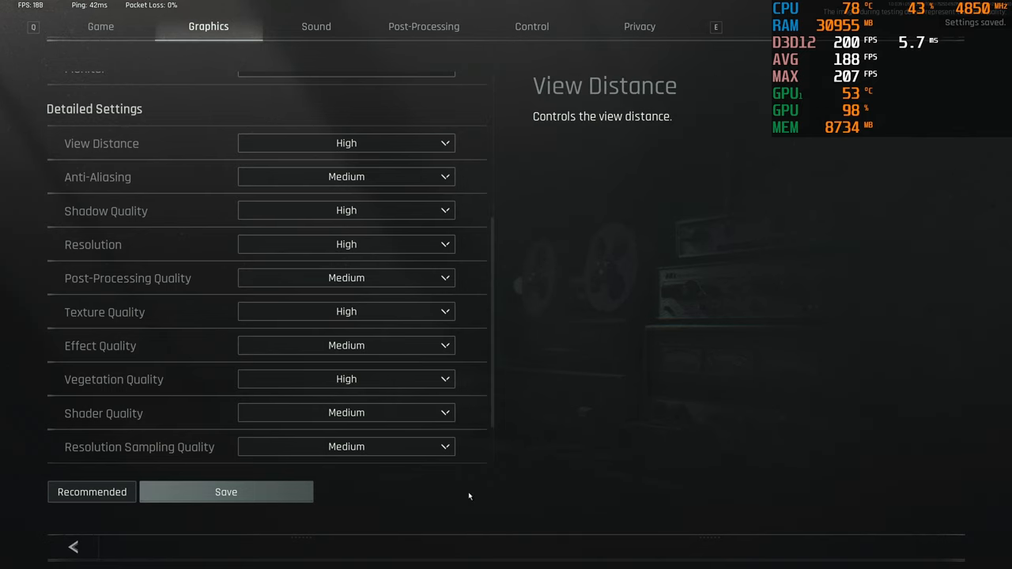
mouse_move(140, 446)
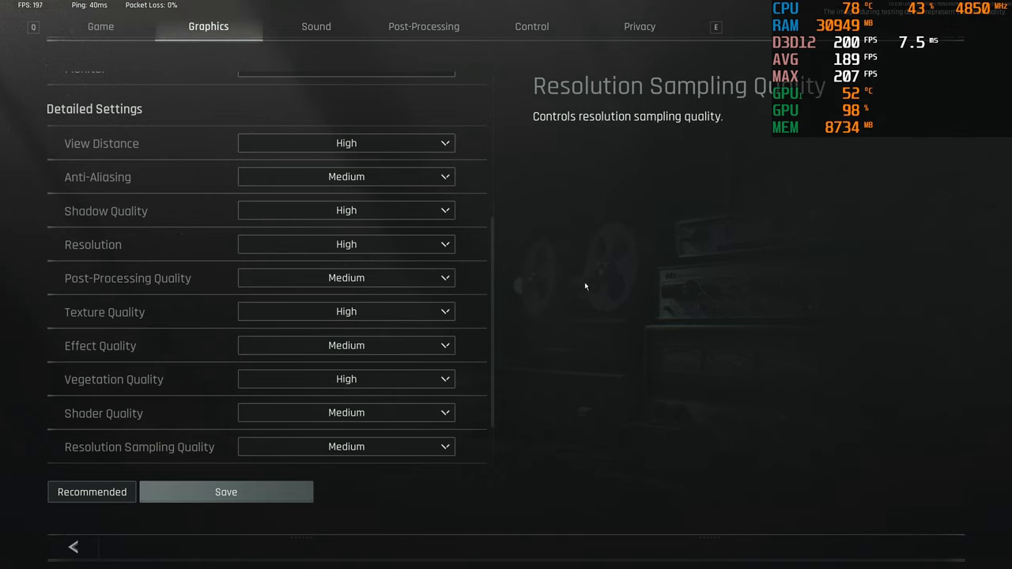
scroll(down, 3)
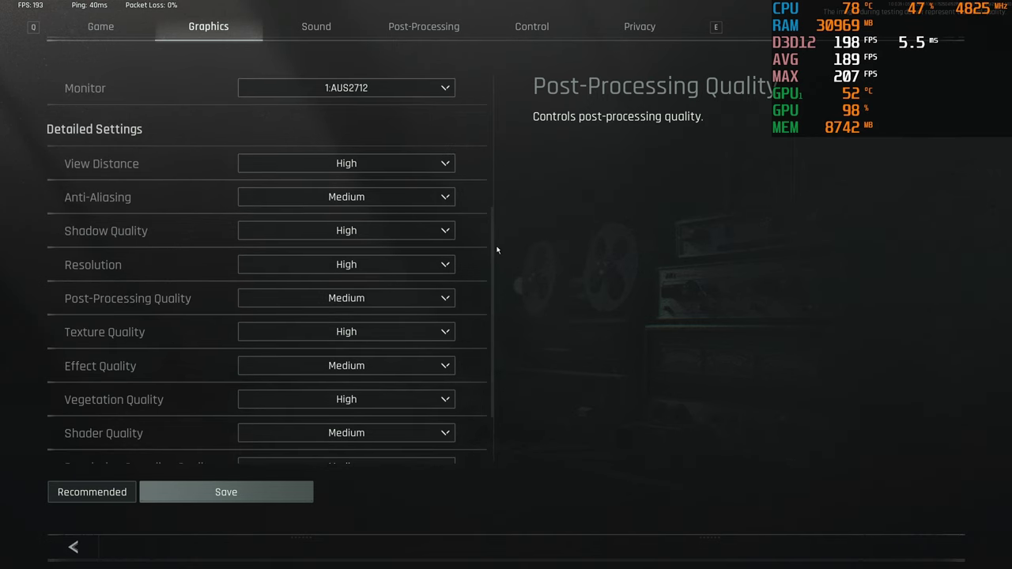
scroll(down, 3)
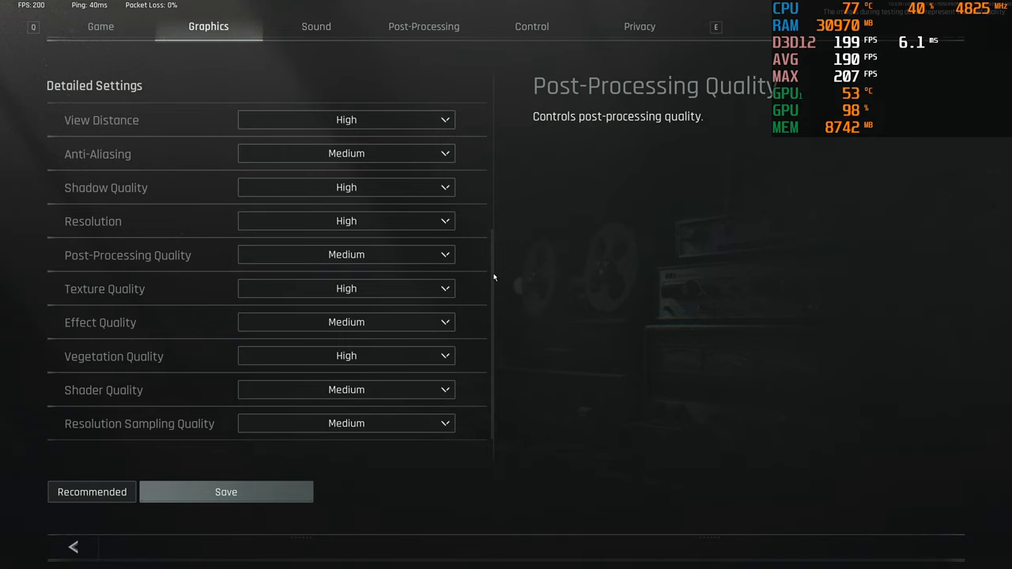
click(423, 26)
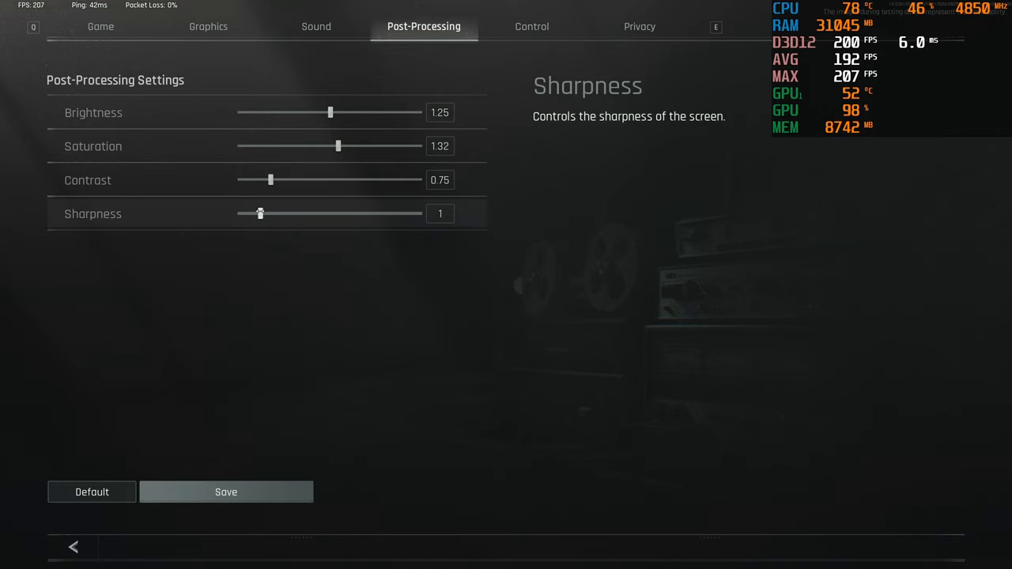
- Set Sharpness to 2, confirm the change, and expand Default Zero Distance on the Game tab
drag(260, 212, 320, 212)
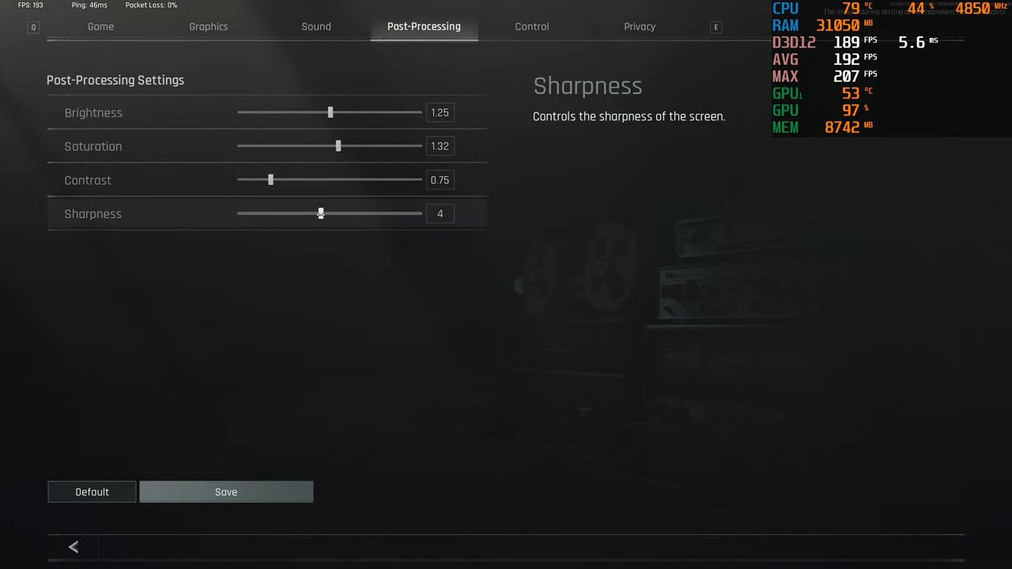
drag(320, 214, 264, 214)
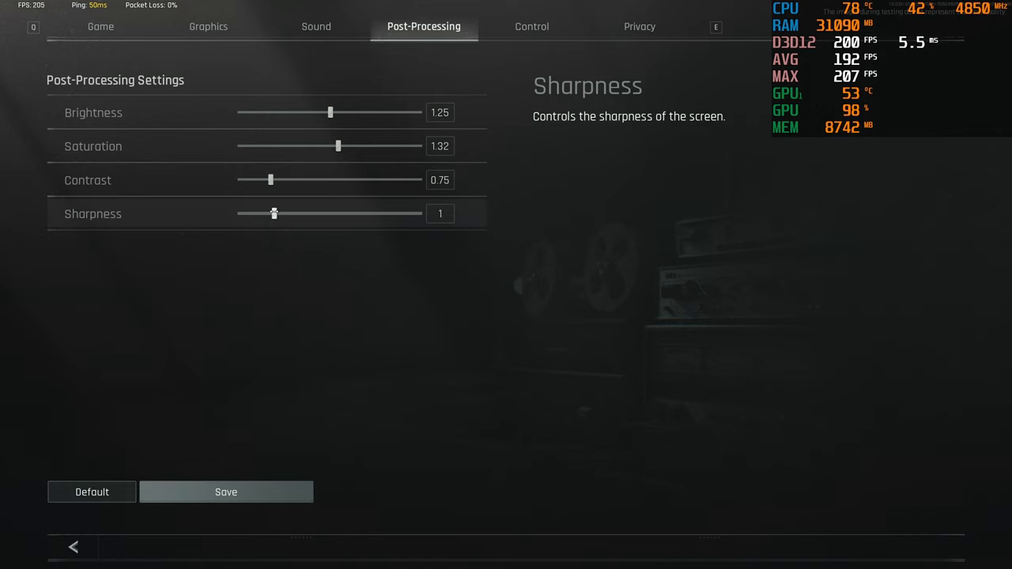
drag(275, 214, 278, 213)
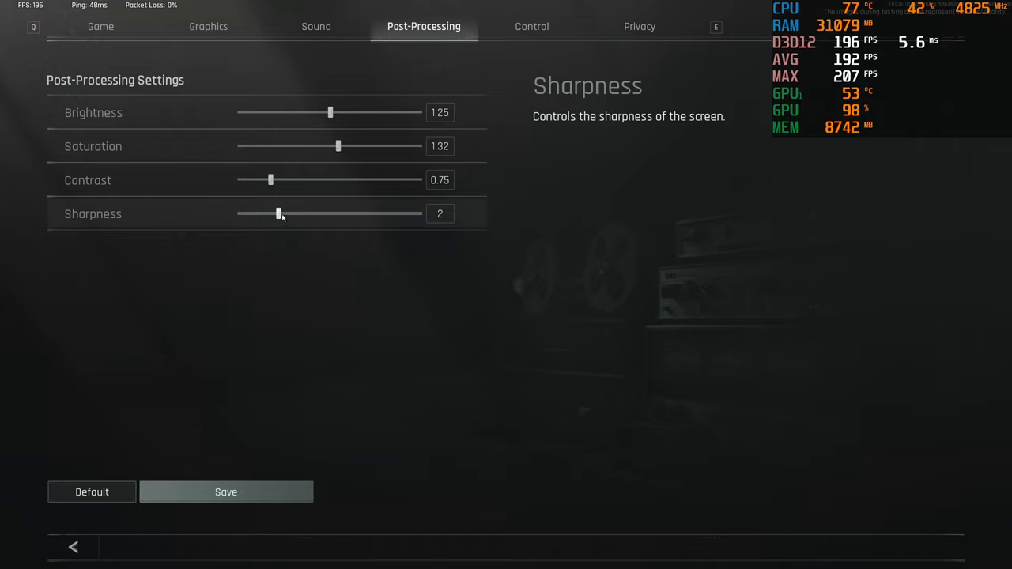
click(530, 26)
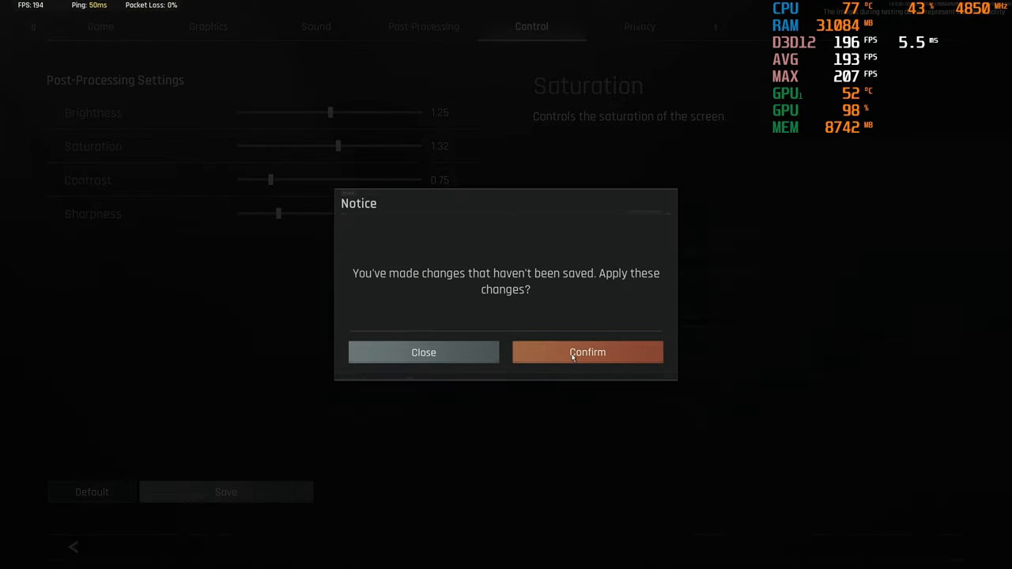
click(586, 351)
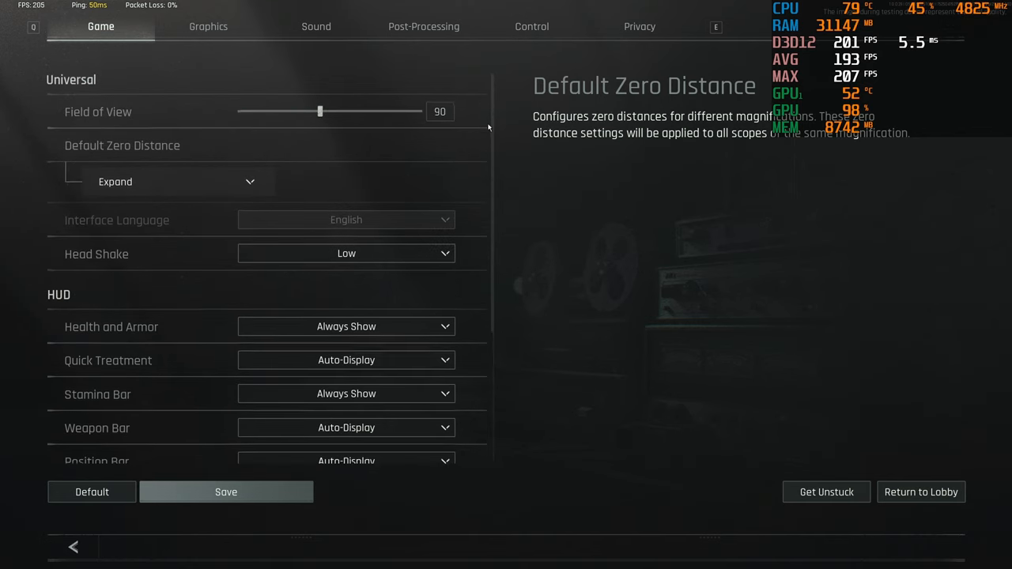
click(167, 181)
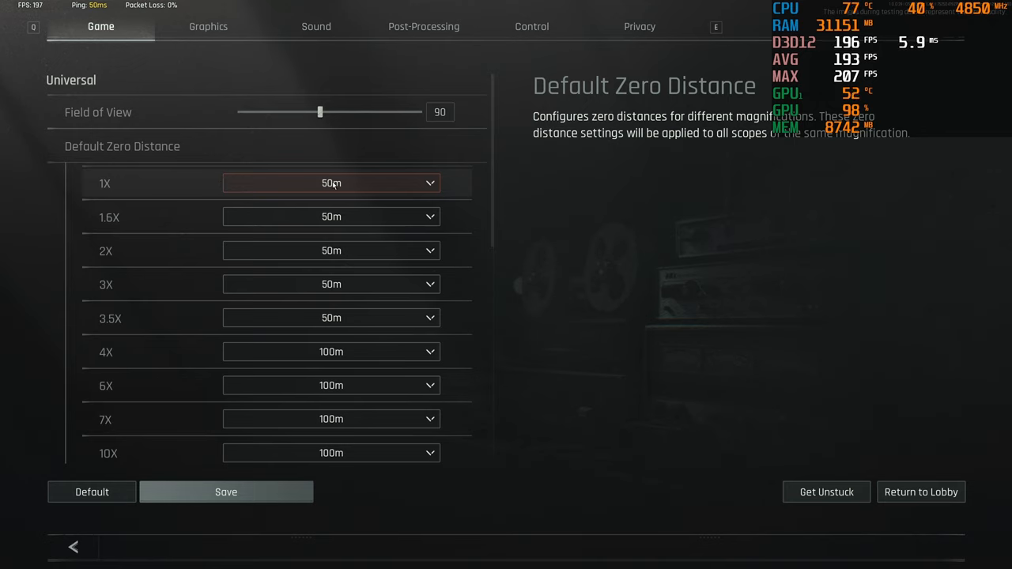
mouse_move(348, 318)
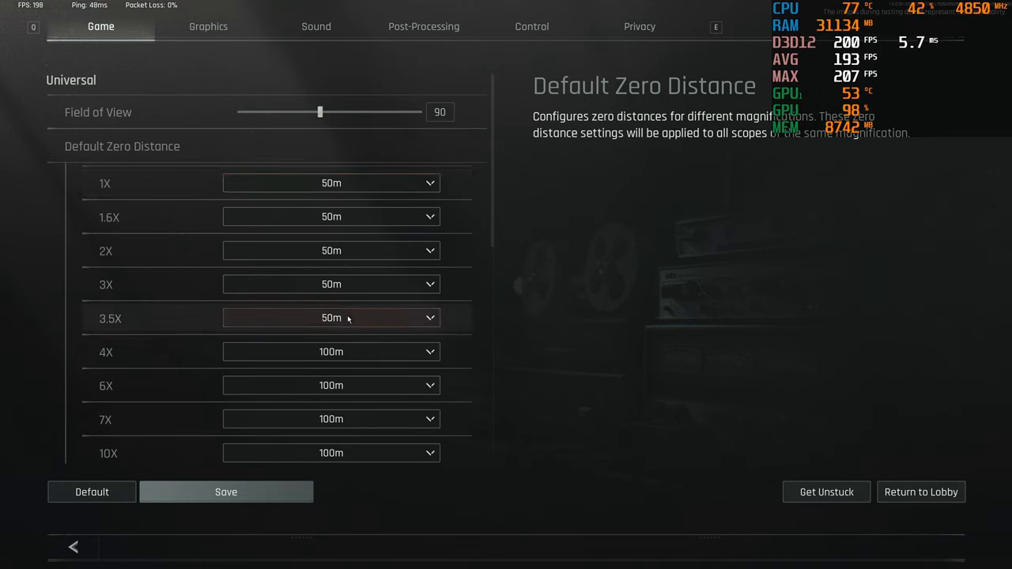
mouse_move(138, 357)
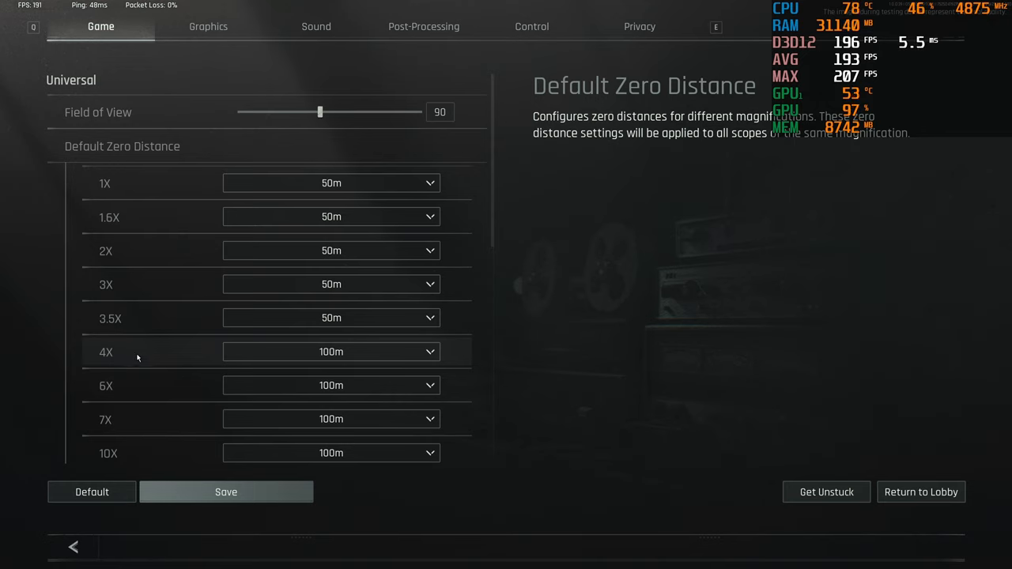
mouse_move(346, 267)
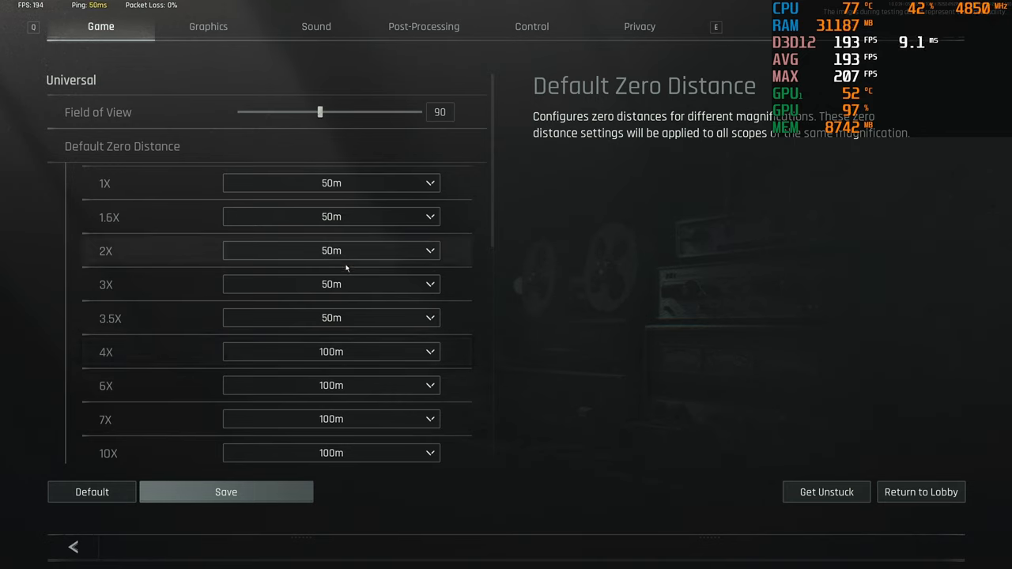
mouse_move(361, 186)
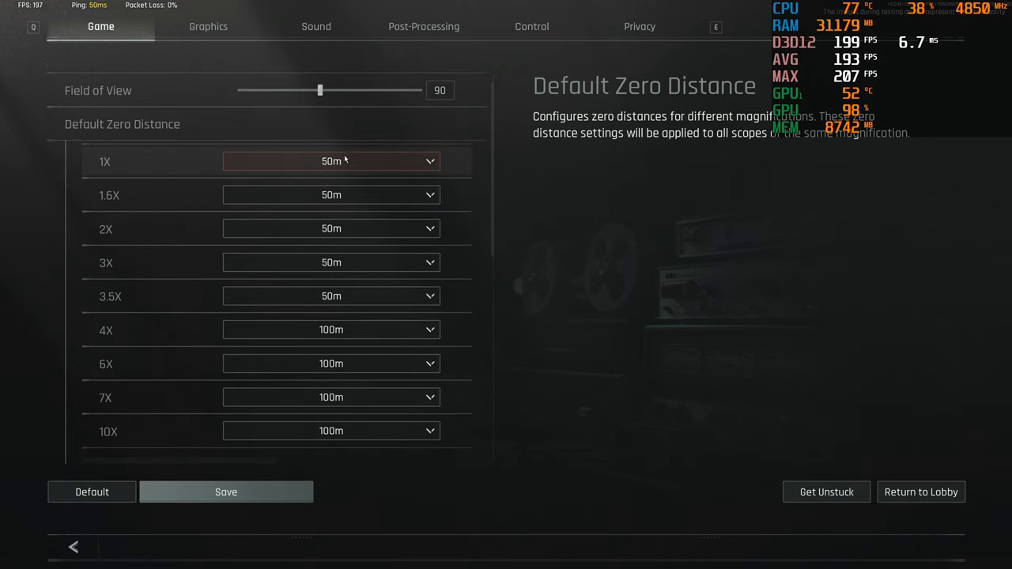
mouse_move(355, 243)
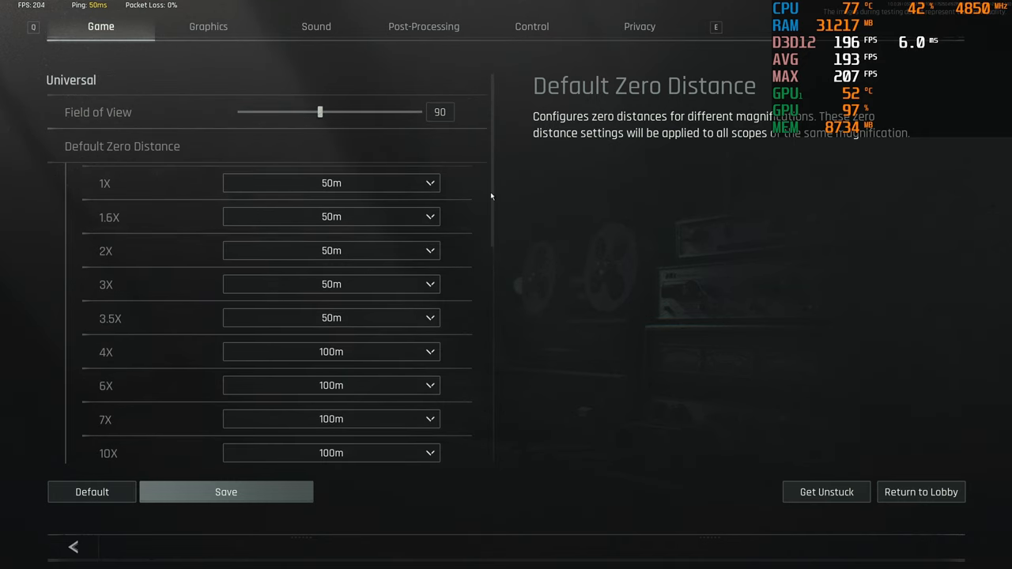
- Save the tuned game settings and confirm in the Notice dialog
click(226, 491)
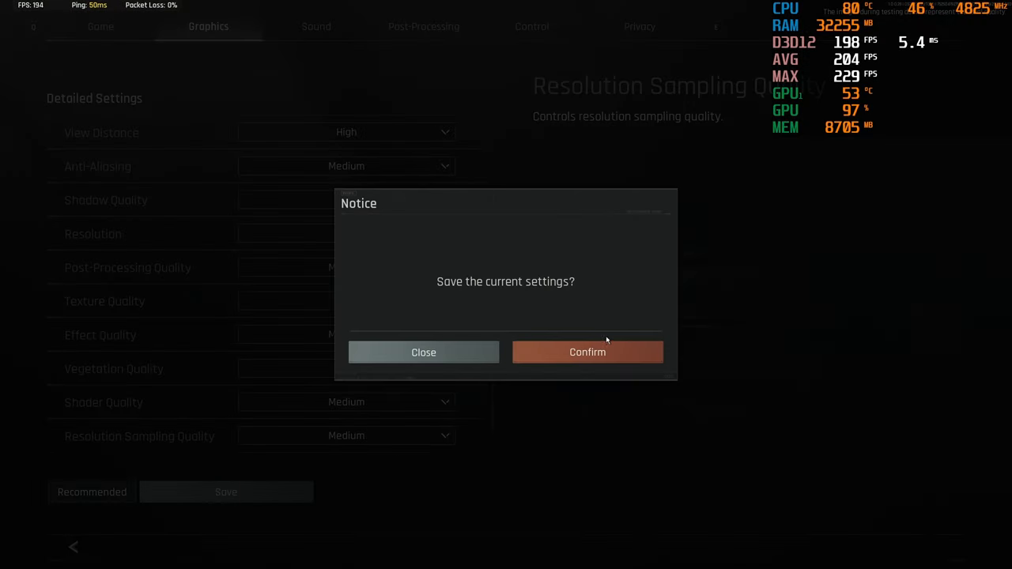
click(587, 352)
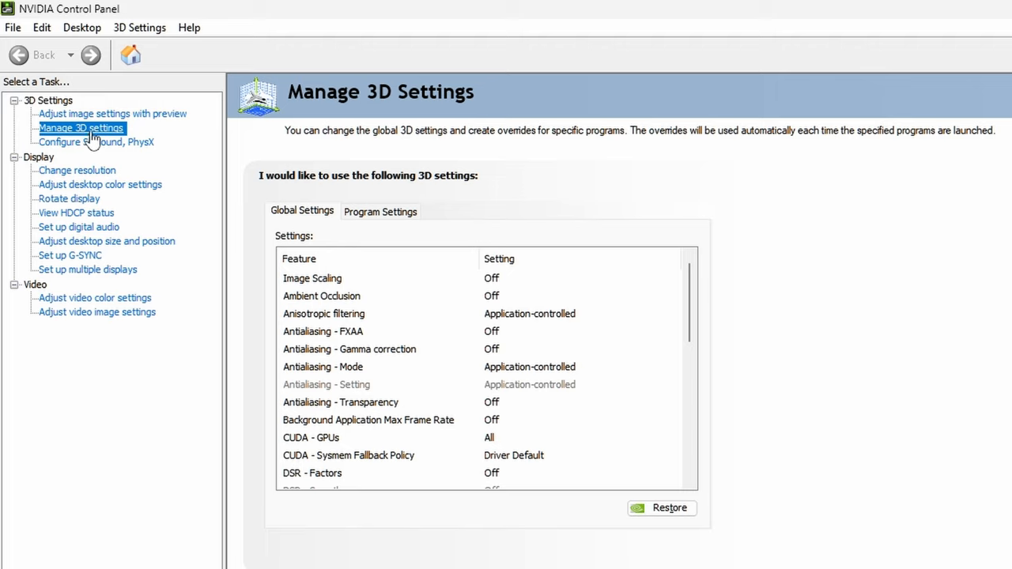
mouse_move(638, 296)
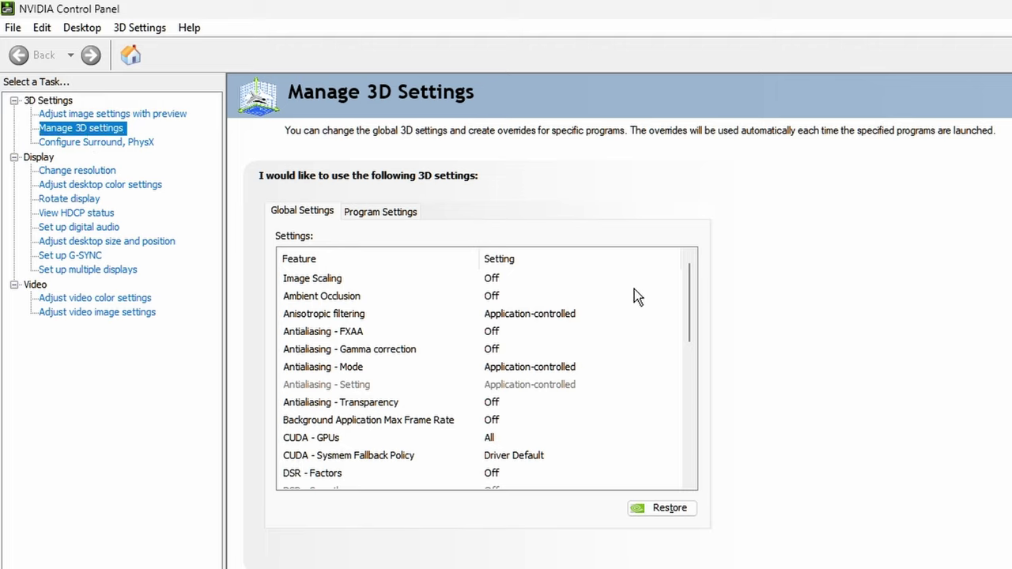
mouse_move(321, 227)
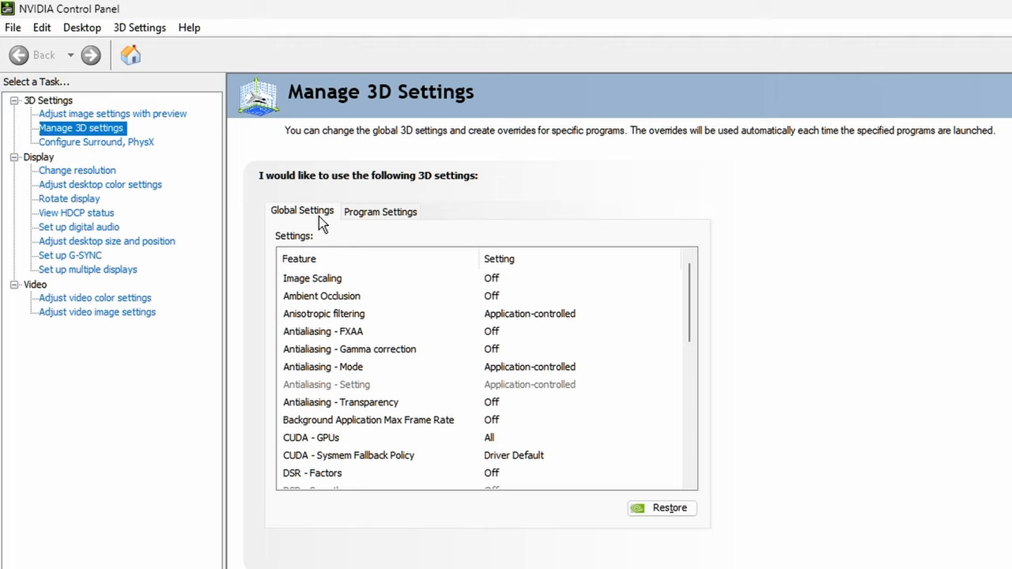
- Review the global Shader Cache Size choices and keep it at Unlimited
scroll(down, 3)
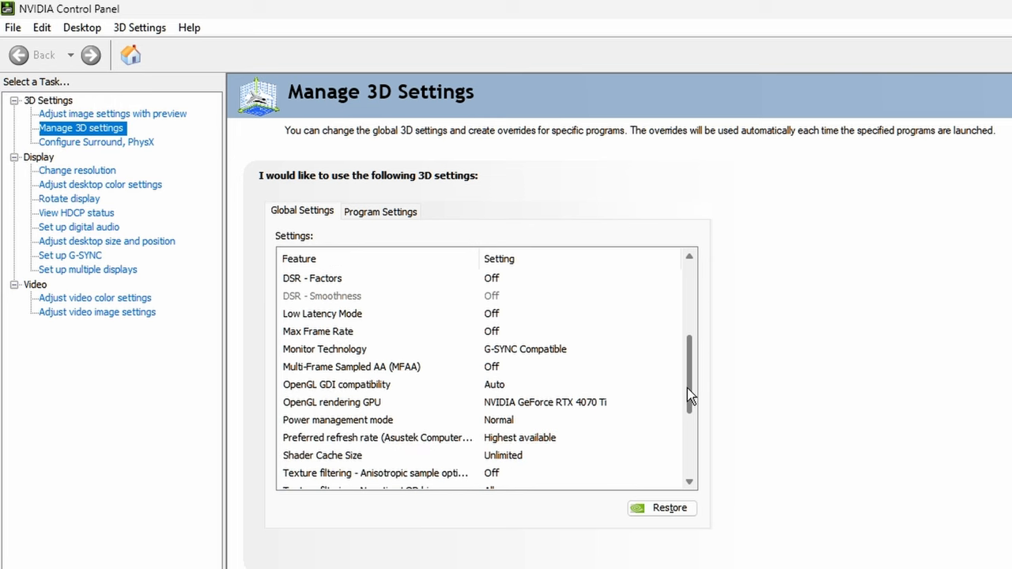
scroll(down, 3)
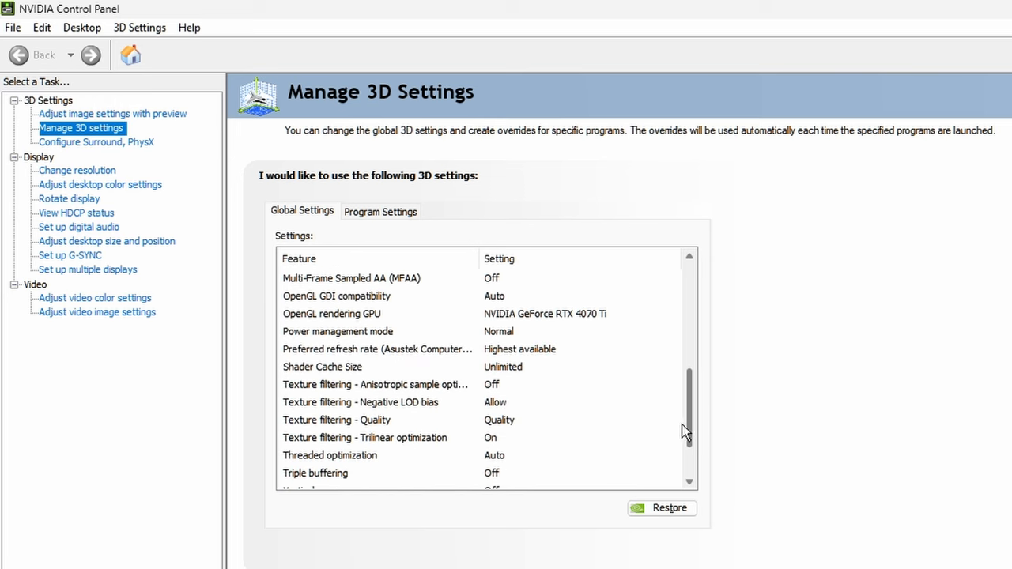
click(322, 367)
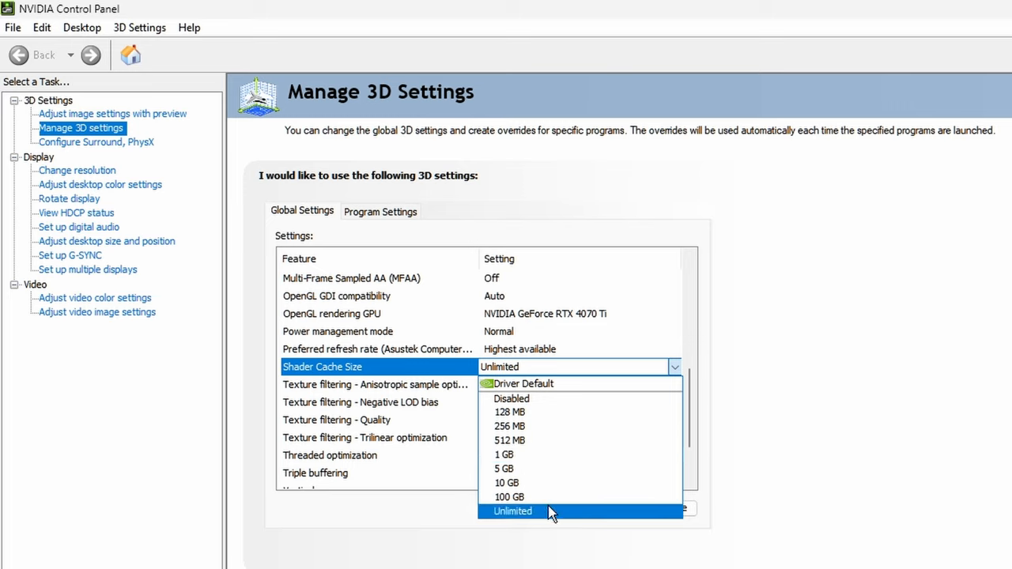
mouse_move(553, 497)
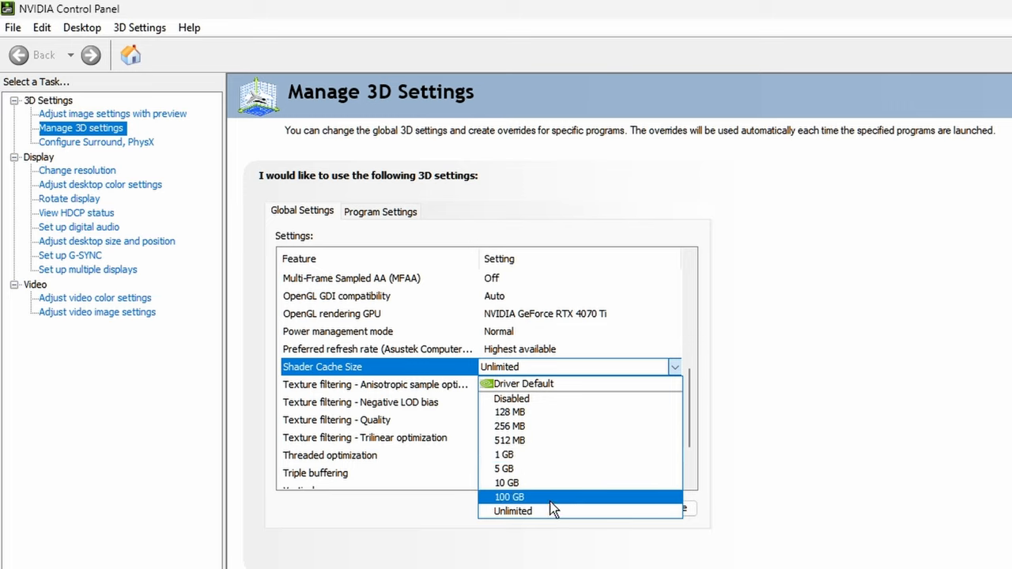
mouse_move(555, 501)
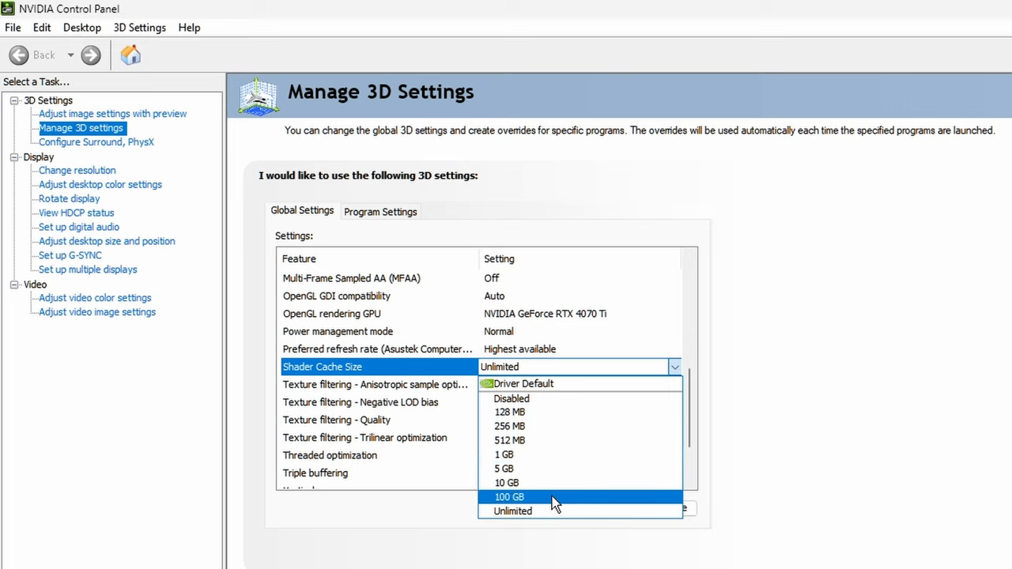
click(510, 510)
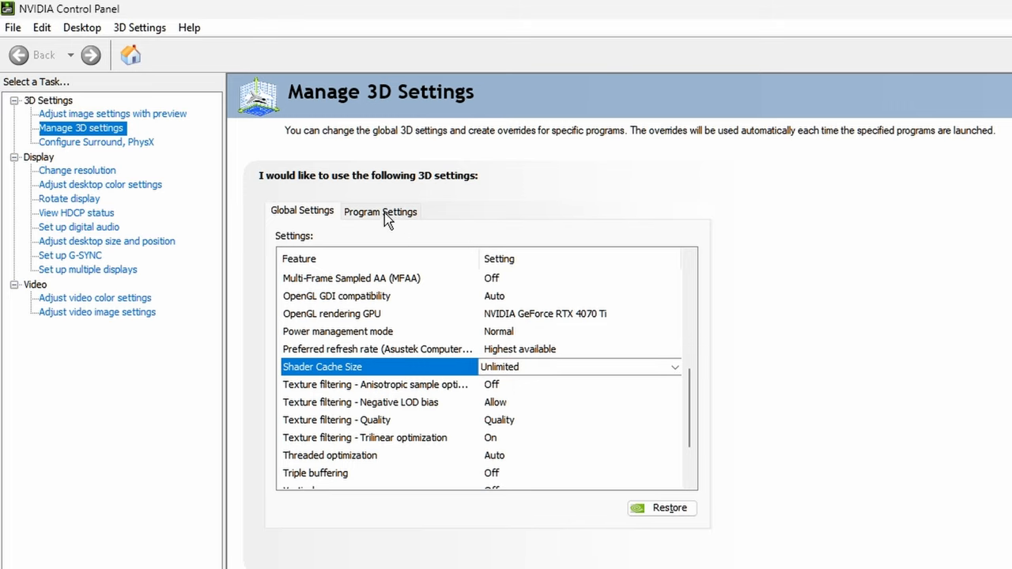
- Select Arena Breakout Infinite under Program Settings and scroll through its 3D feature overrides
click(380, 211)
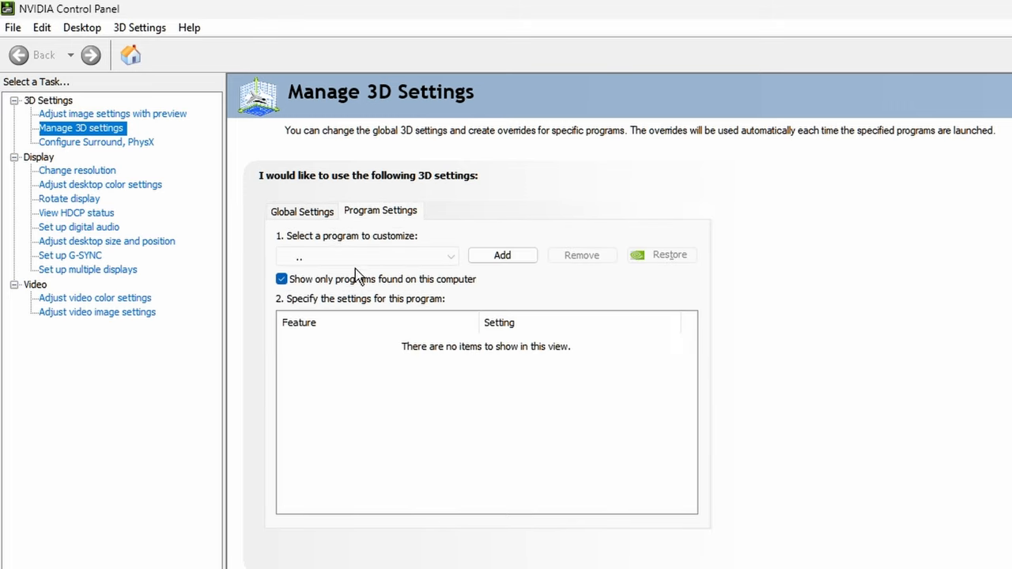
click(368, 255)
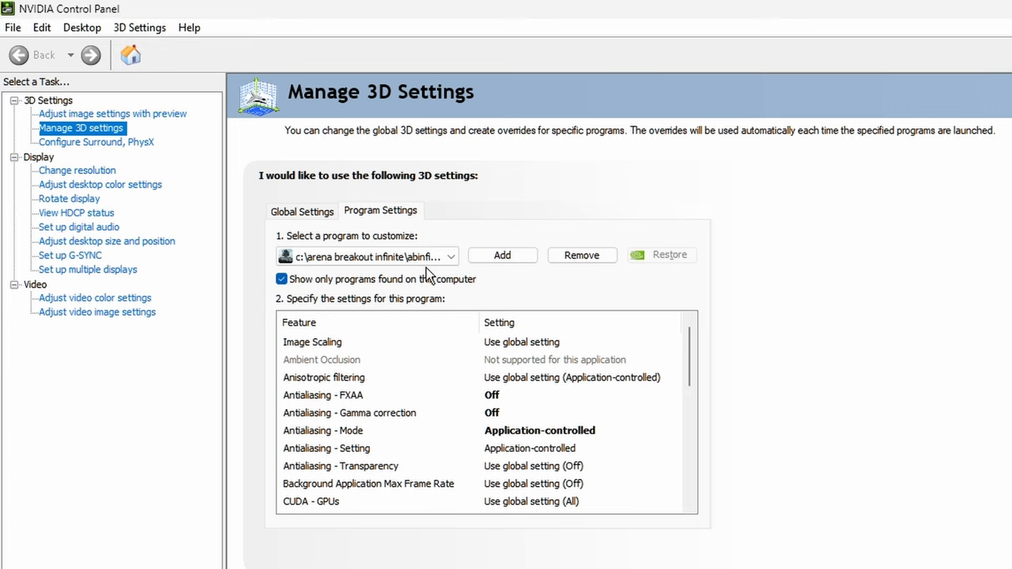
mouse_move(506, 271)
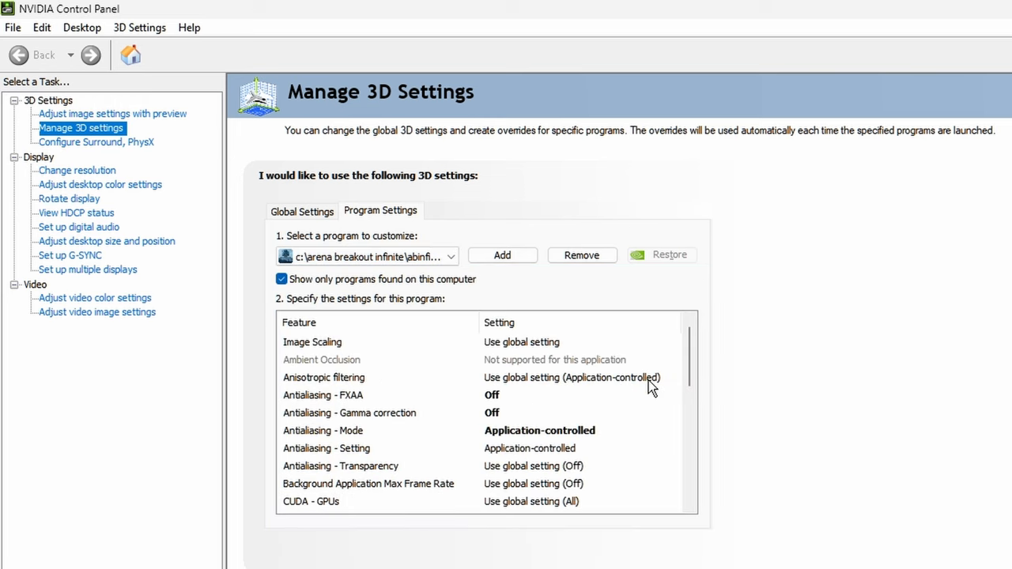
scroll(down, 3)
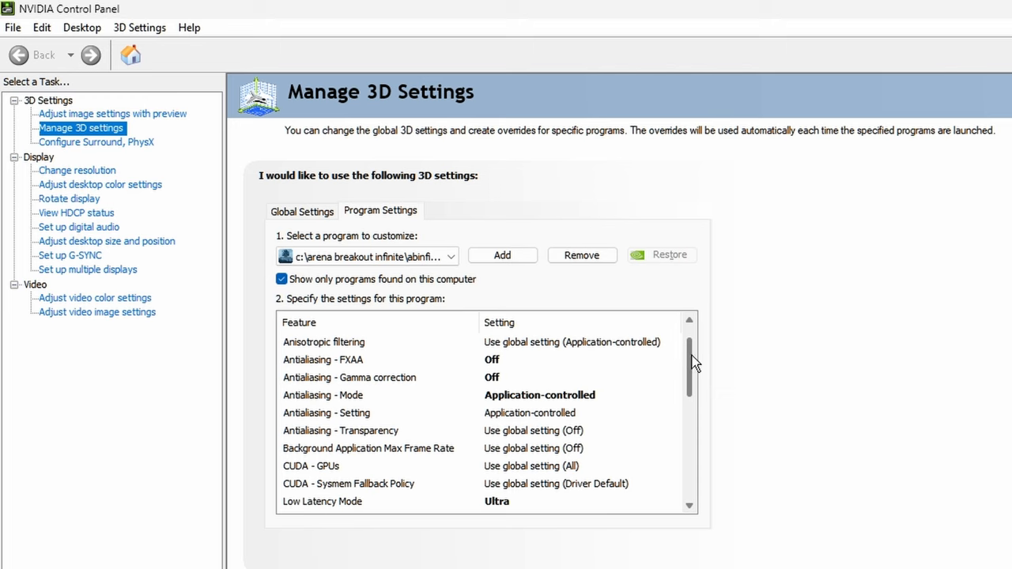
scroll(down, 3)
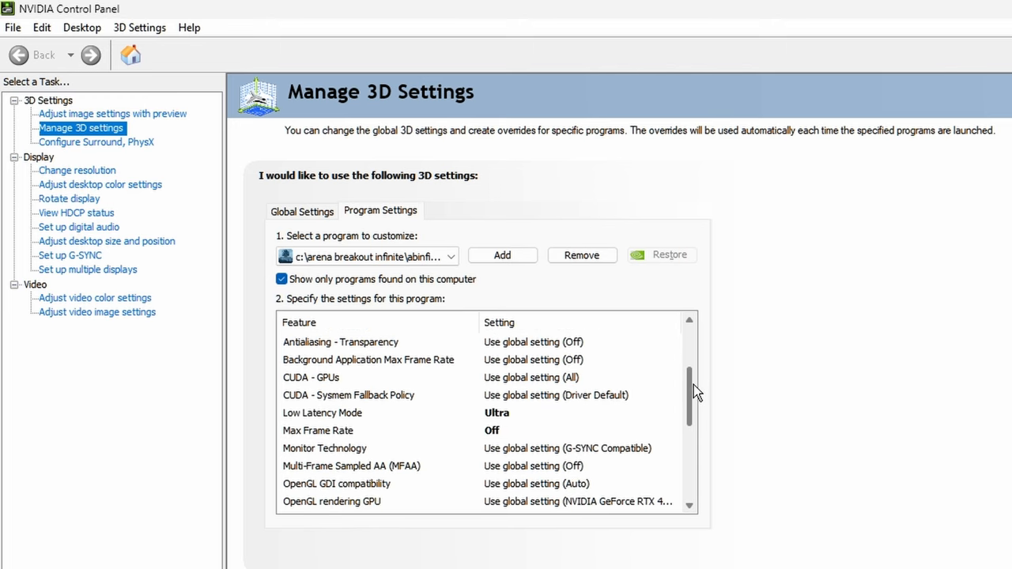
scroll(down, 3)
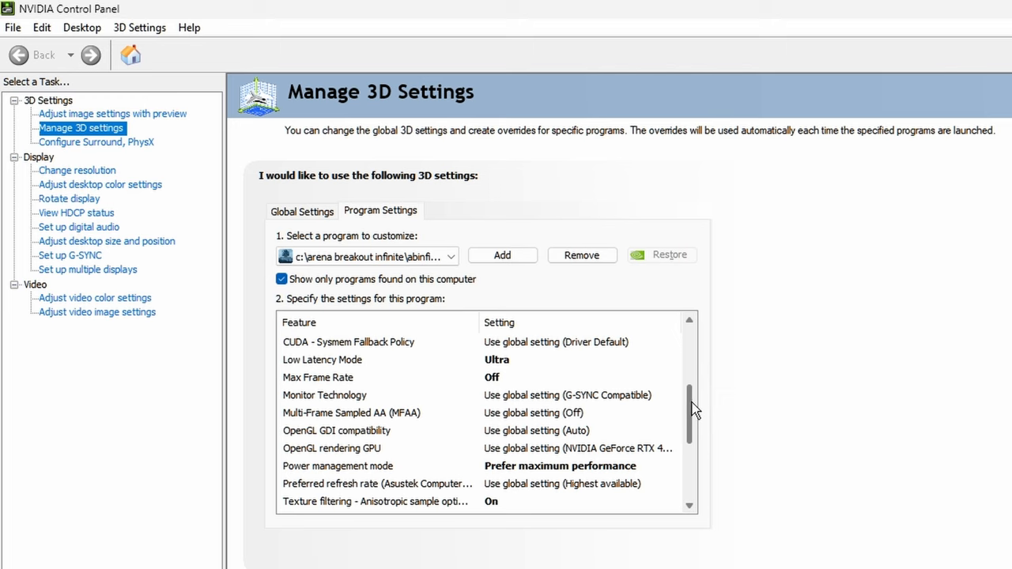
click(577, 360)
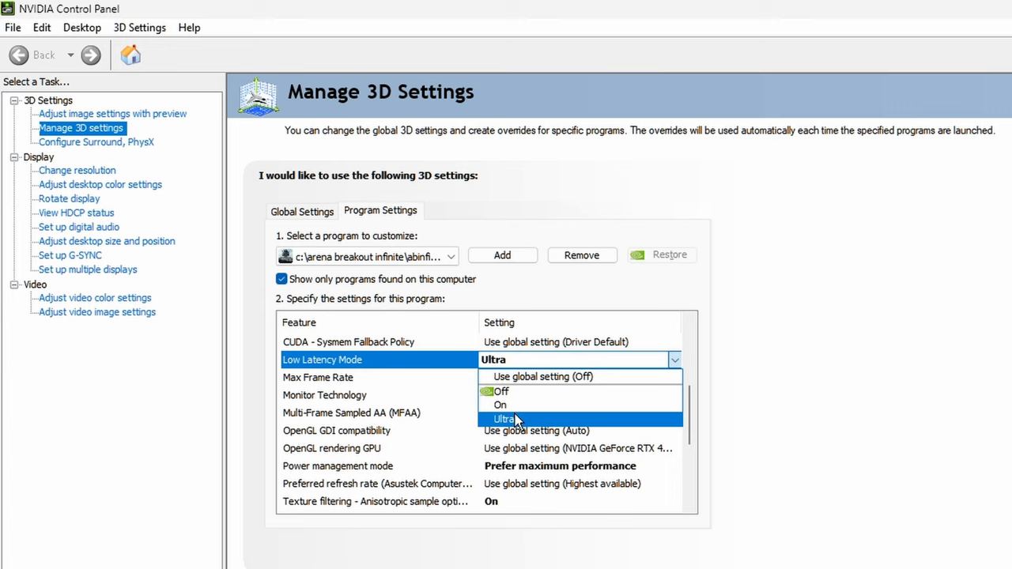
mouse_move(549, 410)
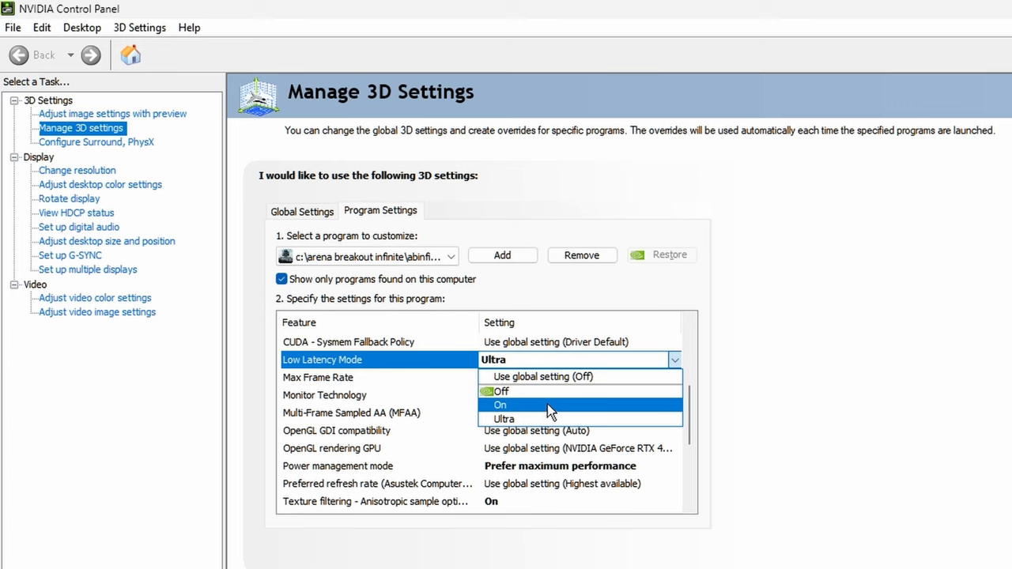
click(504, 419)
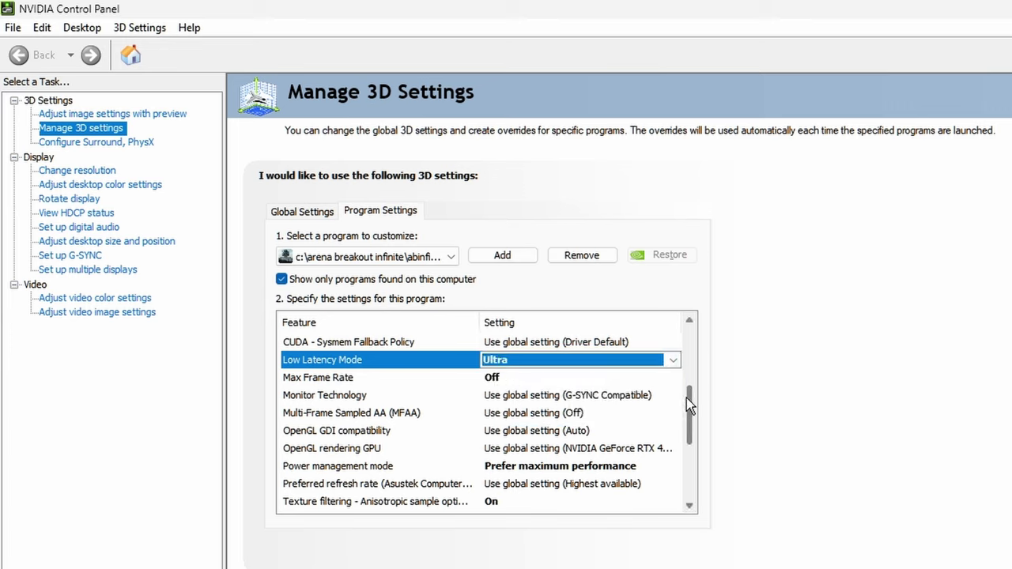
scroll(down, 3)
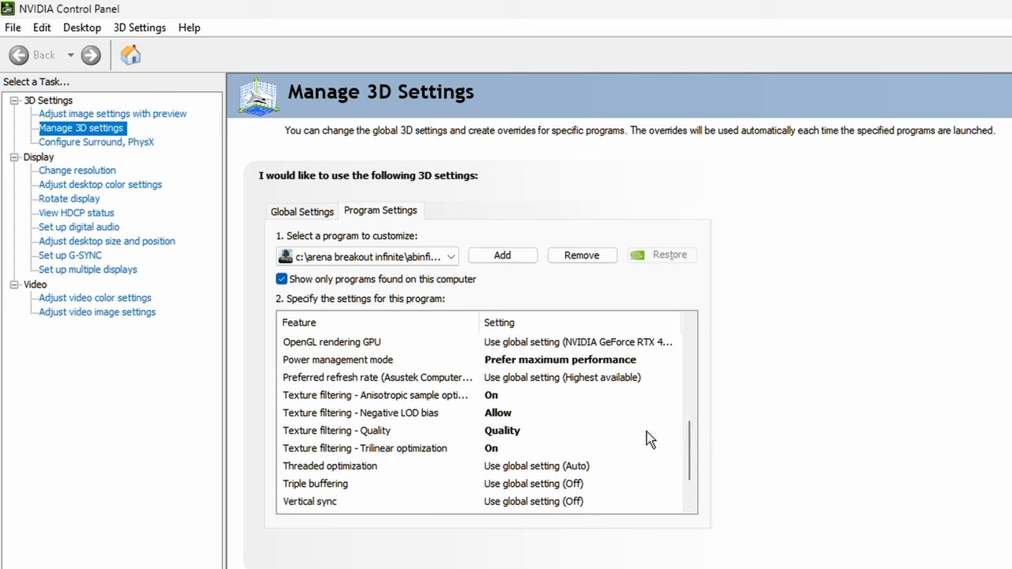
click(575, 360)
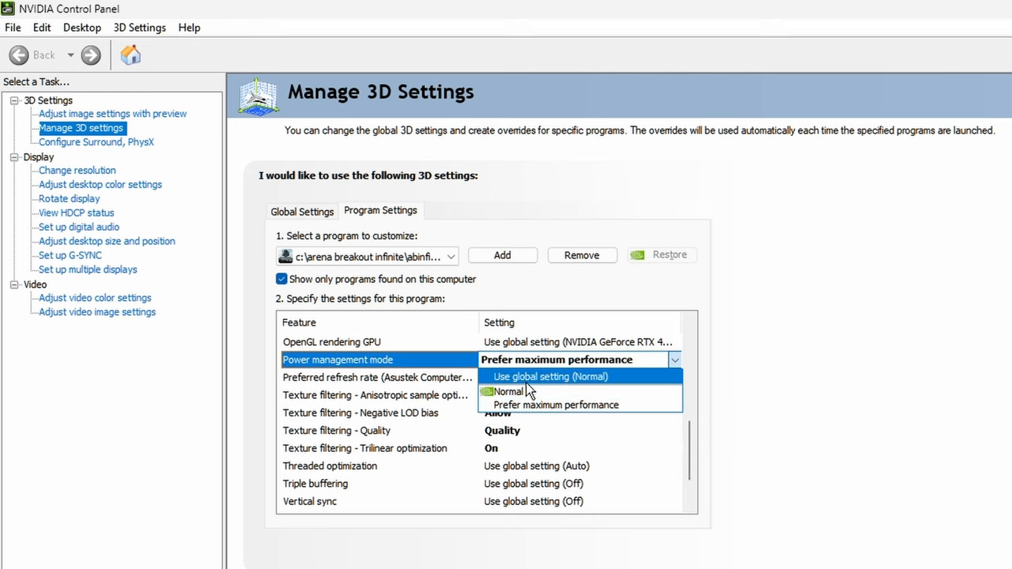
click(575, 405)
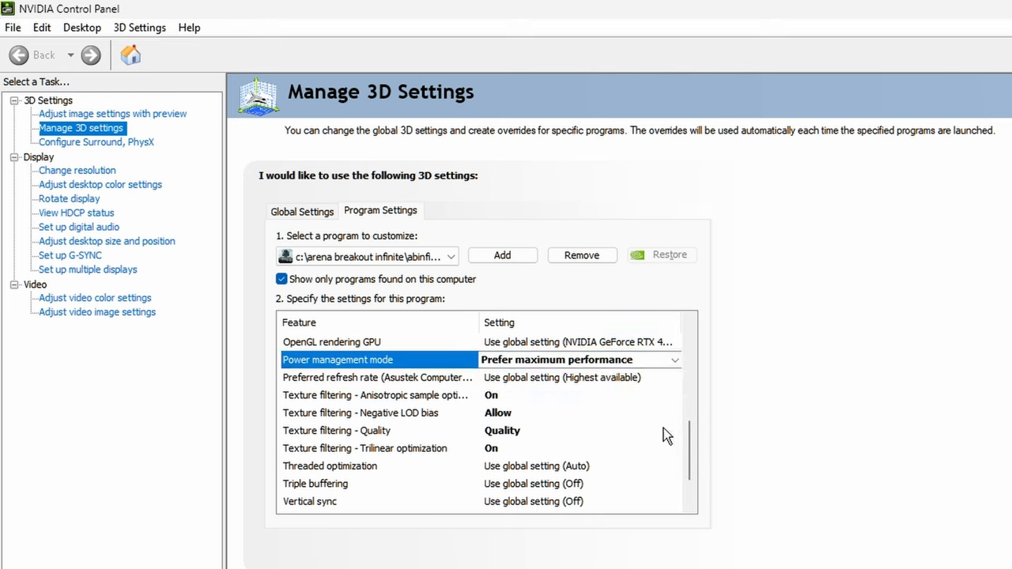
scroll(down, 3)
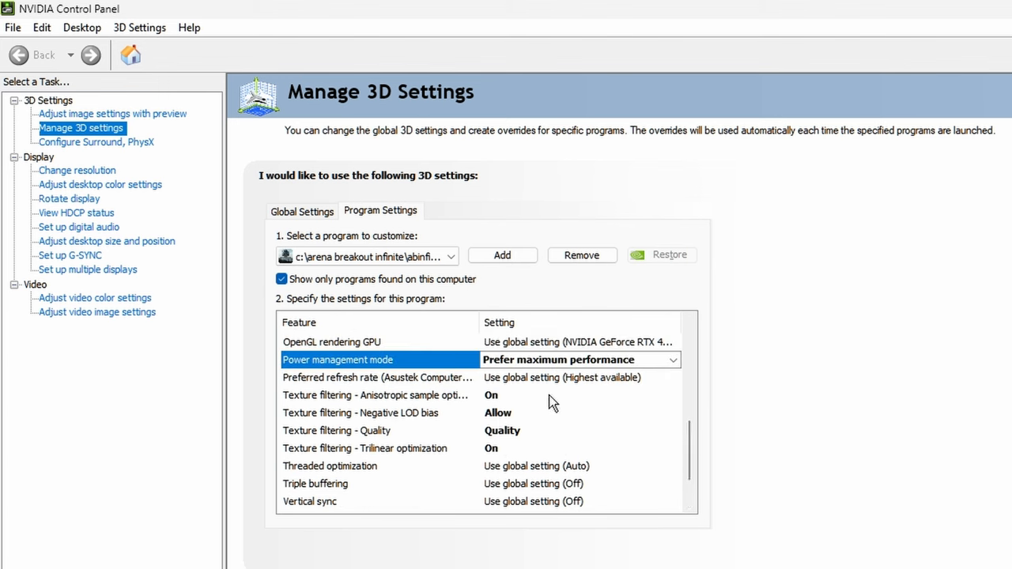
click(377, 395)
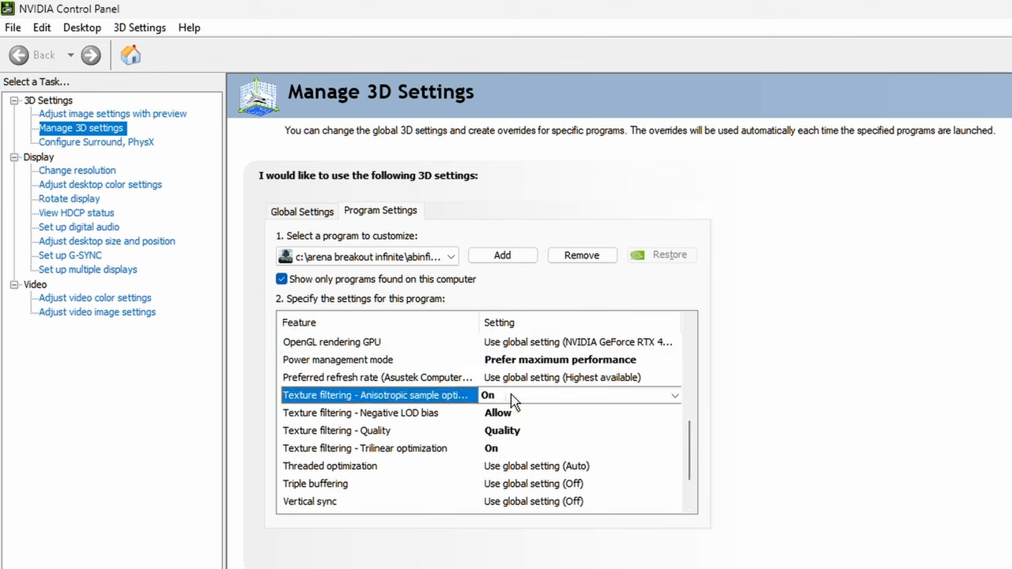
click(577, 395)
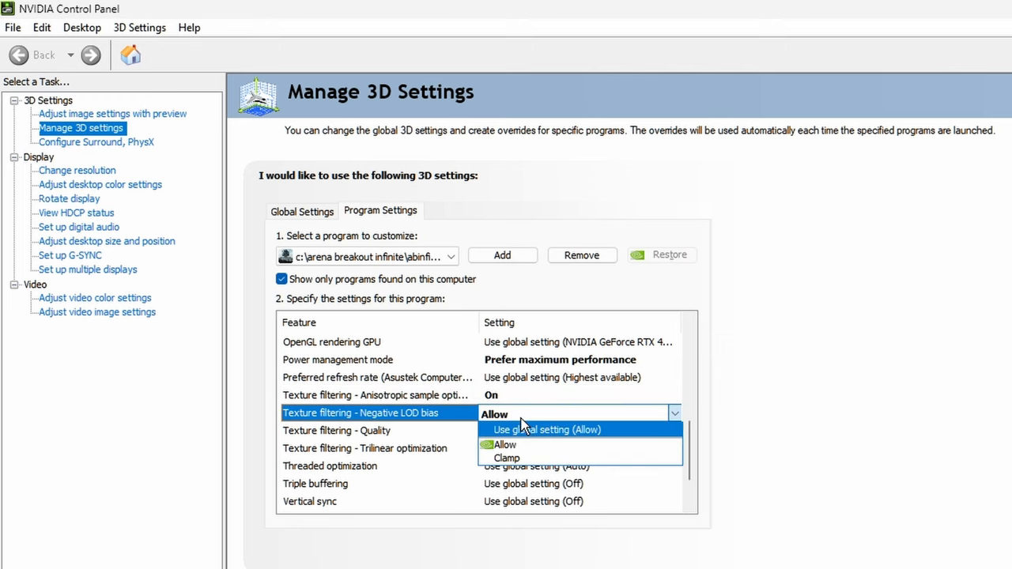
mouse_move(513, 458)
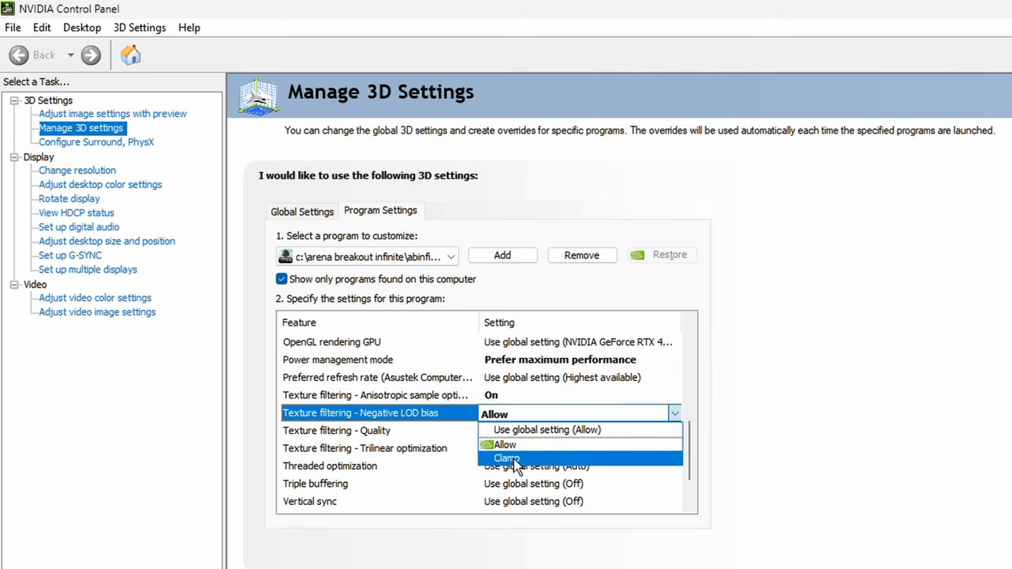
click(506, 458)
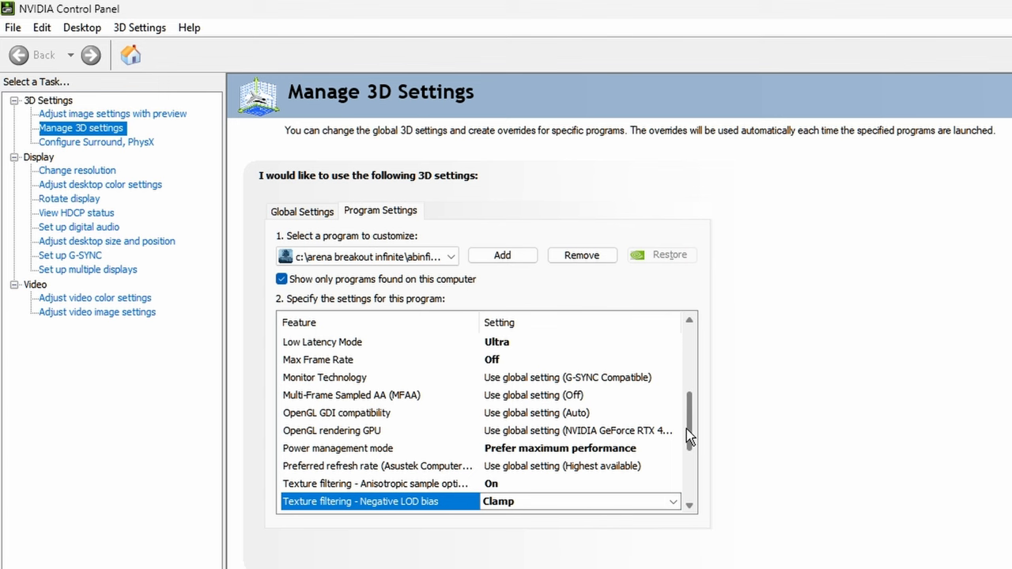
click(672, 501)
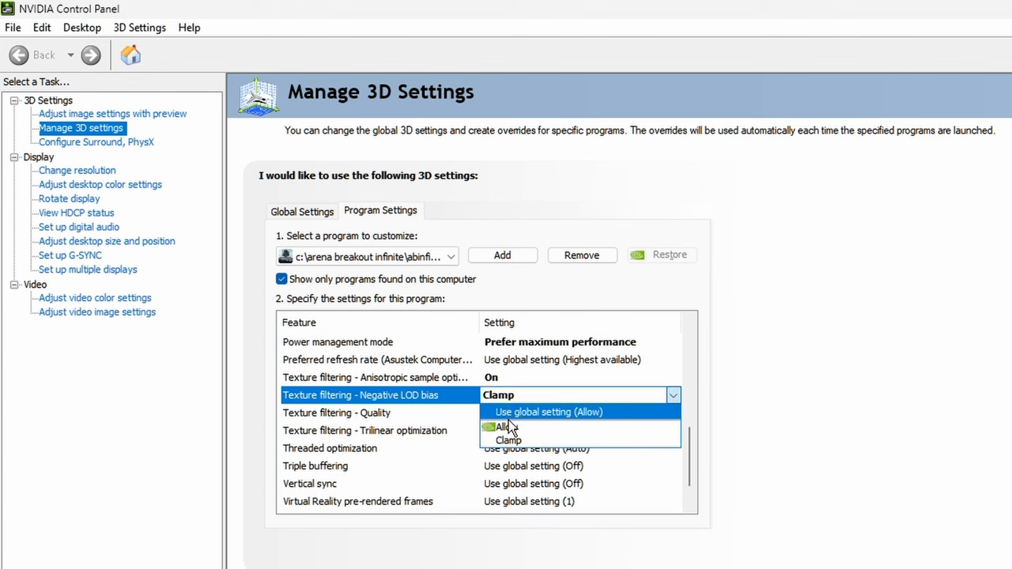
click(501, 427)
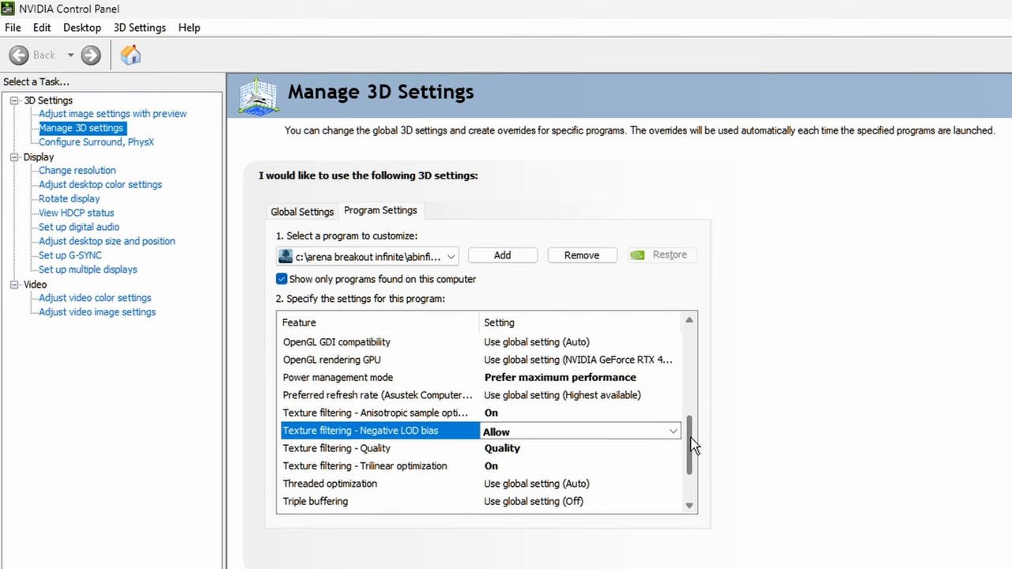
scroll(down, 3)
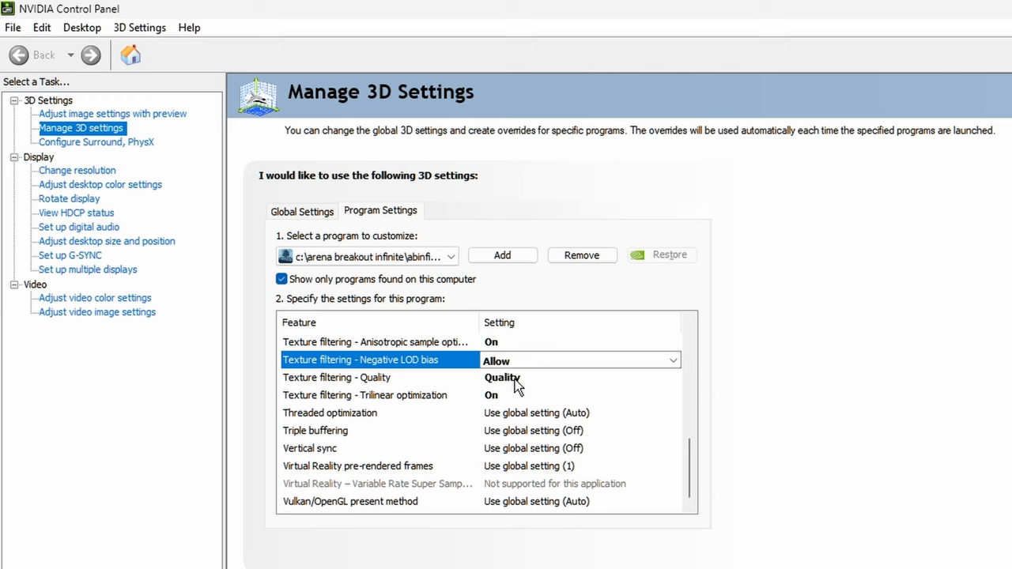
mouse_move(467, 397)
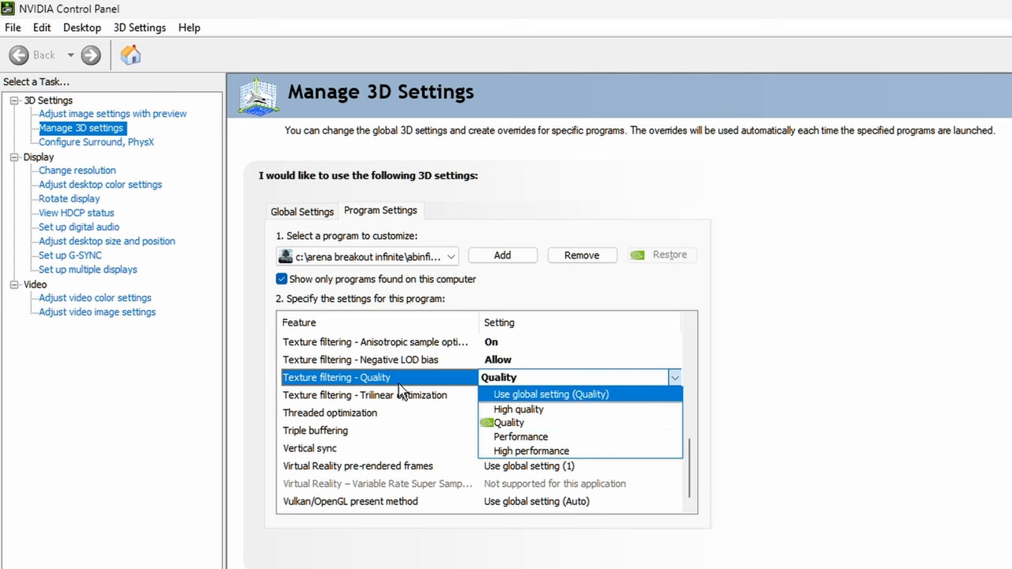
mouse_move(376, 394)
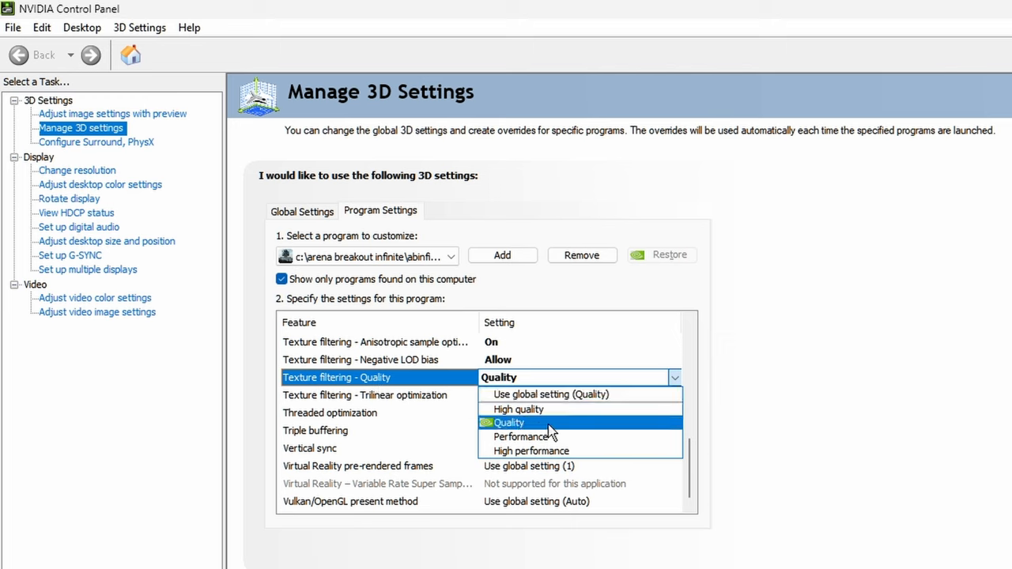
mouse_move(544, 434)
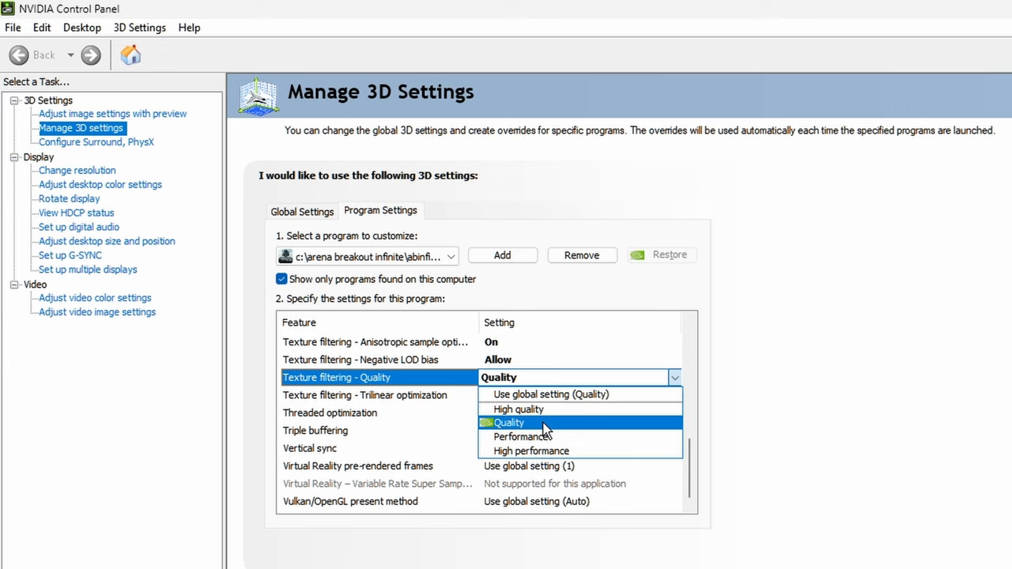
mouse_move(543, 451)
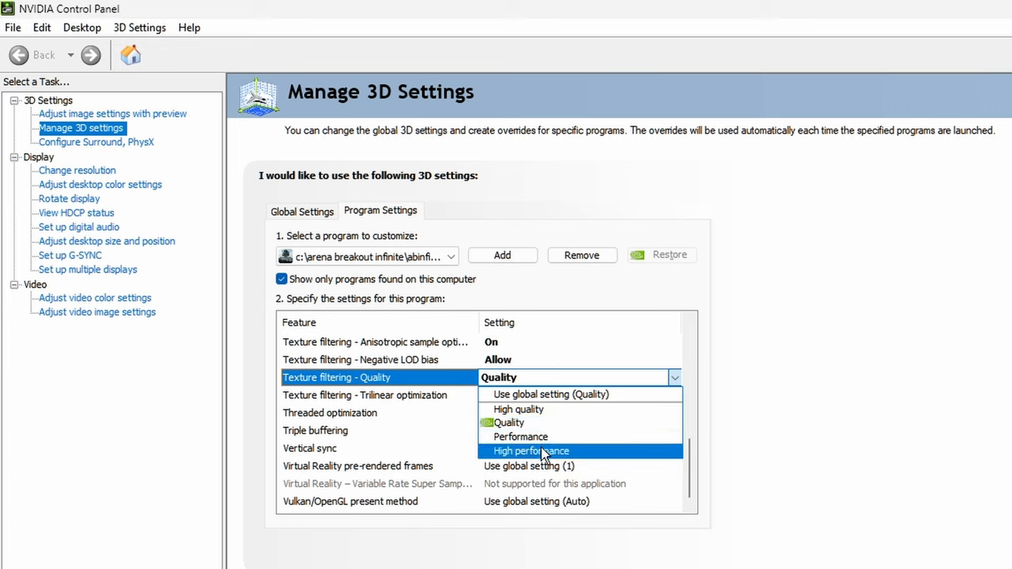
mouse_move(520, 436)
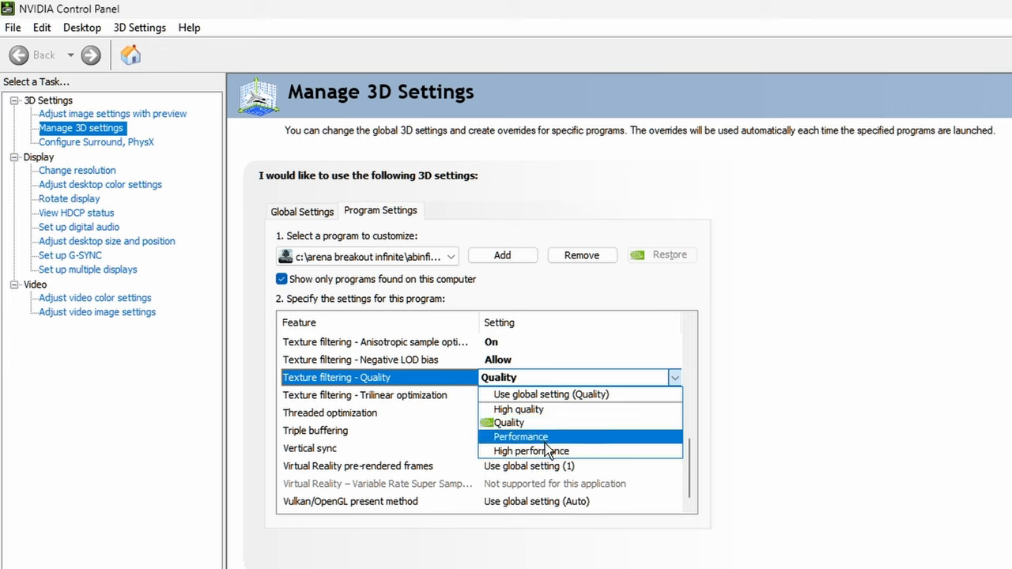
mouse_move(543, 451)
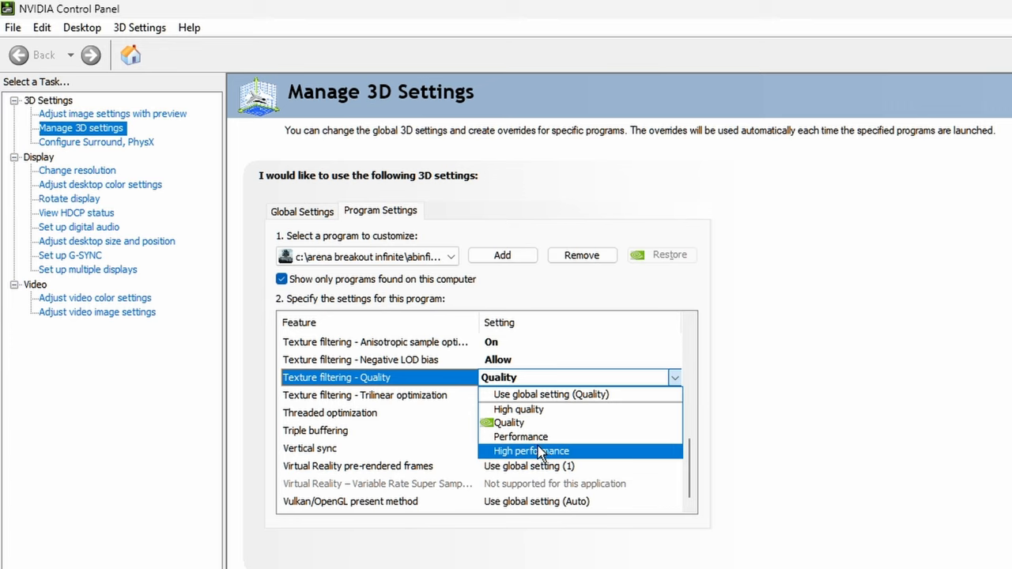
mouse_move(555, 422)
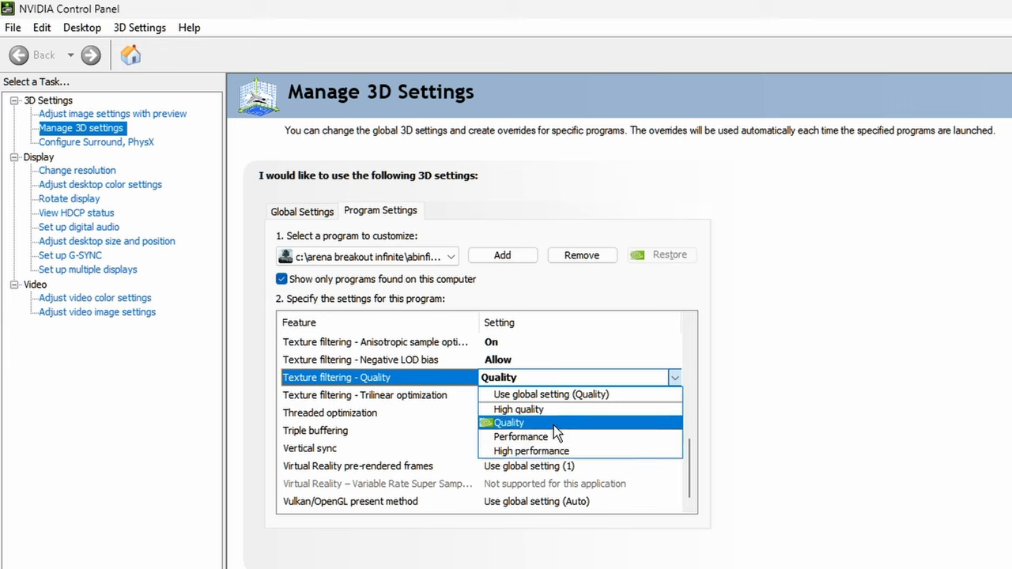
click(508, 422)
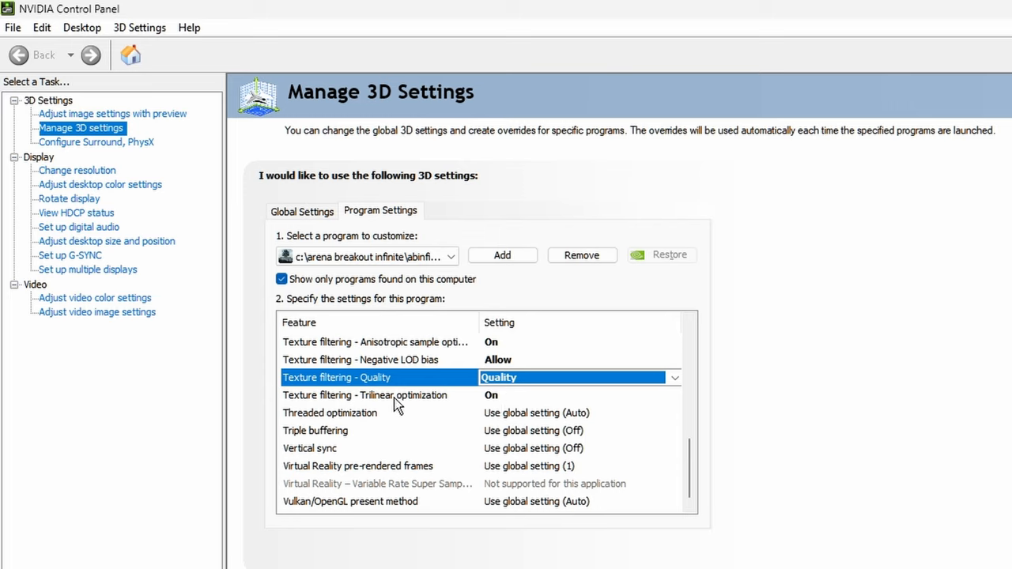
click(388, 395)
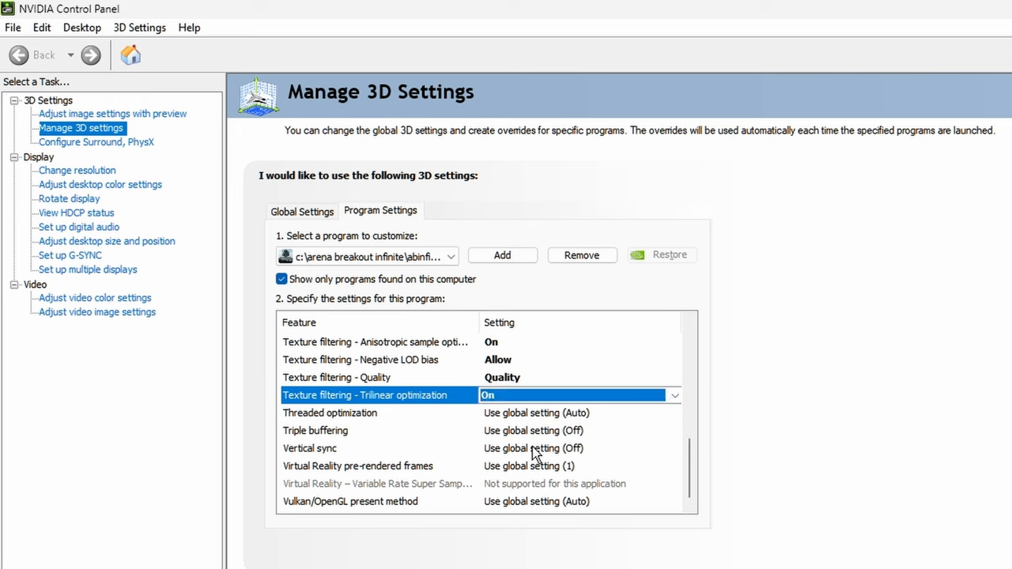
click(377, 342)
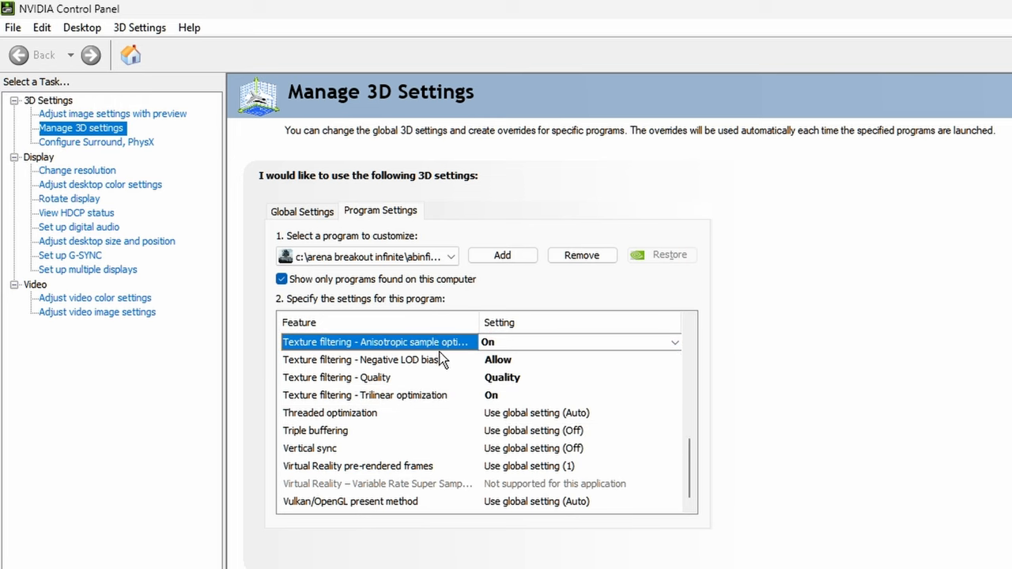
click(366, 395)
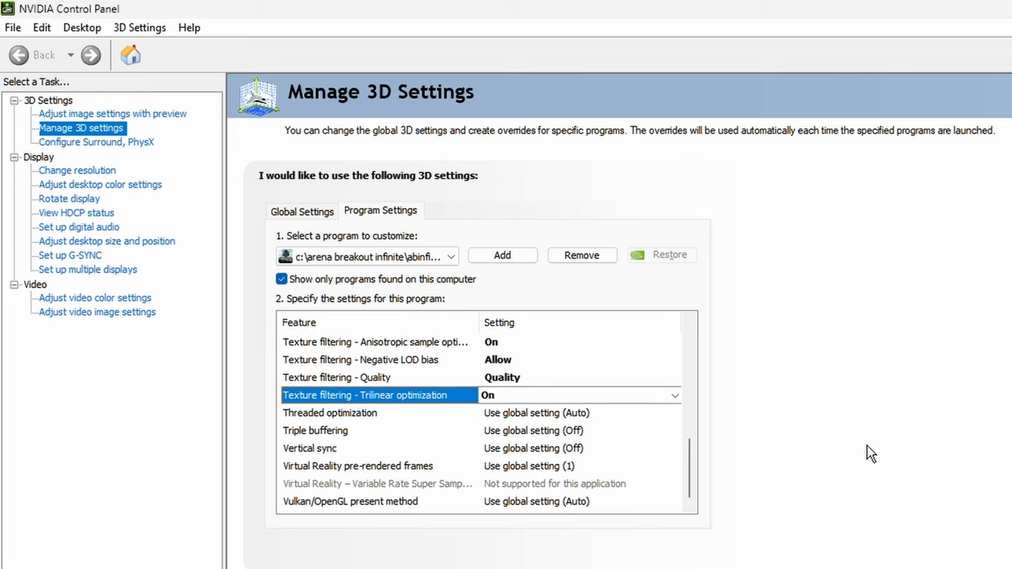
mouse_move(814, 448)
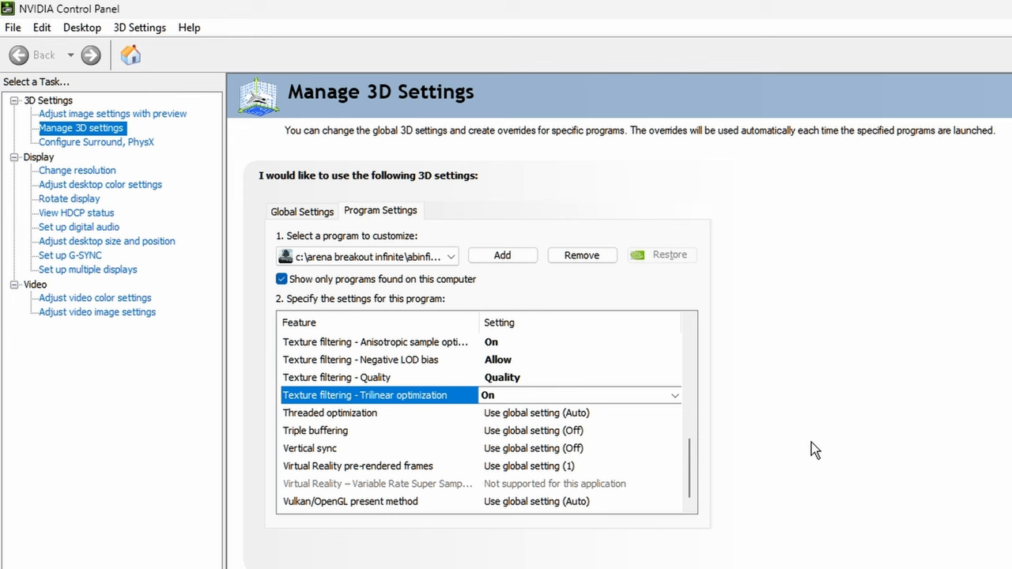